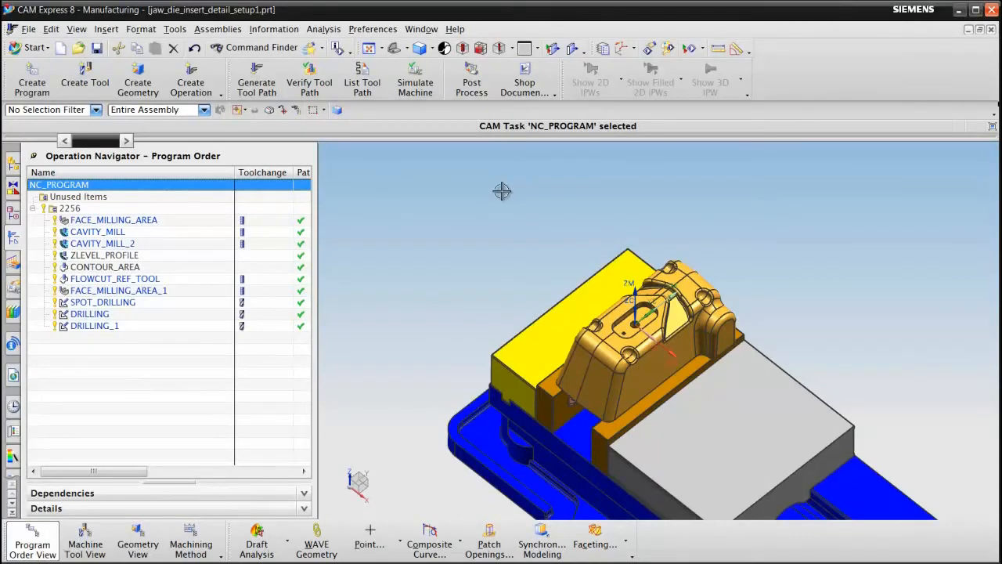
mouse_move(473, 188)
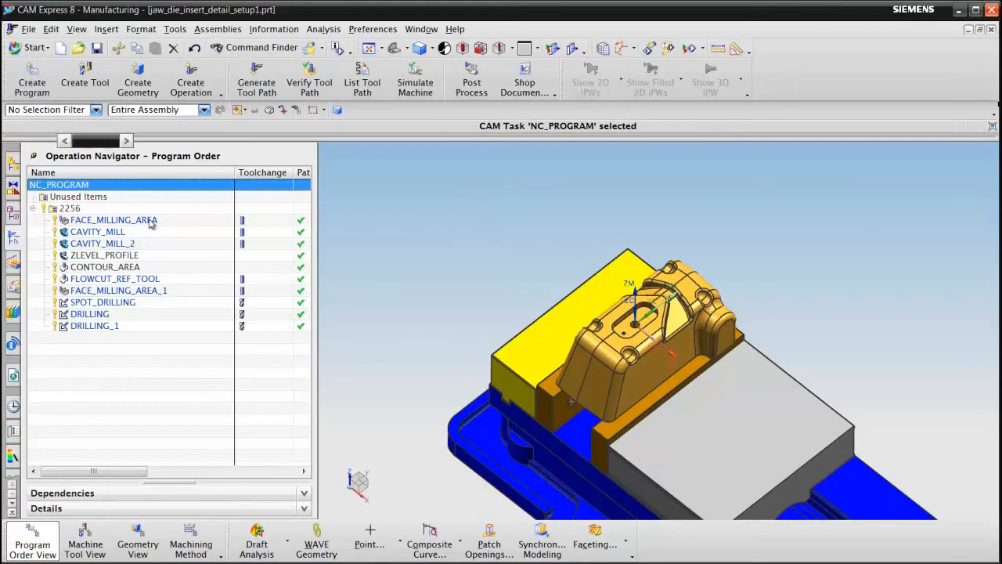
- Preview the Cutter Compensation start event's settings on FACE_MILLING_AREA, then discard them
right_click(113, 219)
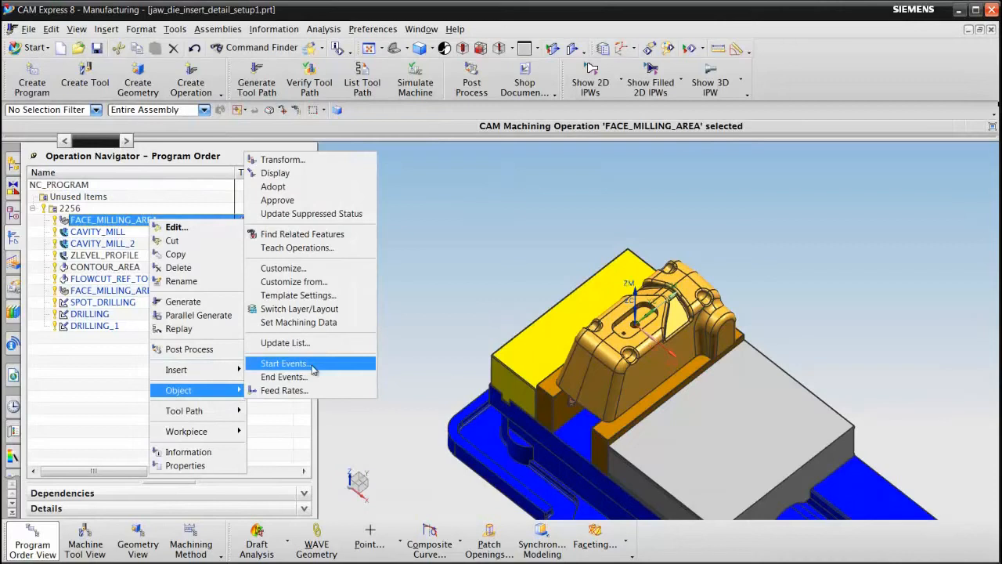
left_click(285, 363)
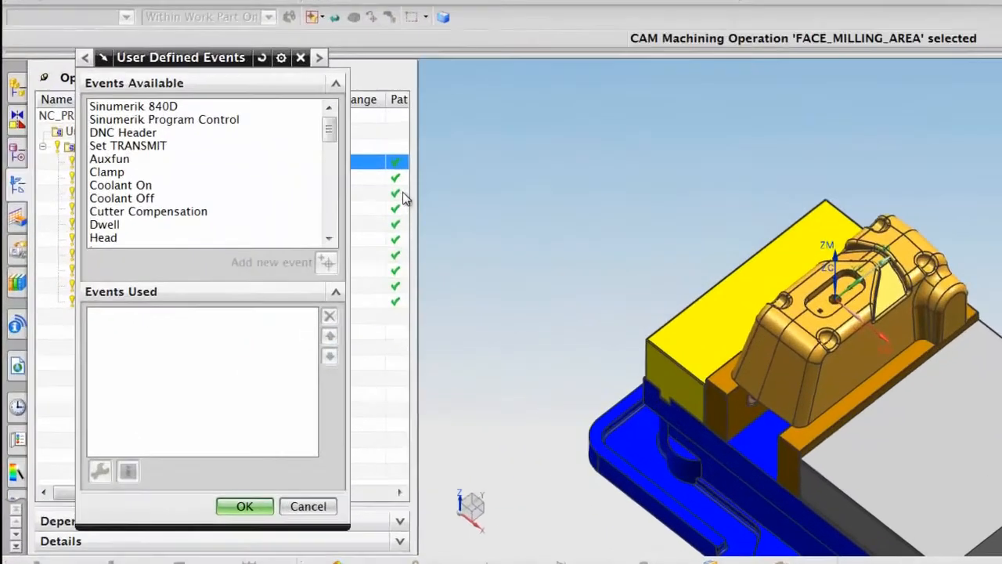
left_click_drag(182, 56, 206, 8)
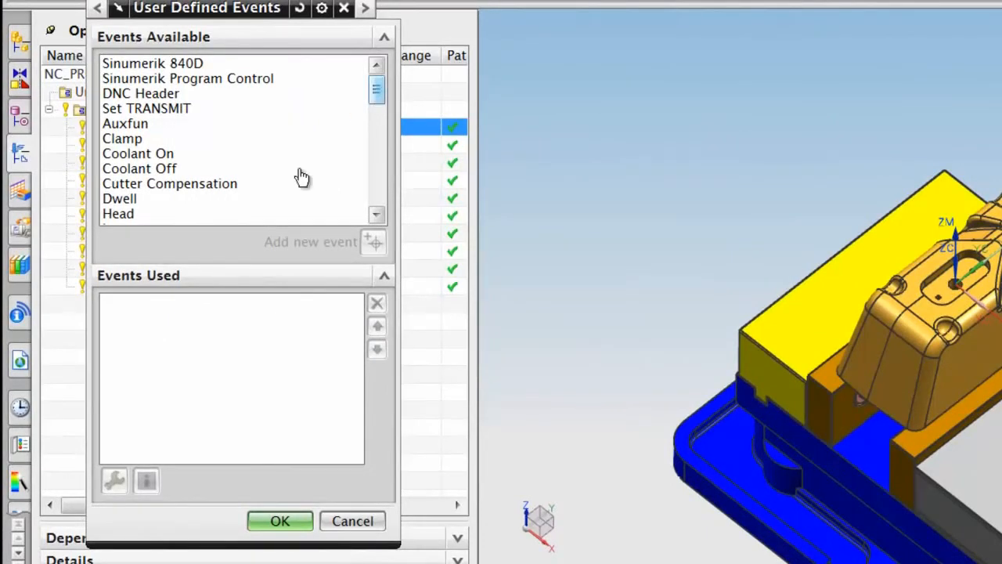
left_click(169, 183)
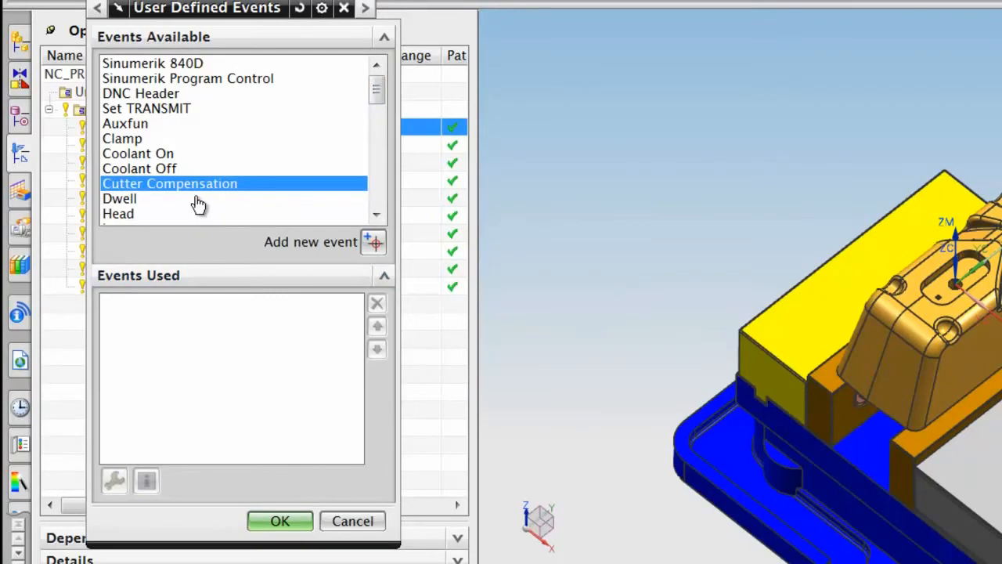
mouse_move(373, 242)
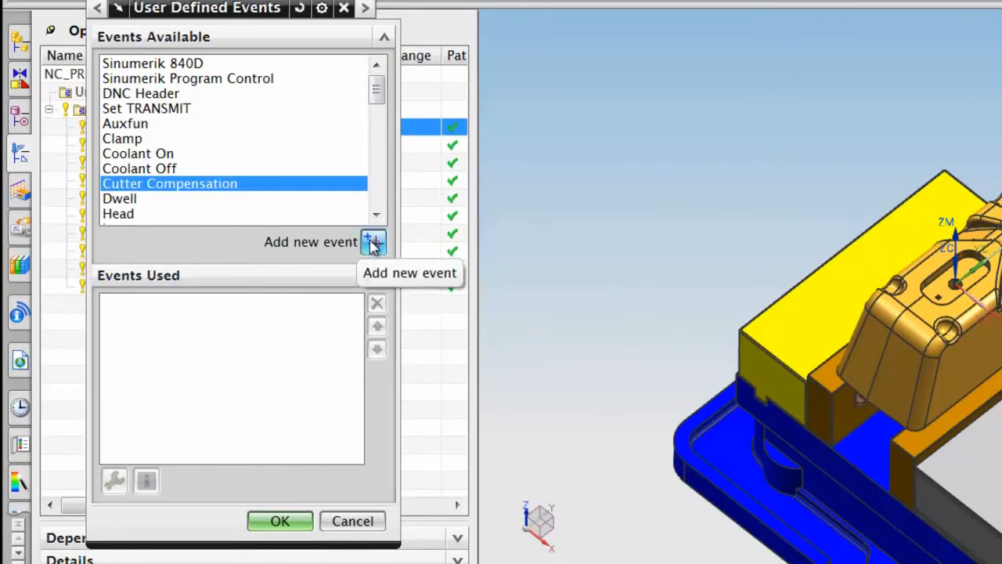
left_click(372, 241)
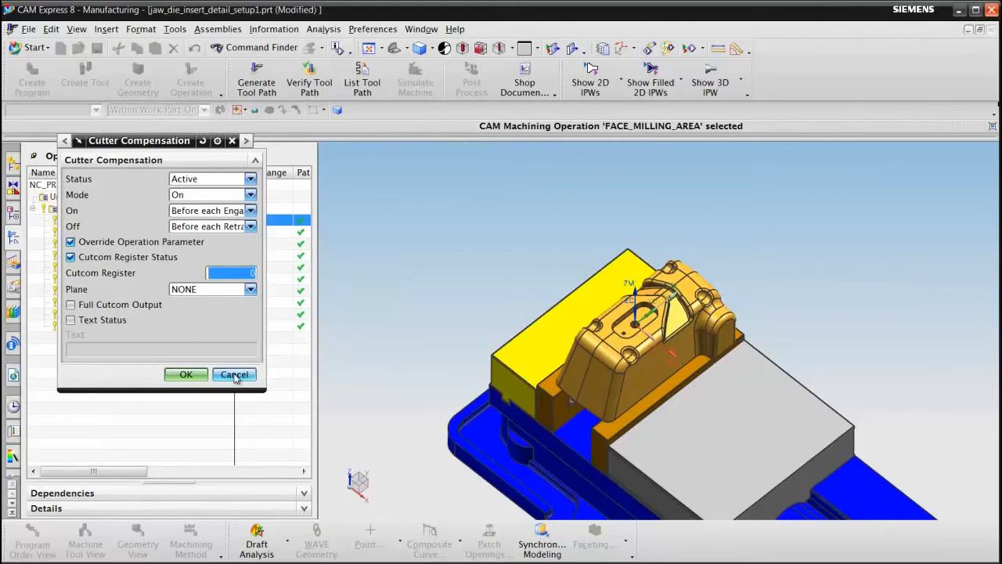
left_click(235, 374)
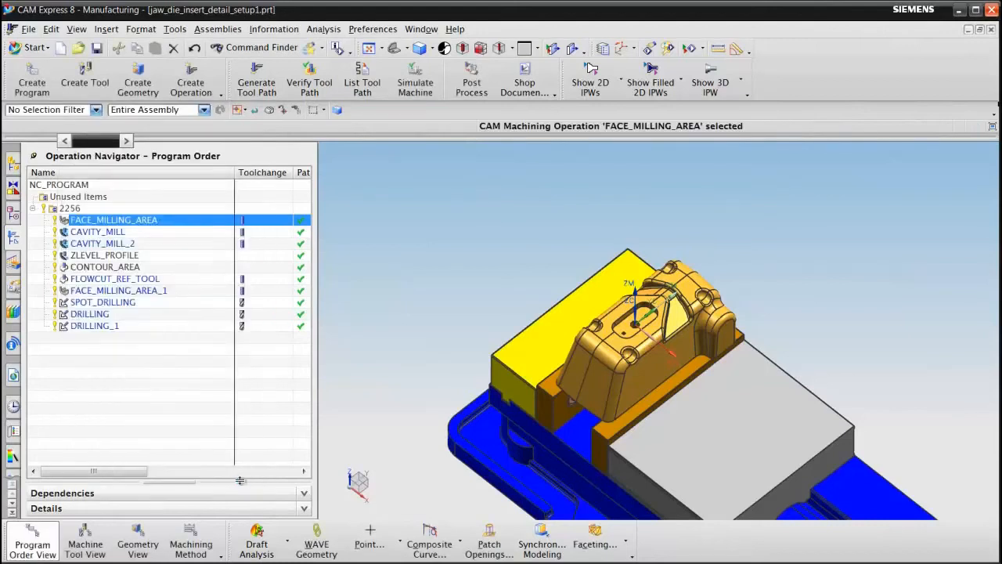
mouse_move(149, 223)
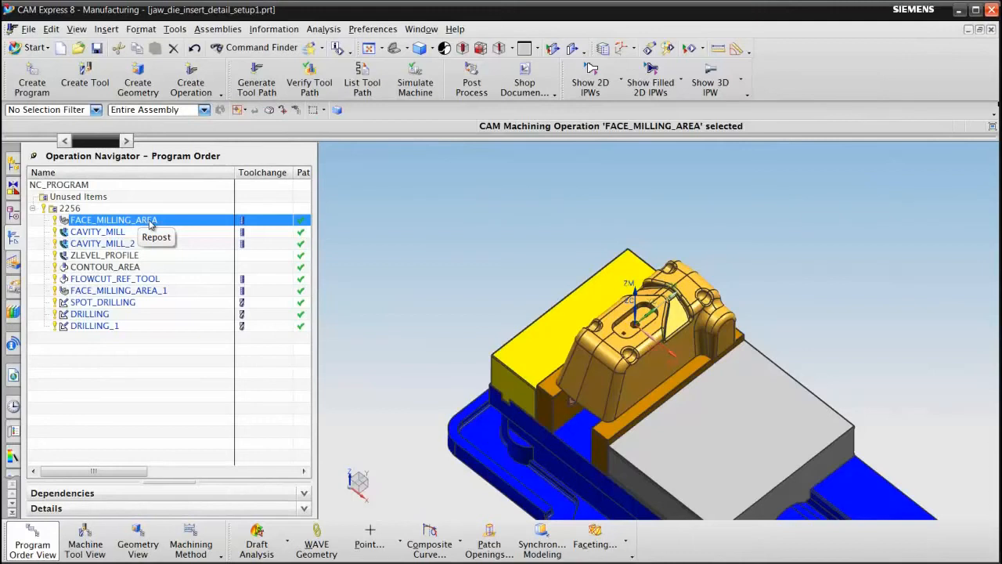
- From FACE_MILLING_AREA's Machine Control section, list the available Start of Path events
double_click(113, 220)
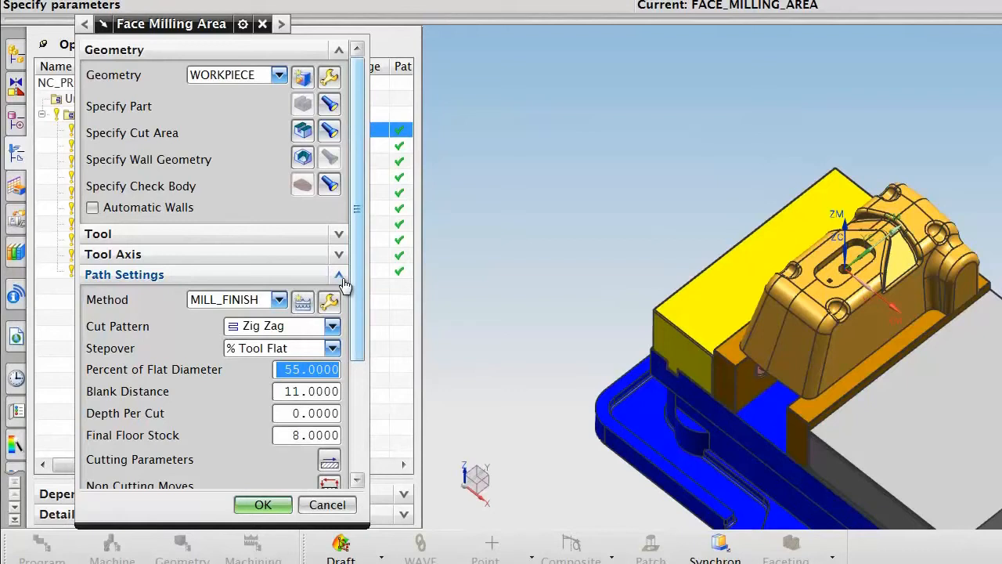
left_click(339, 274)
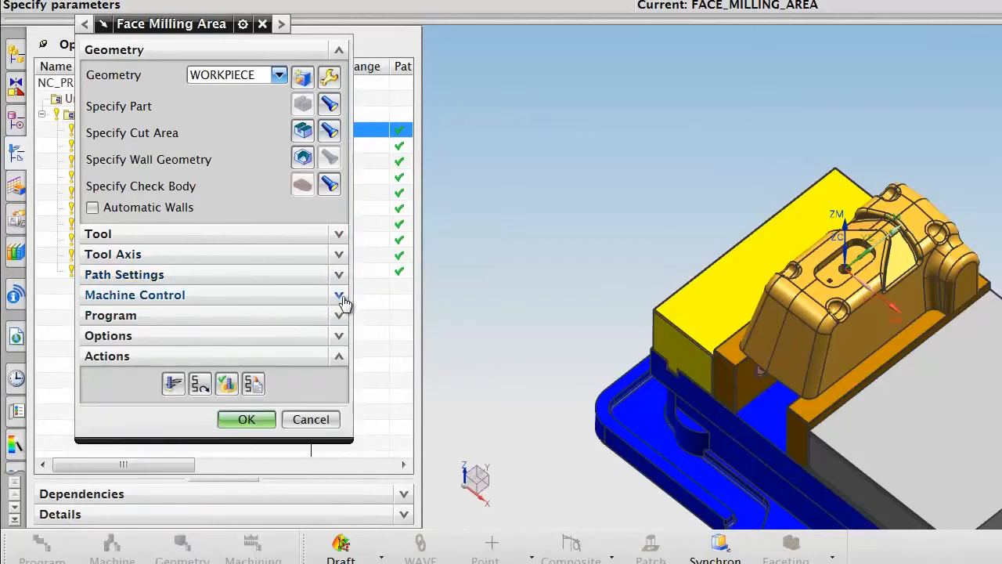
left_click(338, 294)
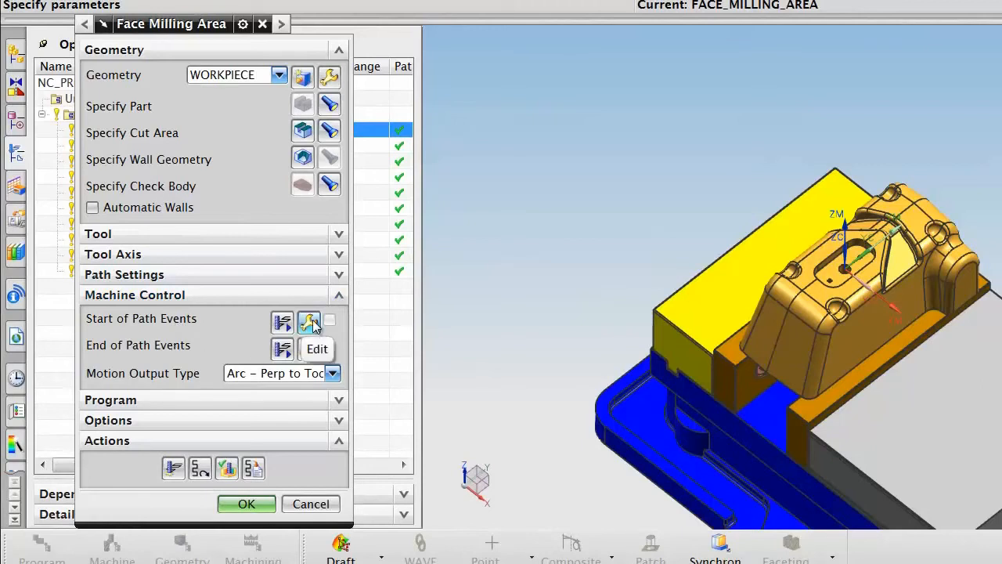
left_click(308, 322)
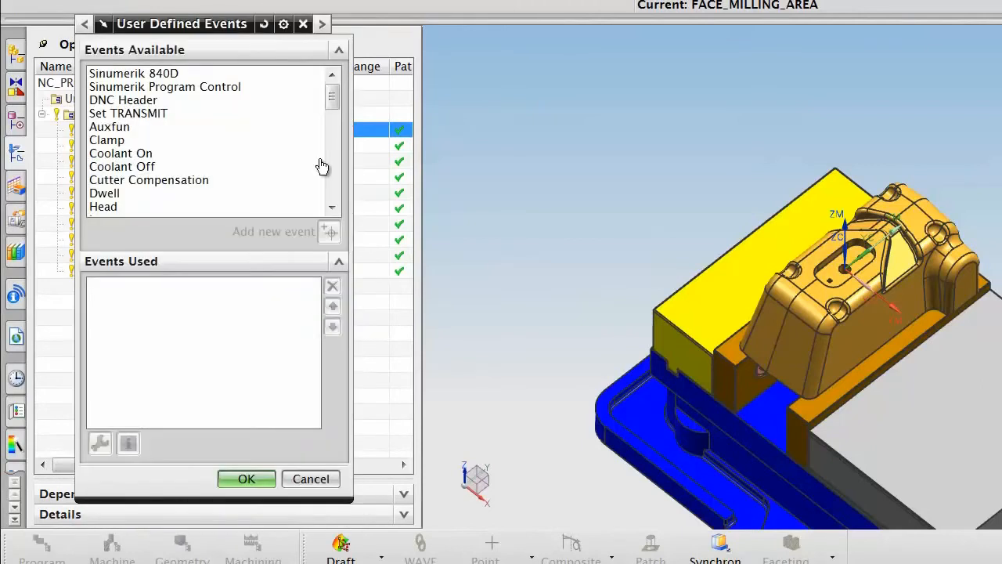
left_click(332, 109)
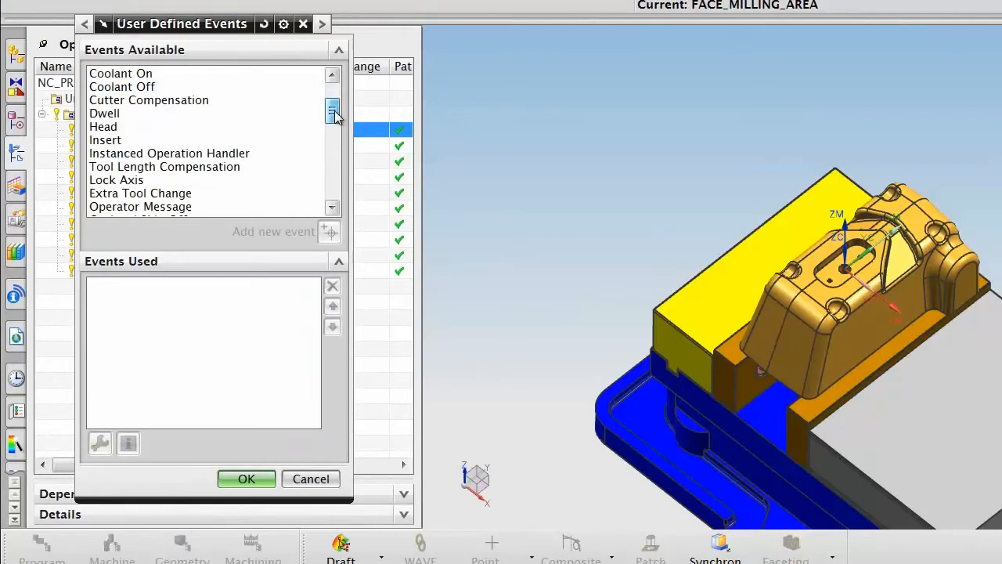
left_click(332, 113)
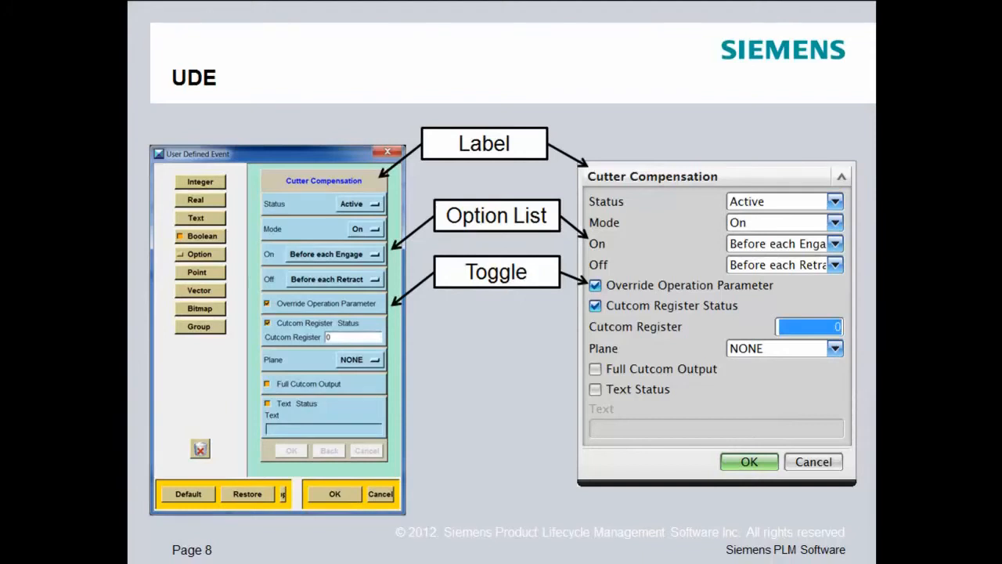
- Advance past the UDE slide on labels, option lists and toggles
key("Right")
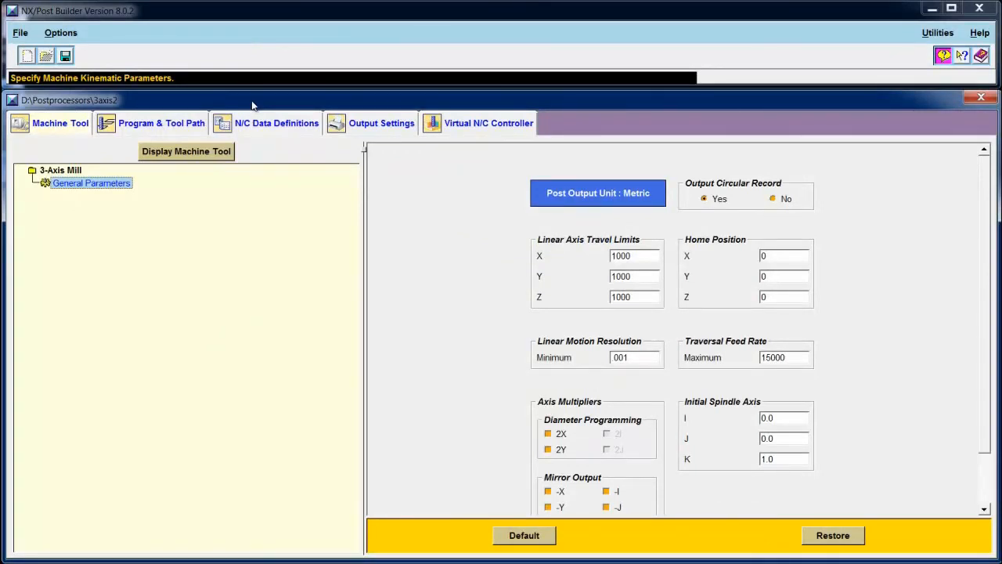
mouse_move(188, 113)
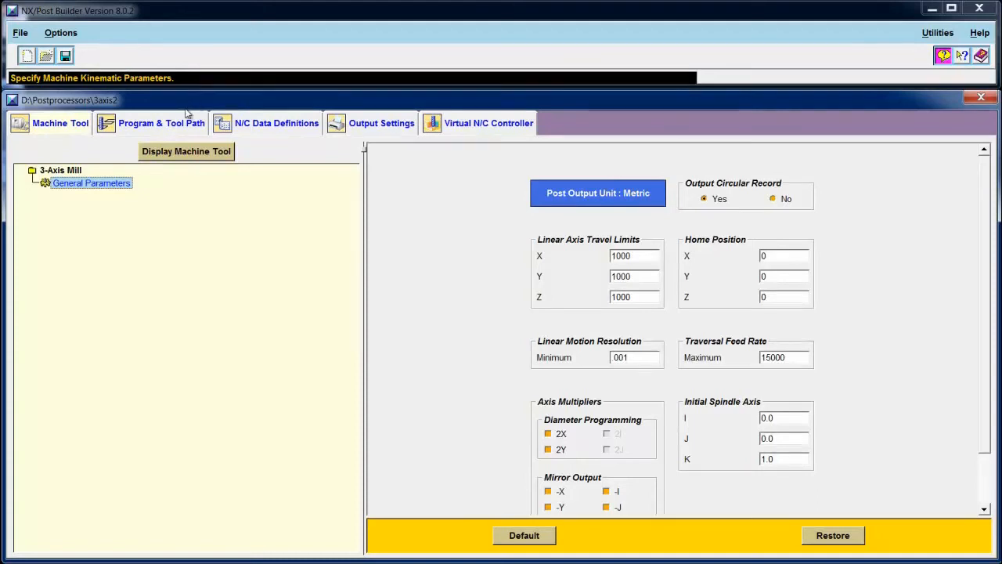
- Show the Program & Tool Path machine control events and scroll down to Stop, Clamp and Insert
left_click(162, 122)
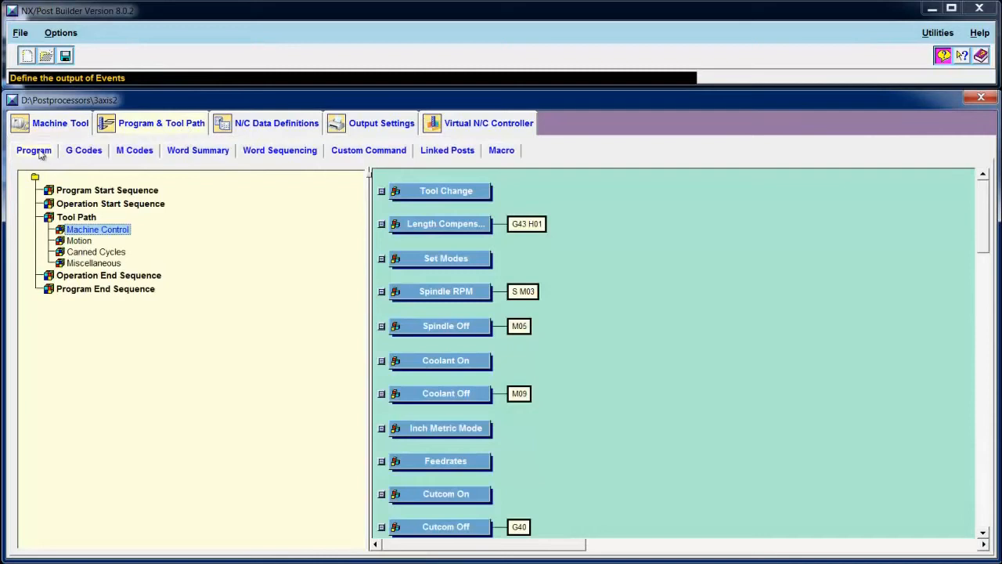
mouse_move(240, 204)
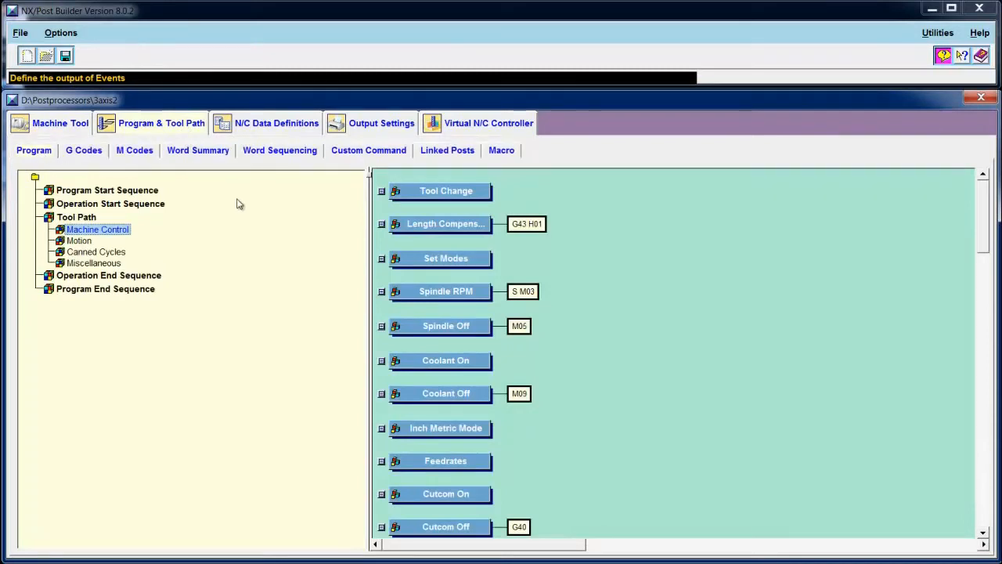
mouse_move(113, 237)
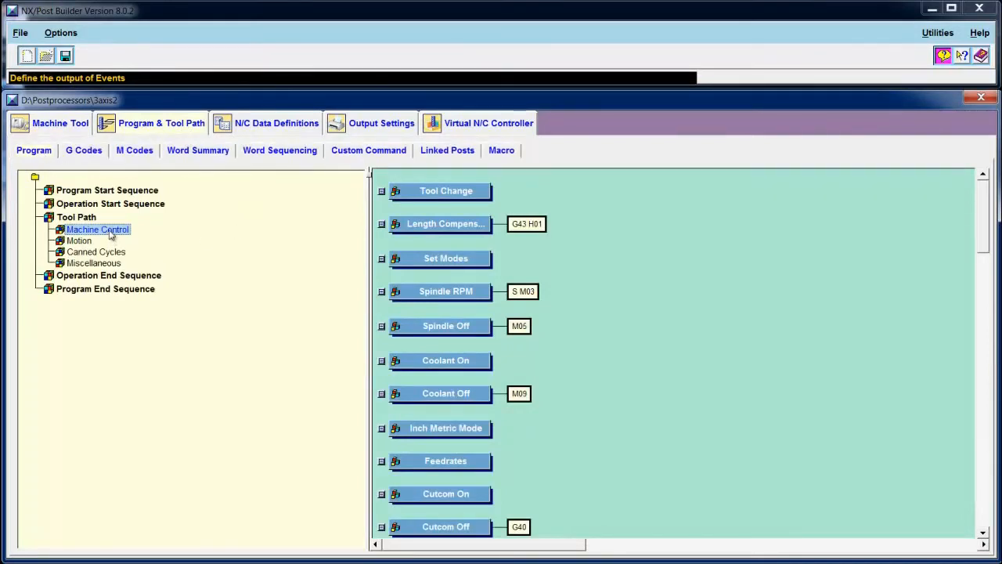
mouse_move(986, 207)
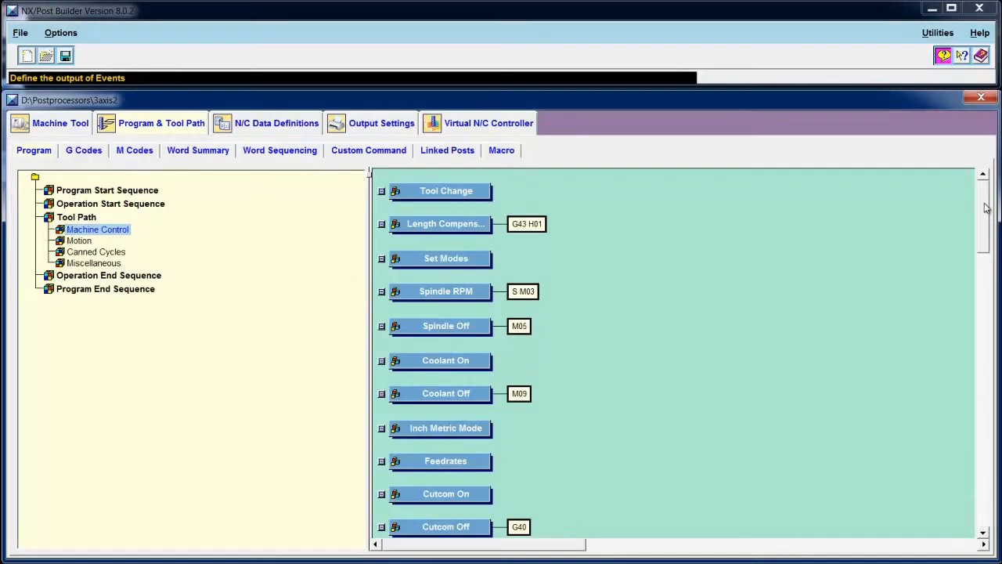
scroll("down", 3)
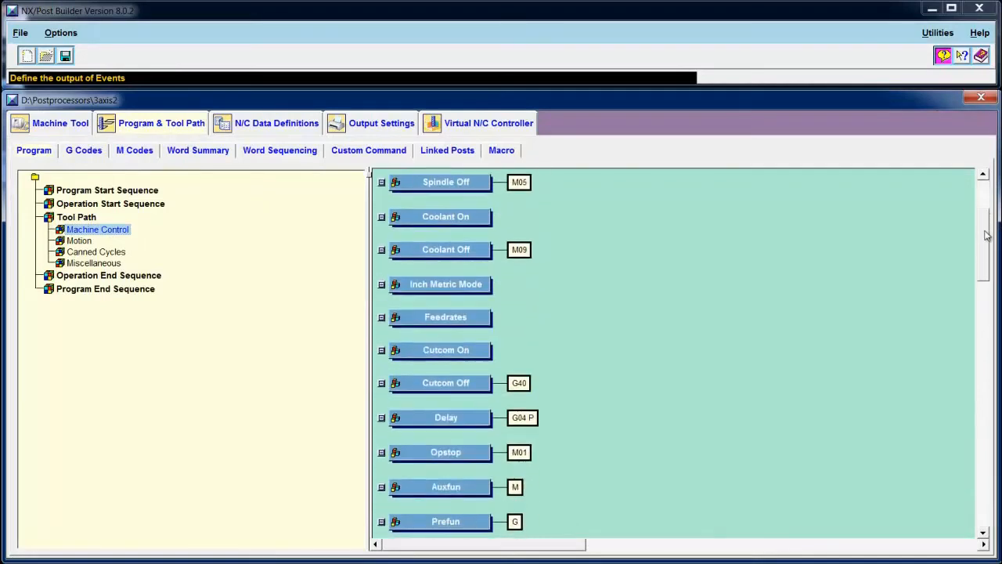
scroll("down", 3)
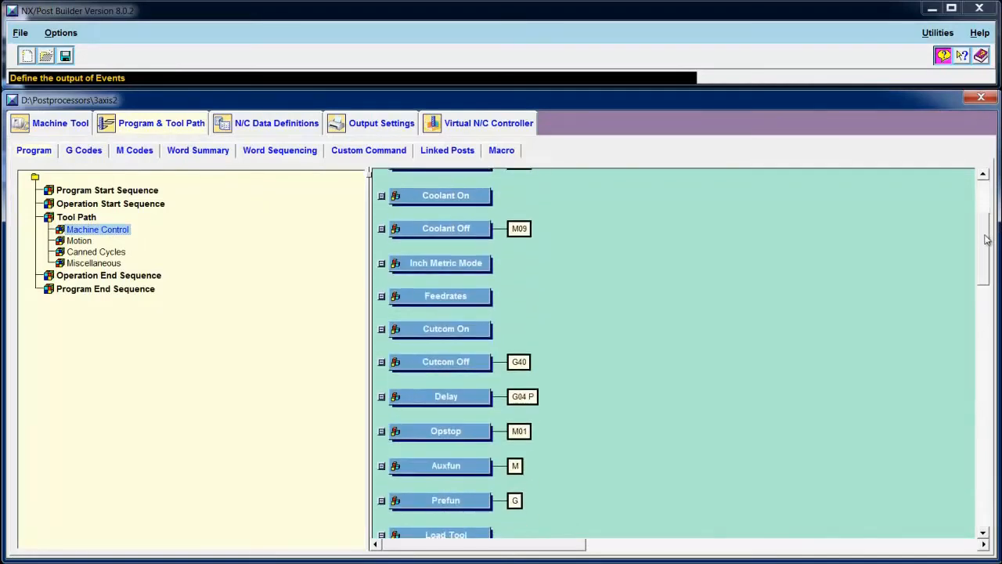
scroll("down", 3)
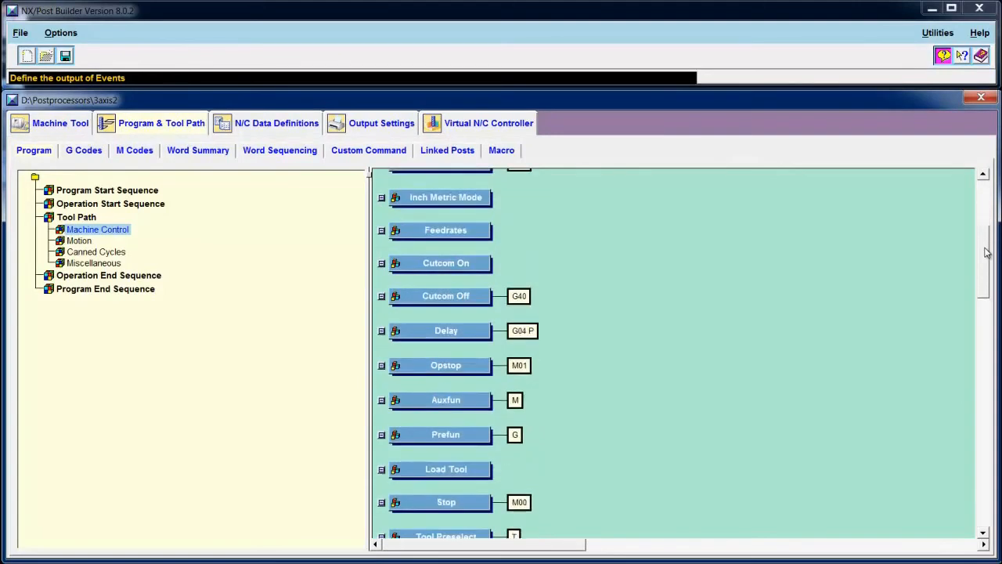
scroll("down", 3)
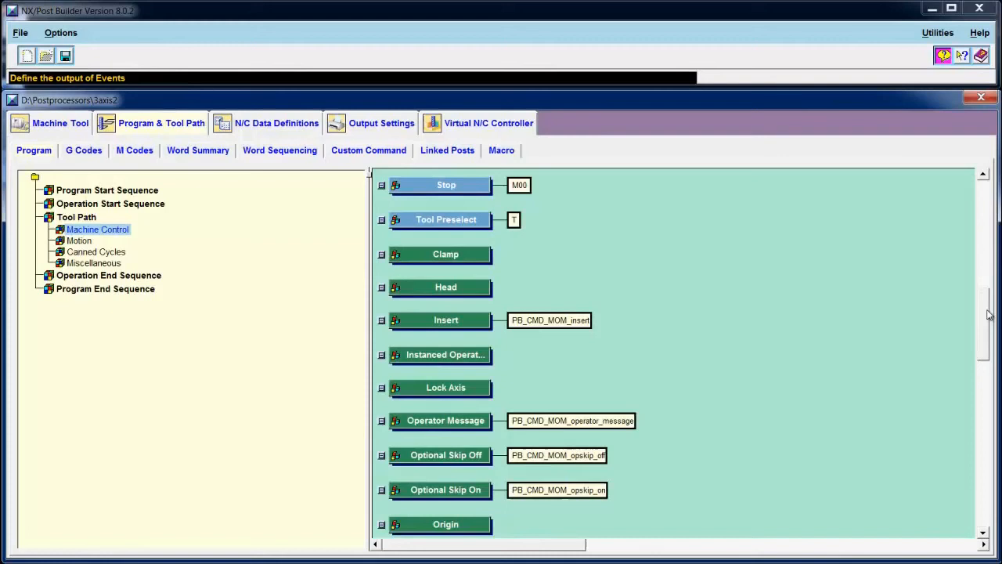
mouse_move(60, 31)
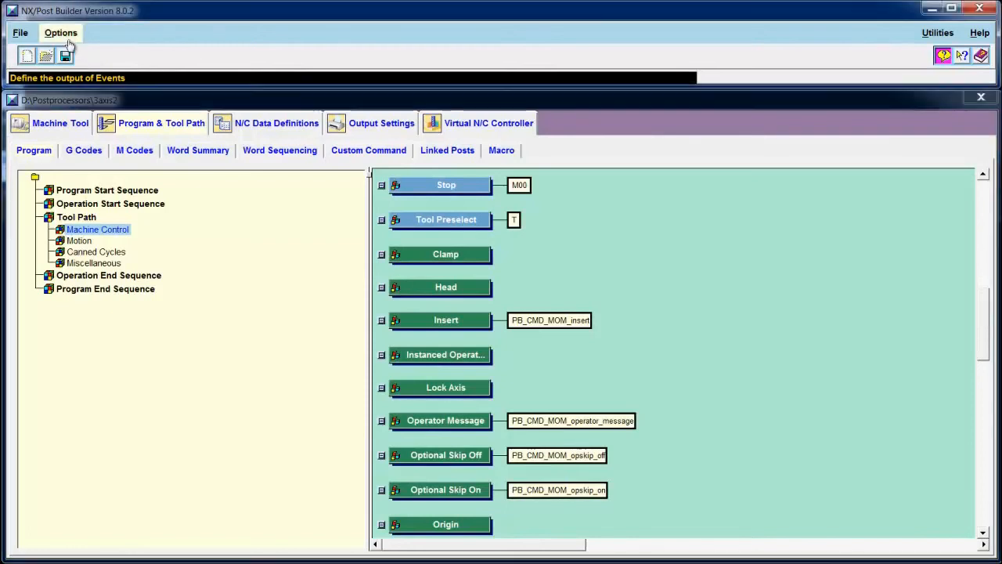
left_click(59, 31)
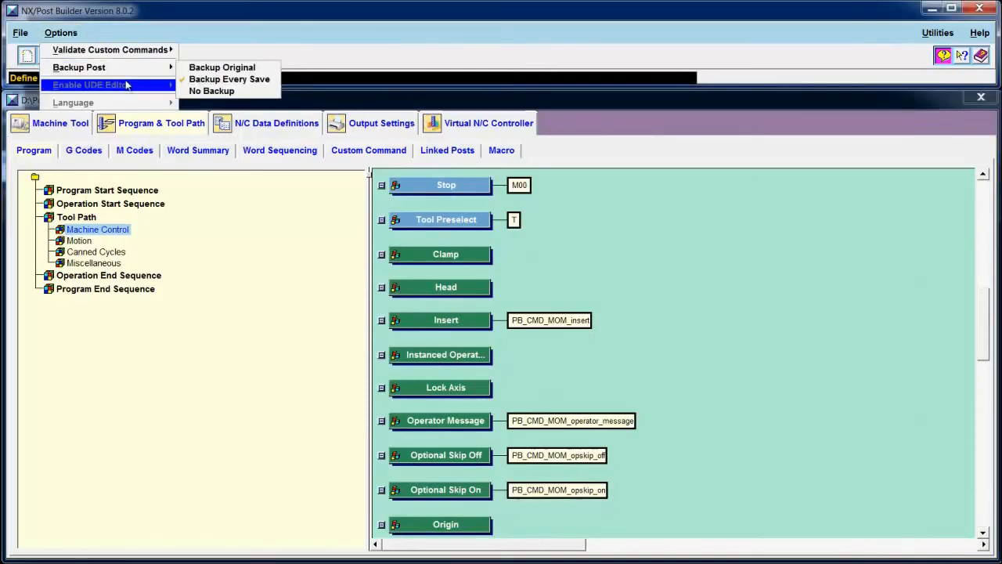
mouse_move(87, 85)
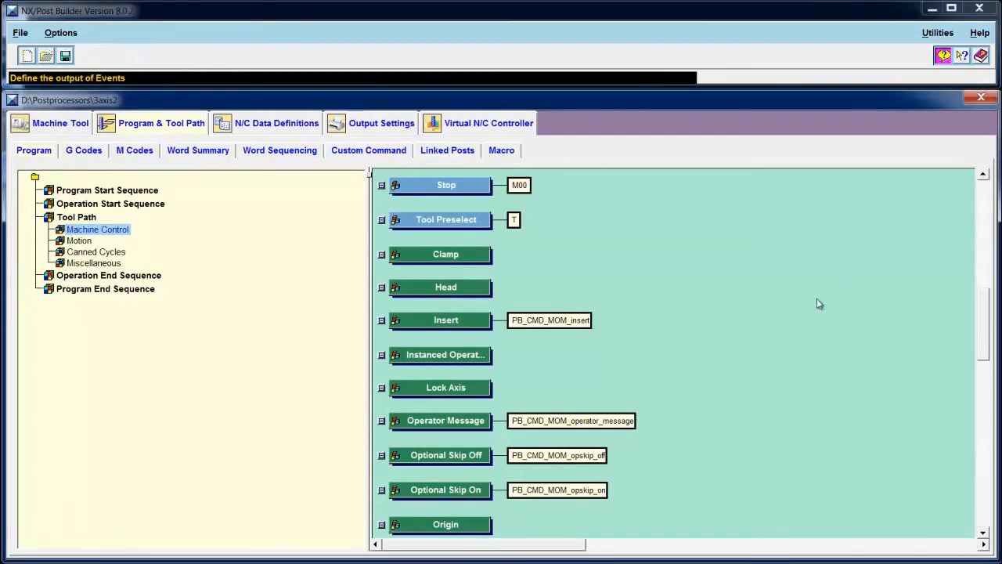
mouse_move(984, 321)
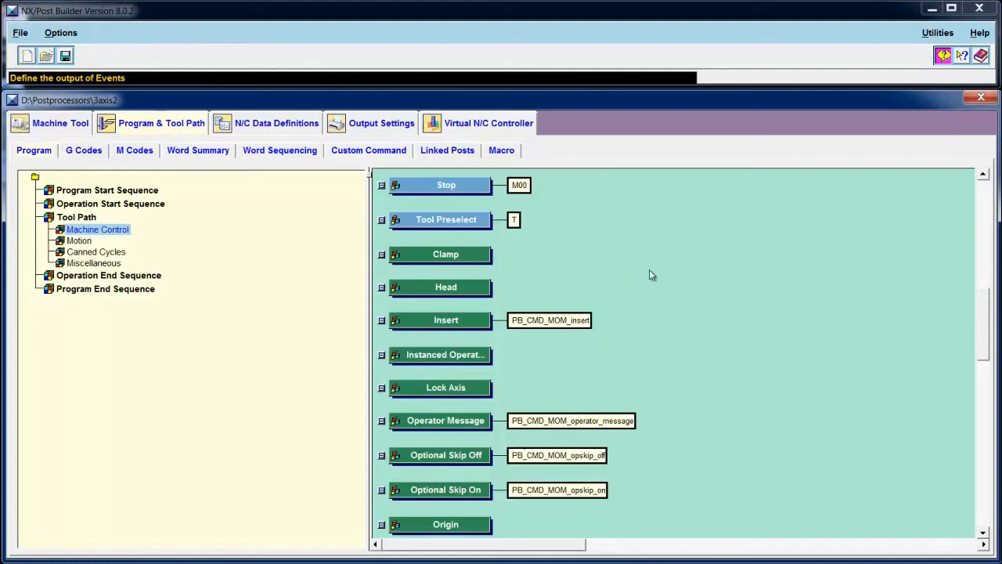
mouse_move(902, 290)
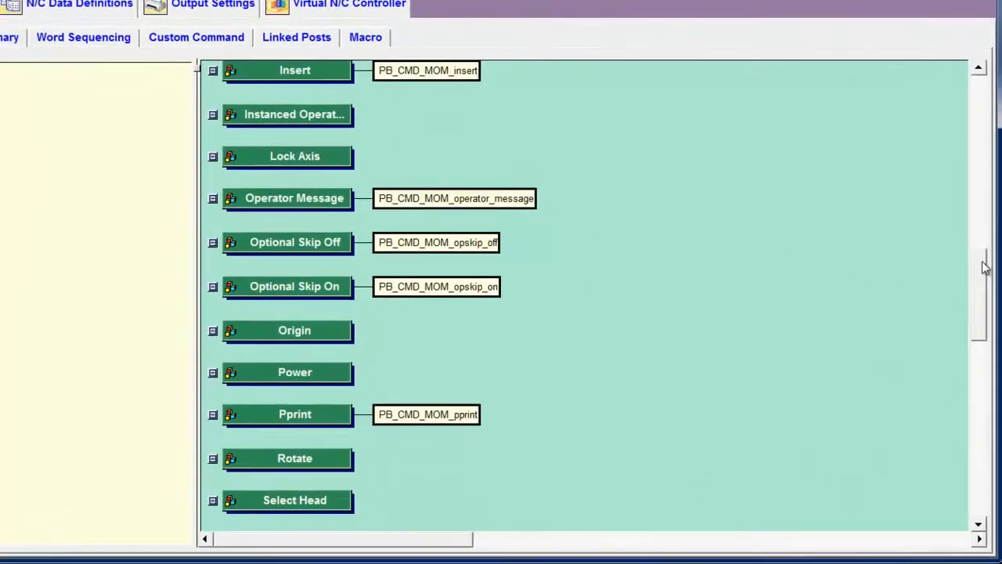
scroll("down", 3)
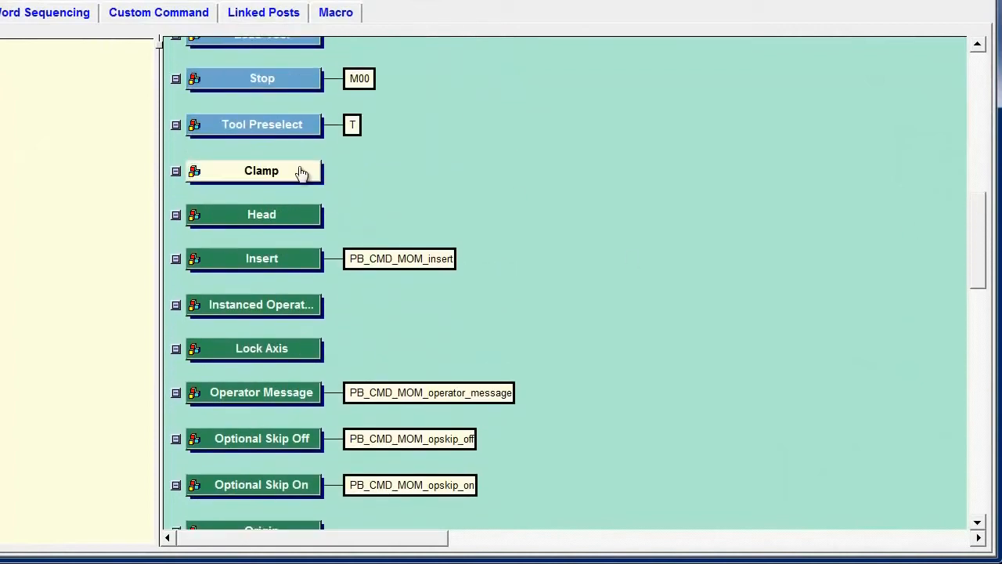
right_click(262, 171)
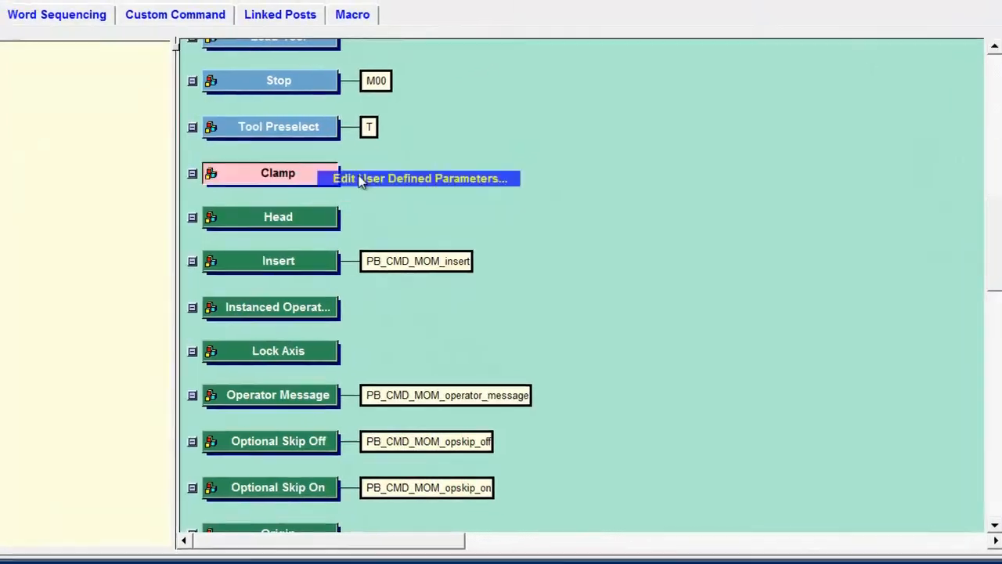
left_click(423, 178)
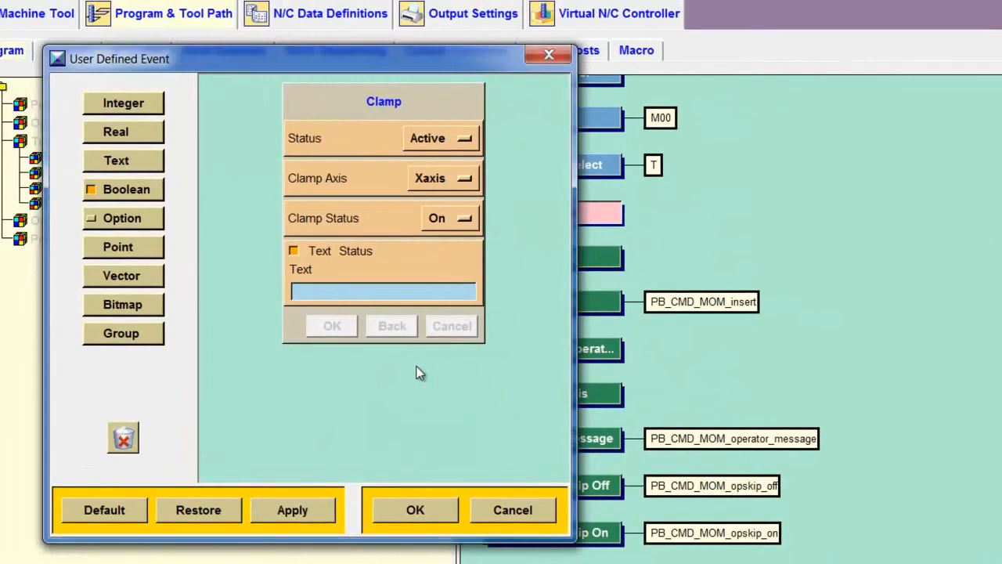
mouse_move(149, 132)
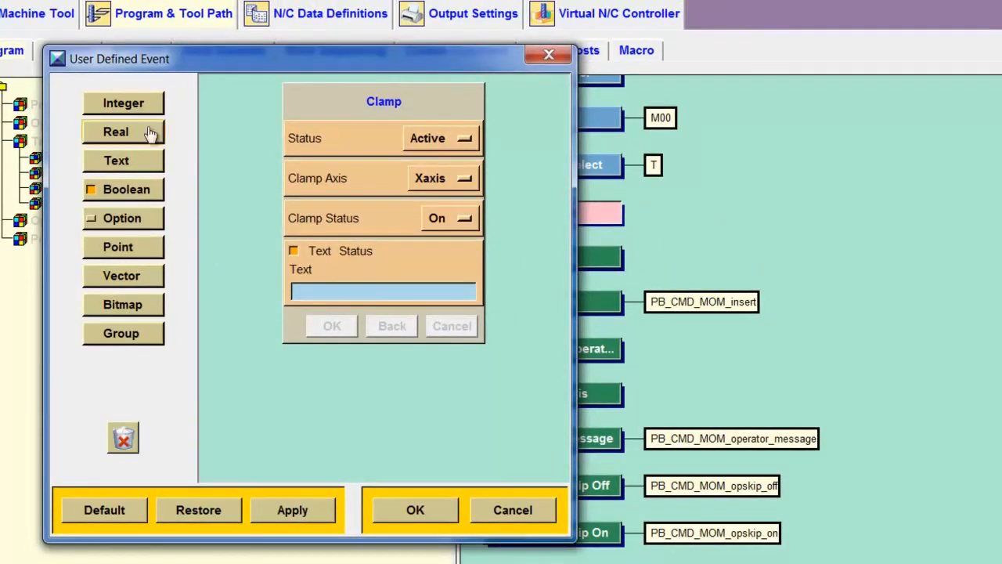
left_click(116, 131)
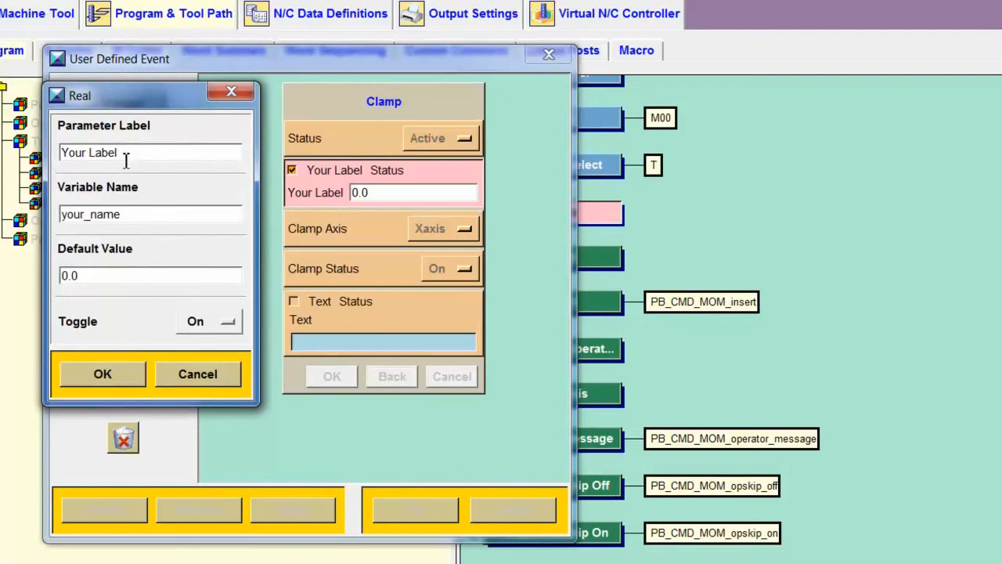
left_click(197, 373)
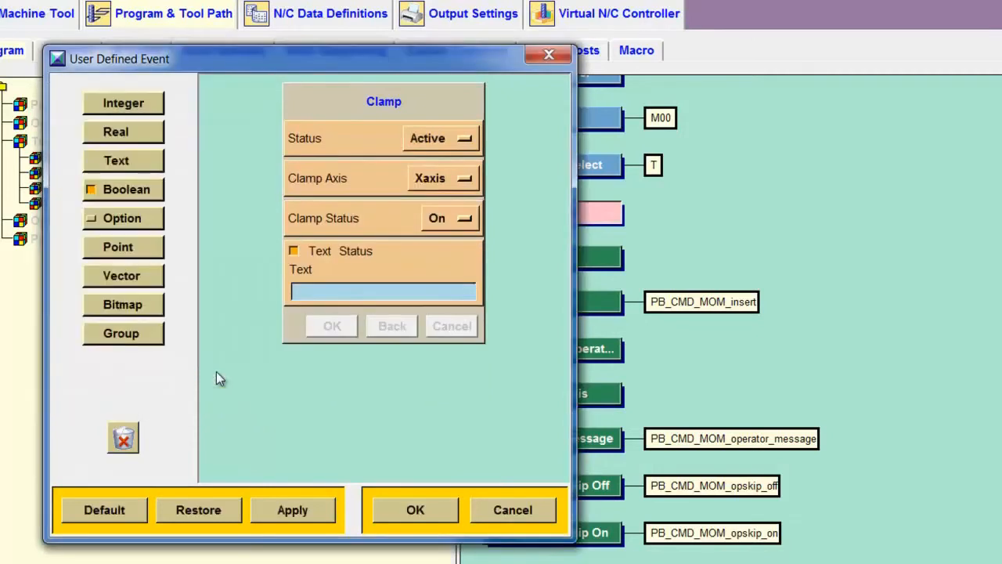
mouse_move(371, 406)
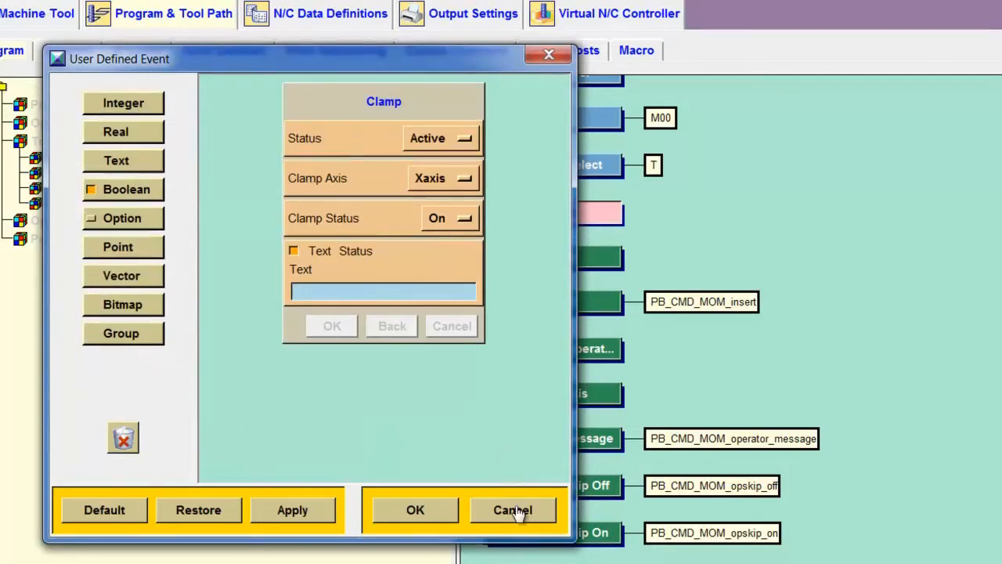
left_click(513, 510)
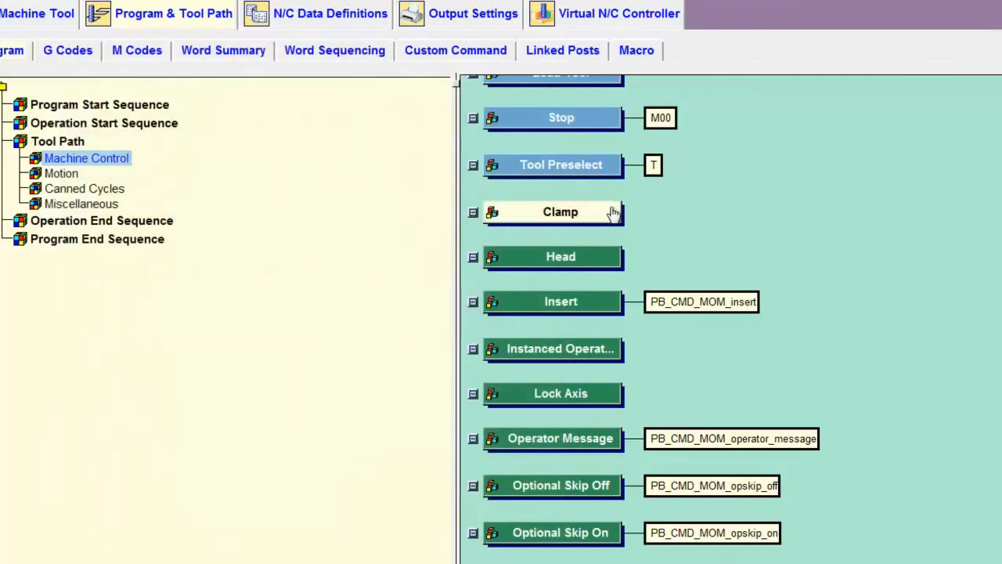
- Create a machine control event named ChooseNCProgrammer with post name pickNCProgrammer
right_click(560, 211)
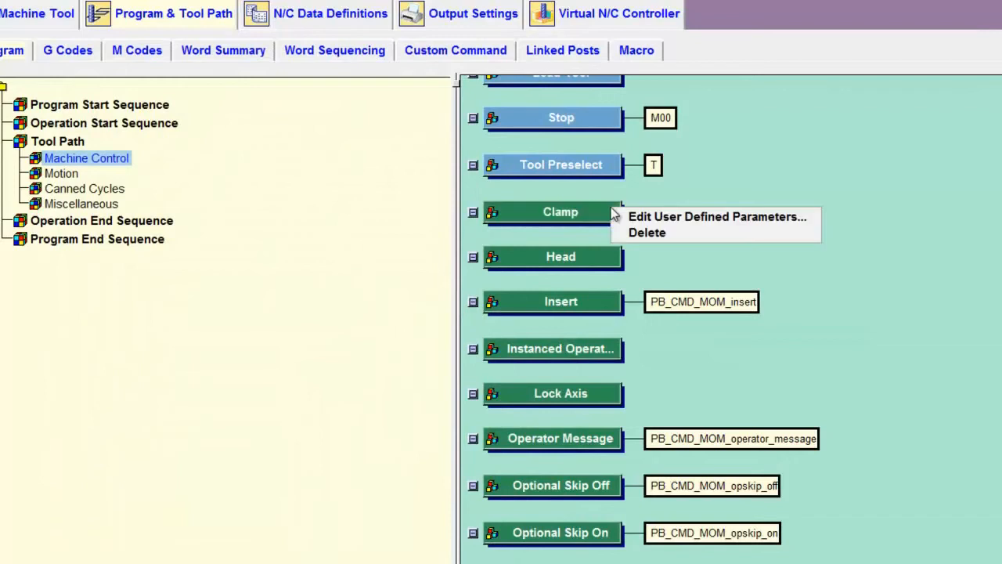
mouse_move(661, 232)
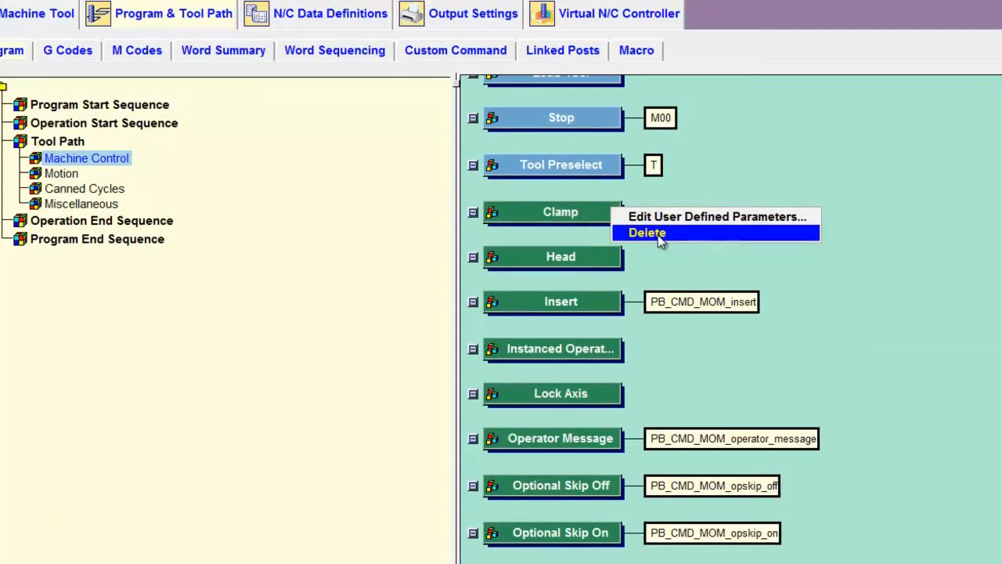
mouse_move(667, 249)
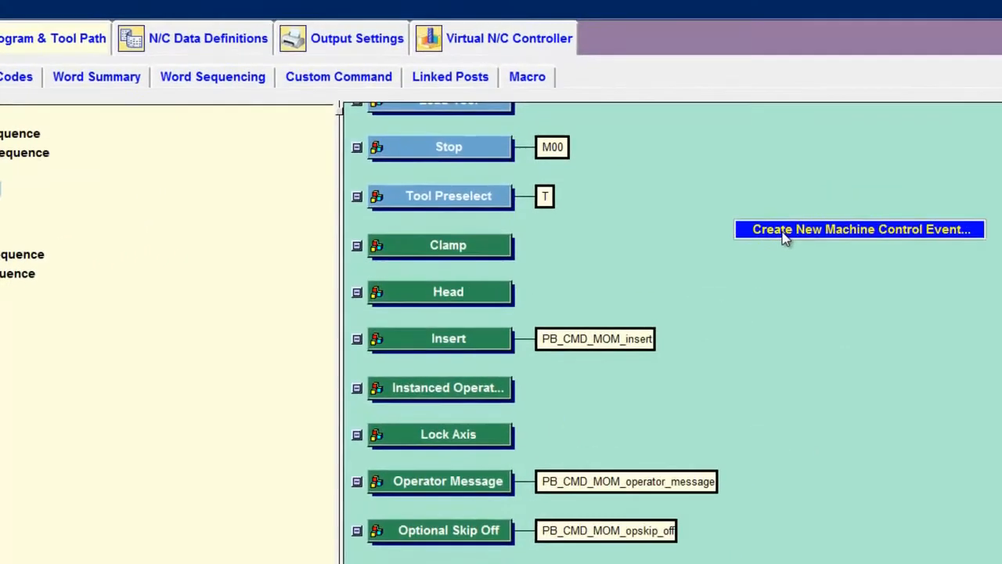
left_click(858, 228)
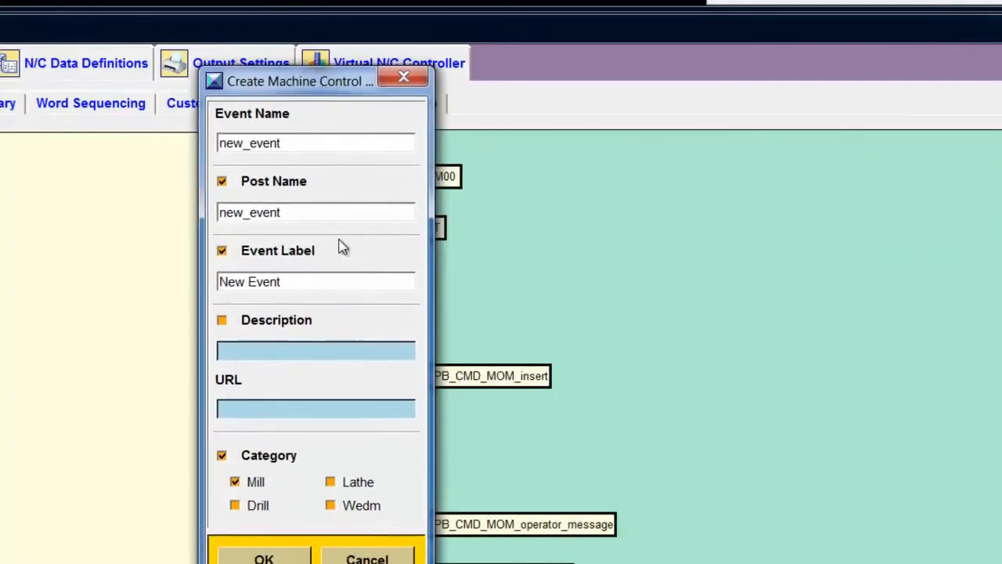
triple_click(316, 142)
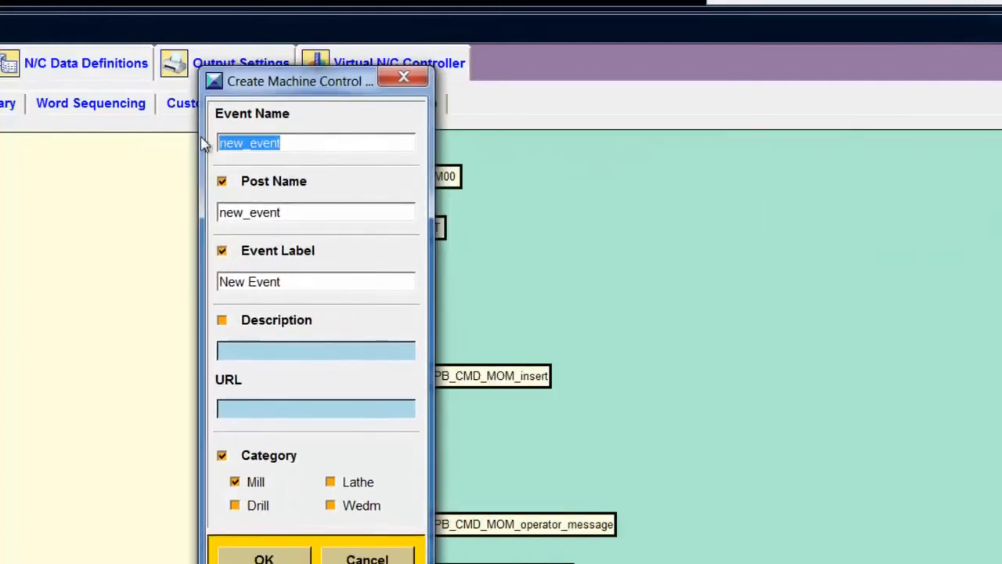
type("C")
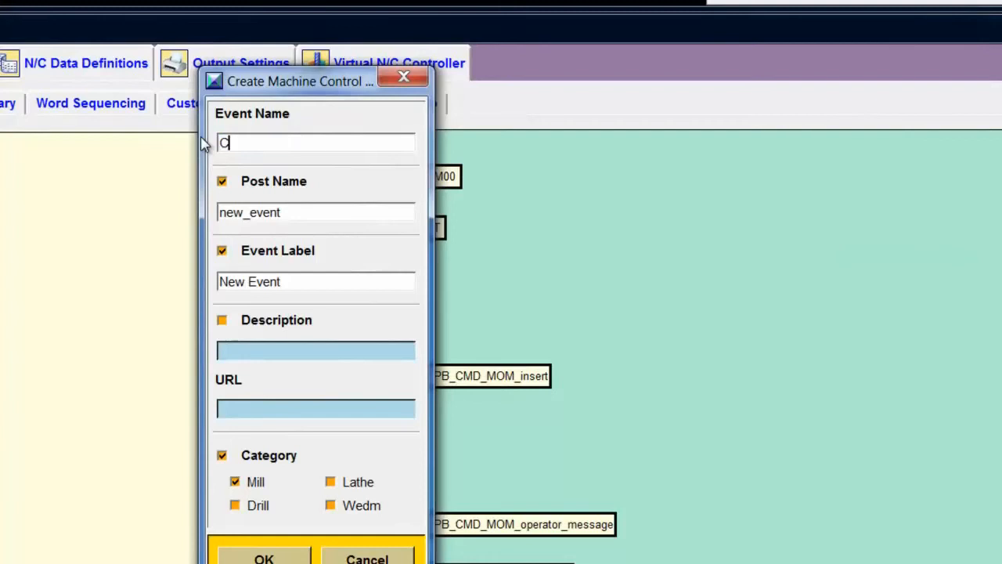
type("hooseNCProgrammer")
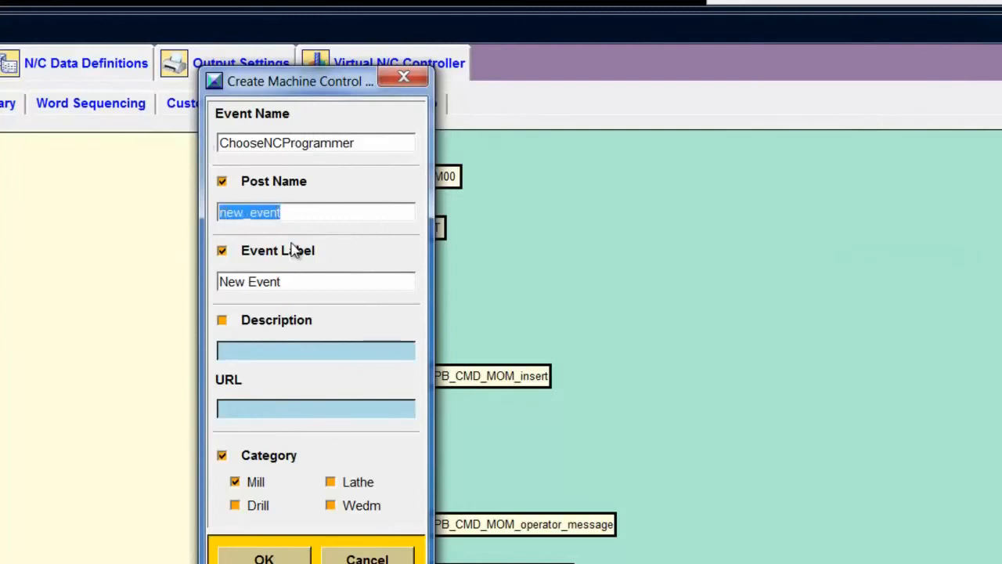
mouse_move(301, 251)
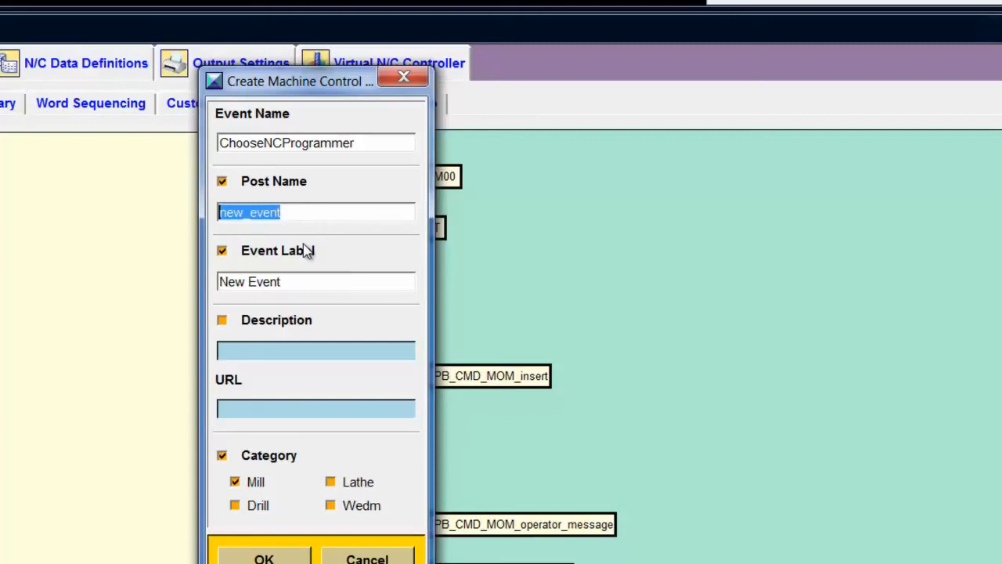
type("p")
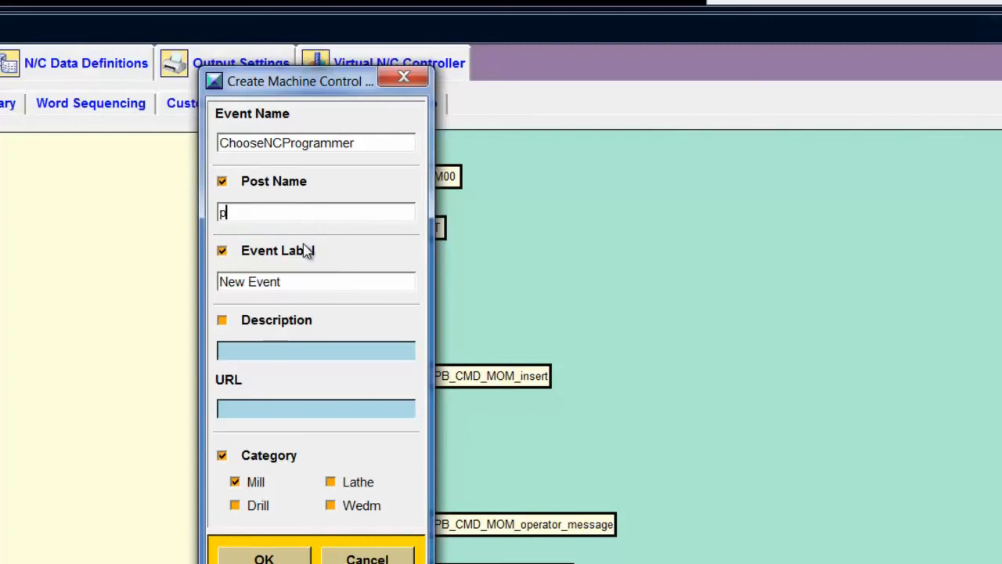
type("ickNC")
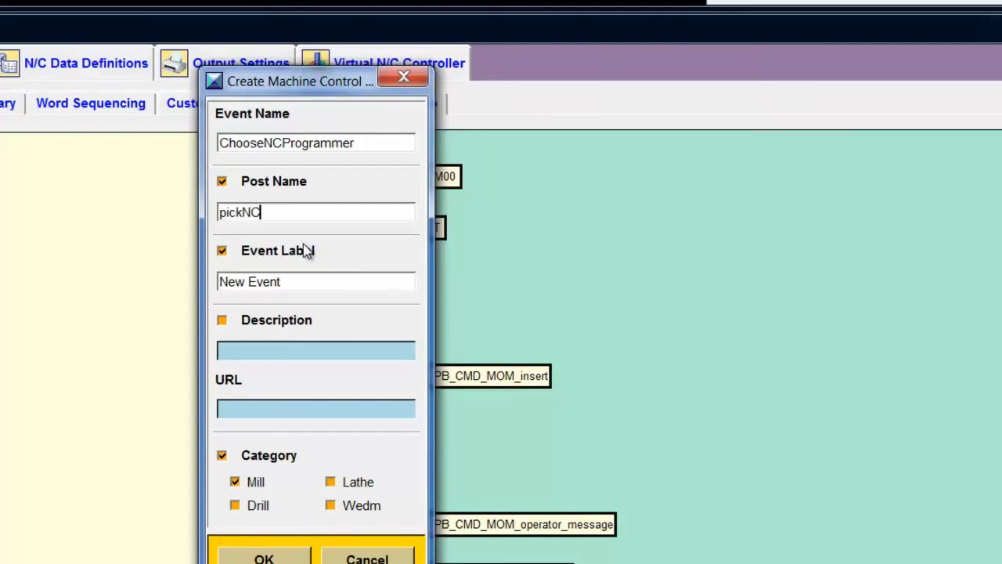
type("Programmer")
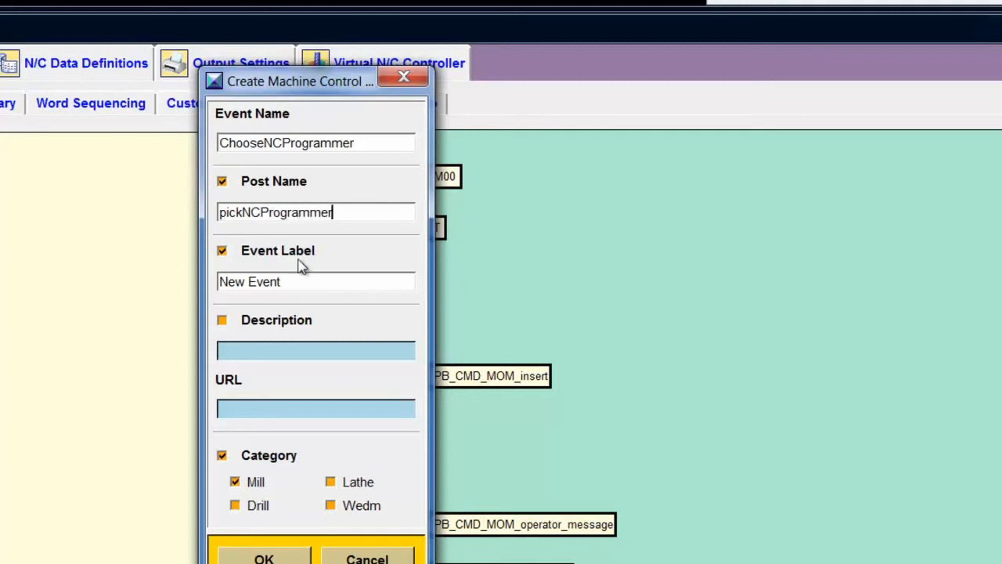
- Label the event SelectNCProgrammer, enable its description and confirm creation
triple_click(249, 282)
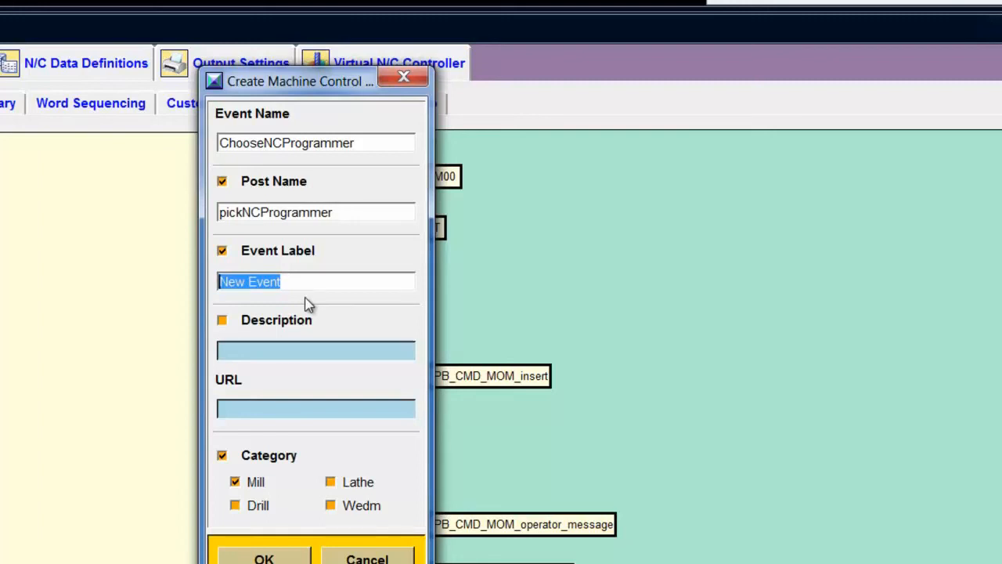
type("S")
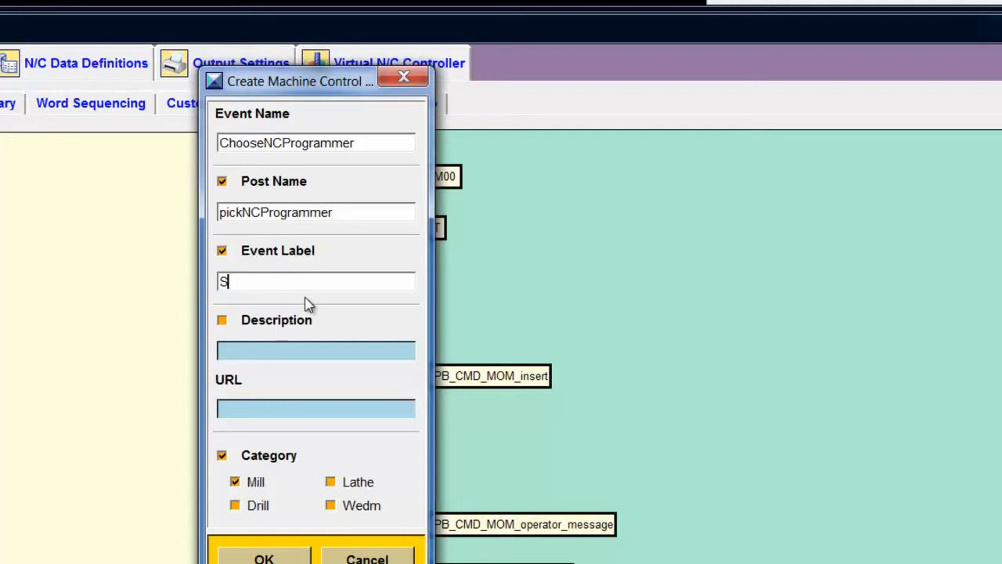
type("electN")
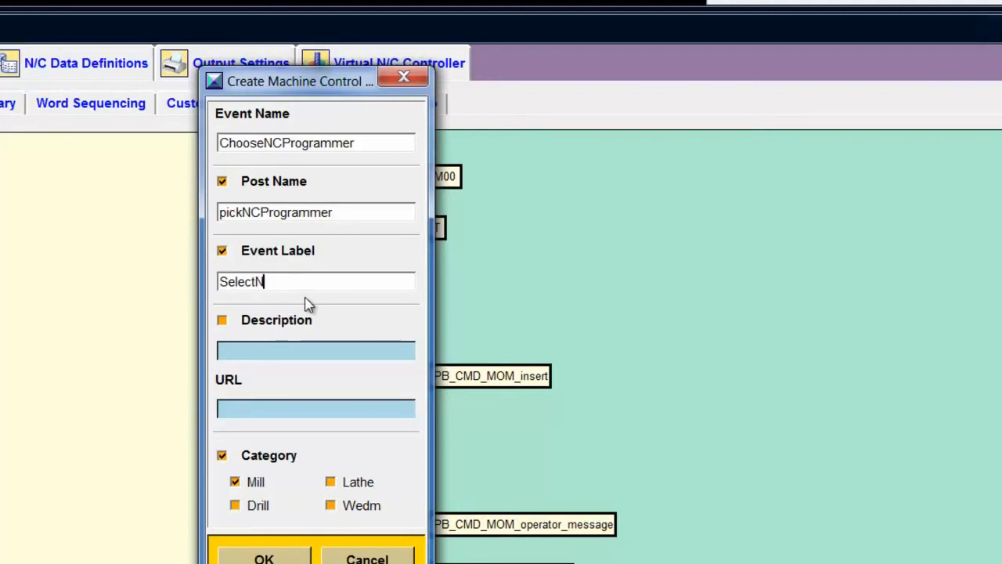
type("CProgram")
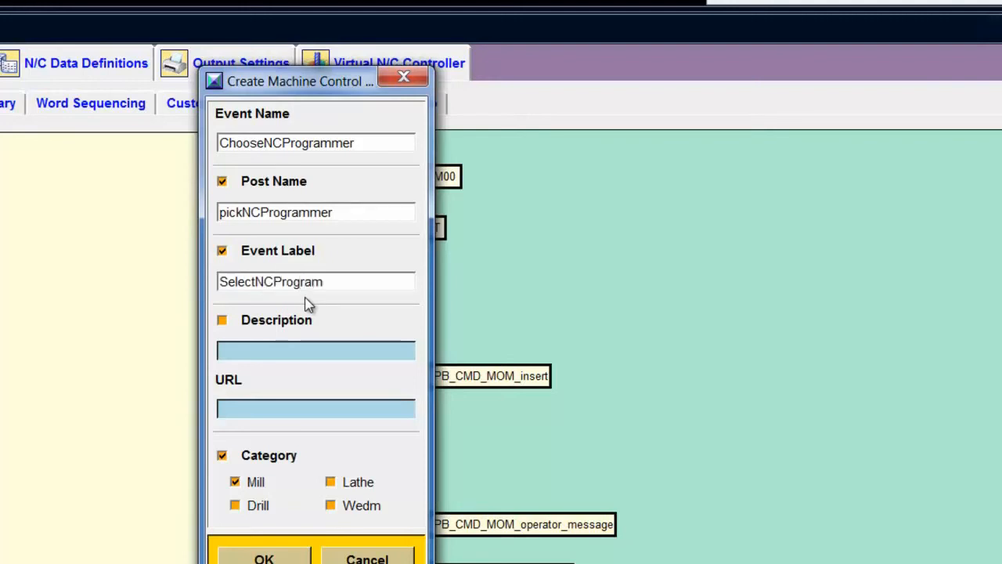
type("mer")
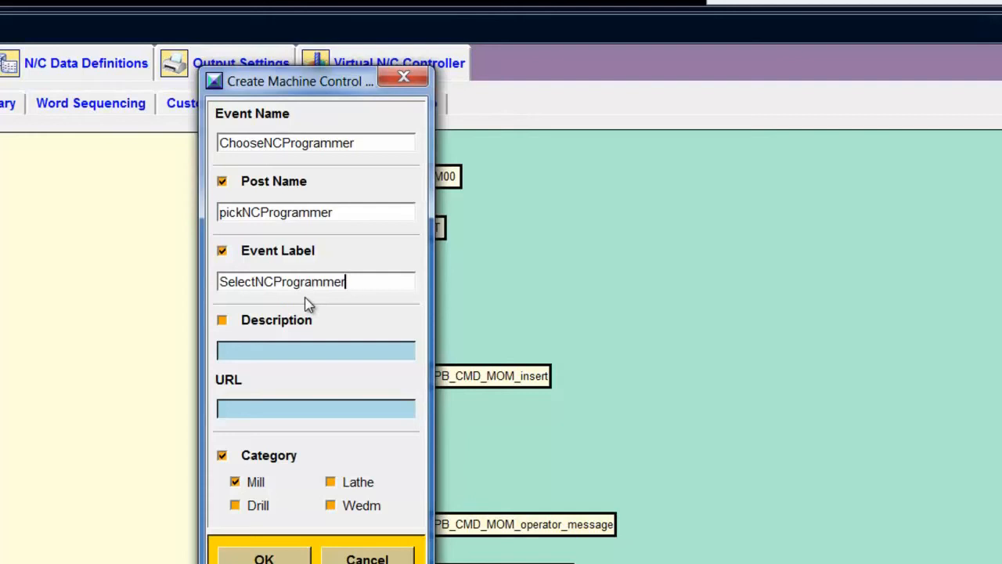
mouse_move(317, 316)
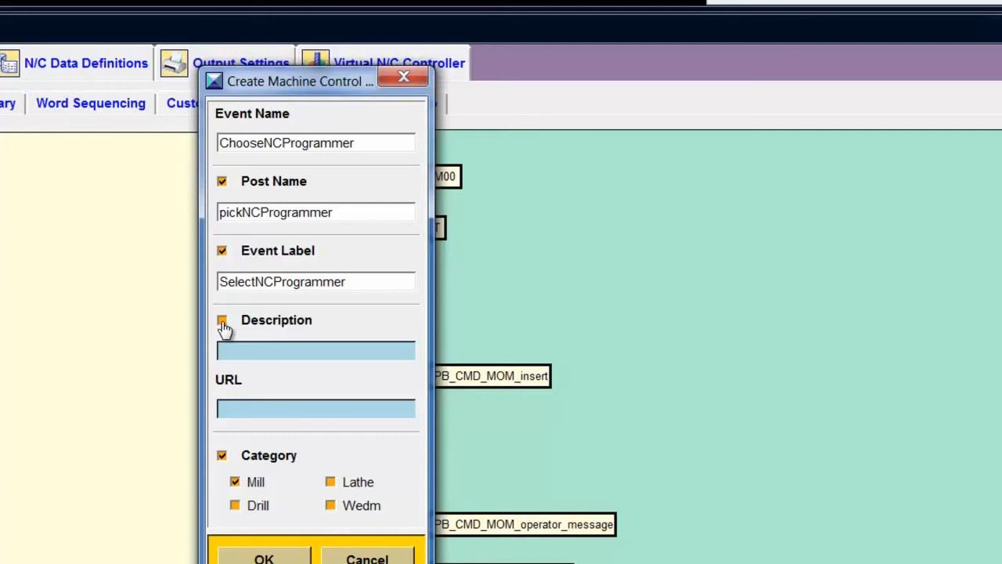
left_click(344, 282)
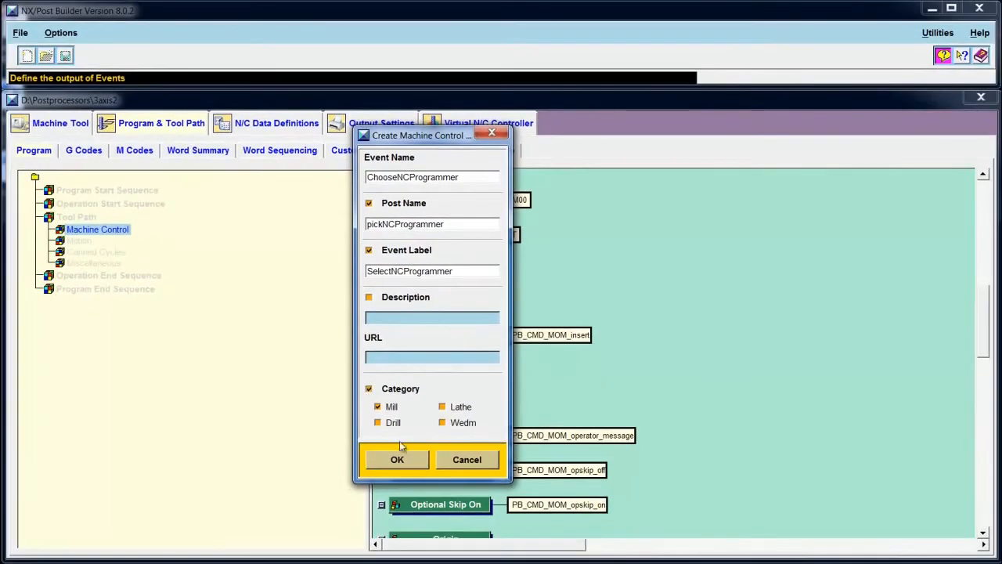
mouse_move(413, 461)
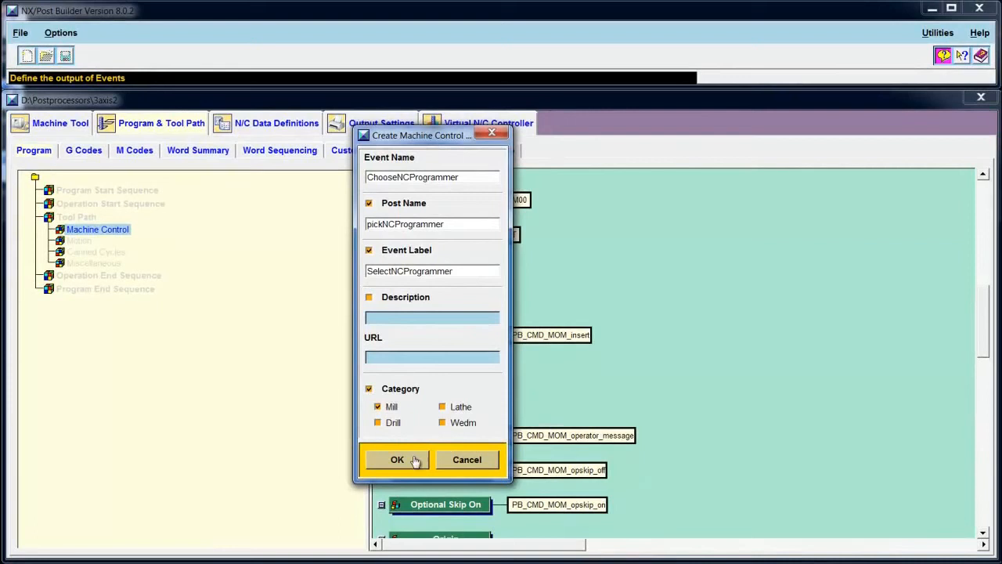
left_click(398, 460)
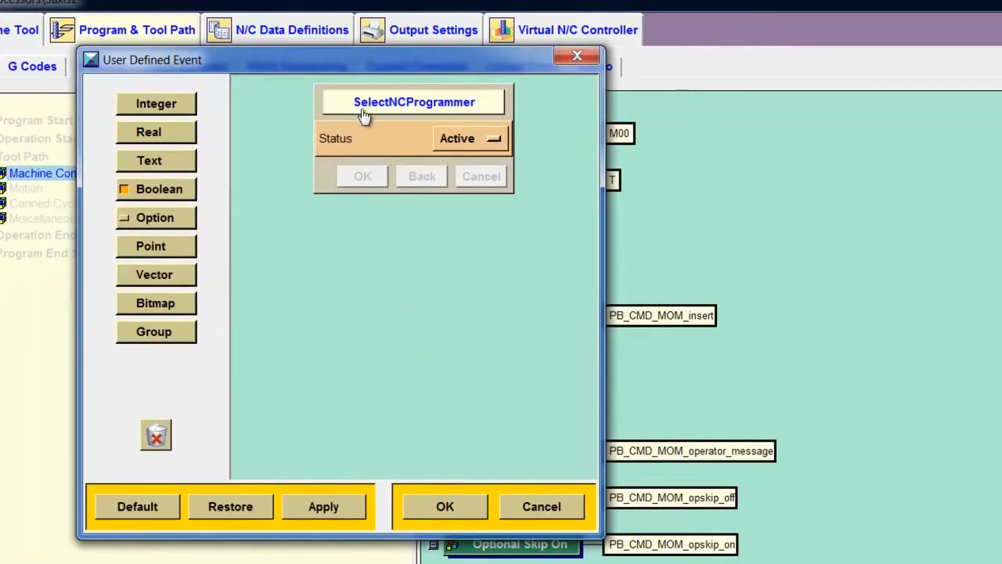
mouse_move(415, 109)
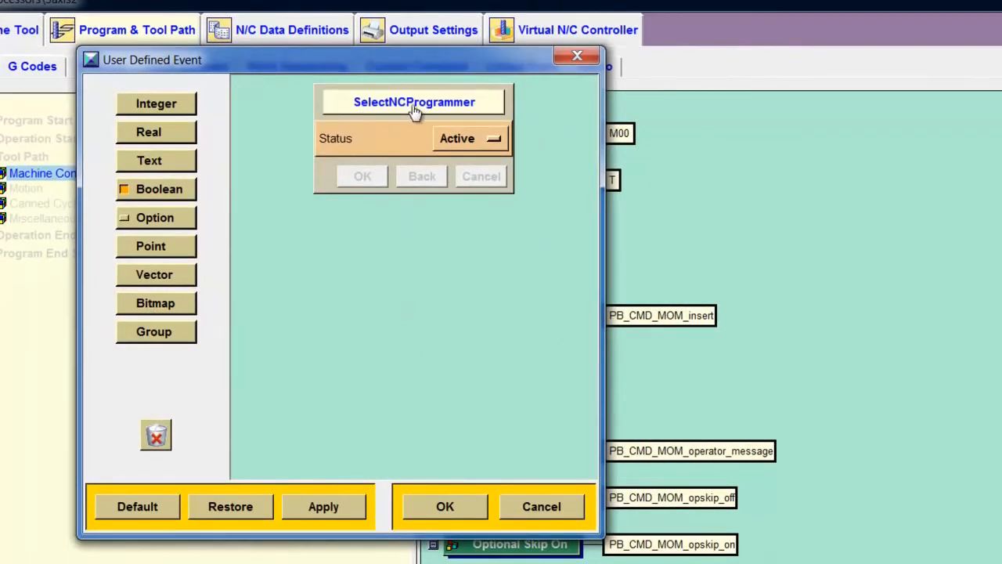
mouse_move(288, 229)
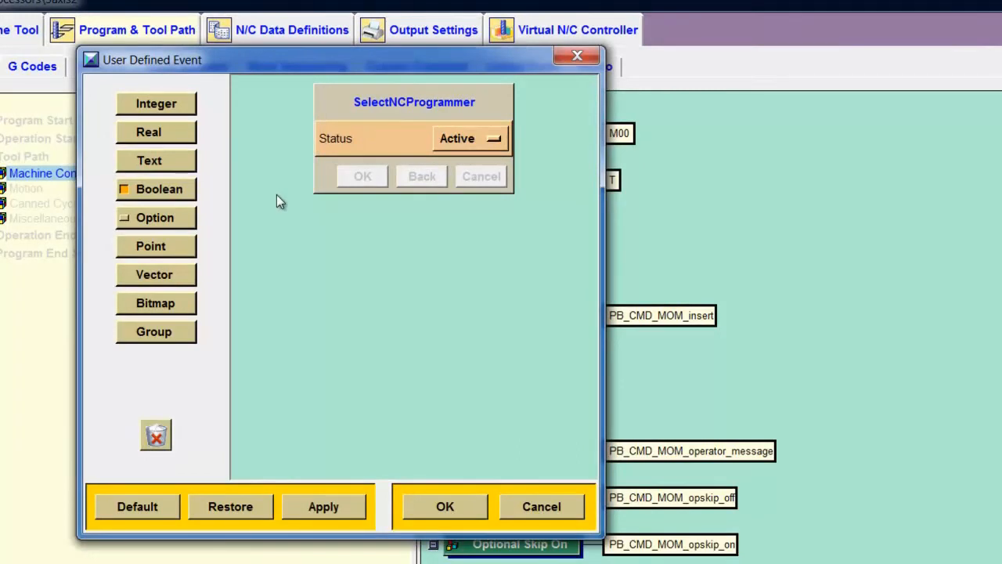
mouse_move(188, 221)
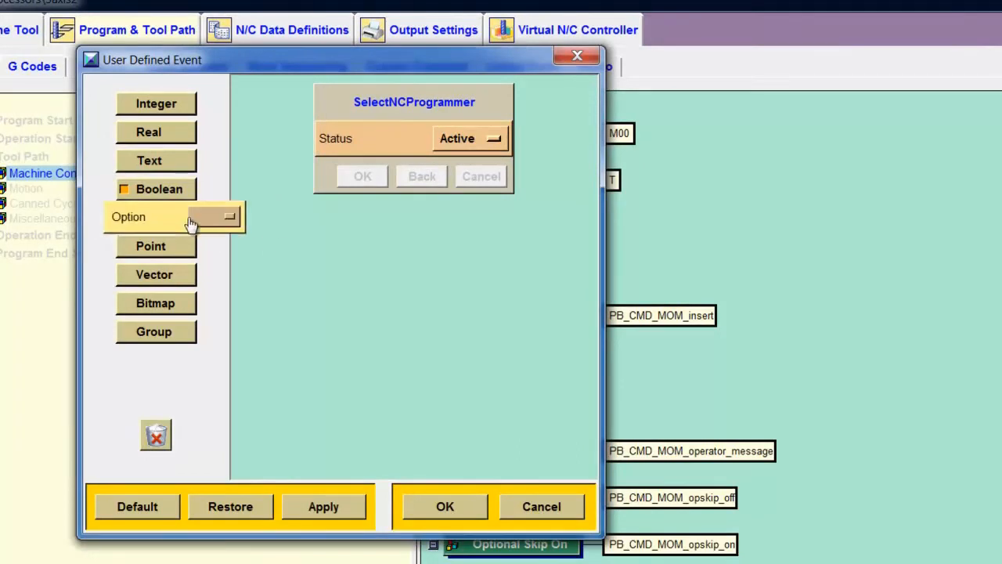
- Add an Option parameter to the SelectNCProgrammer event
left_click(129, 216)
type("Pick a")
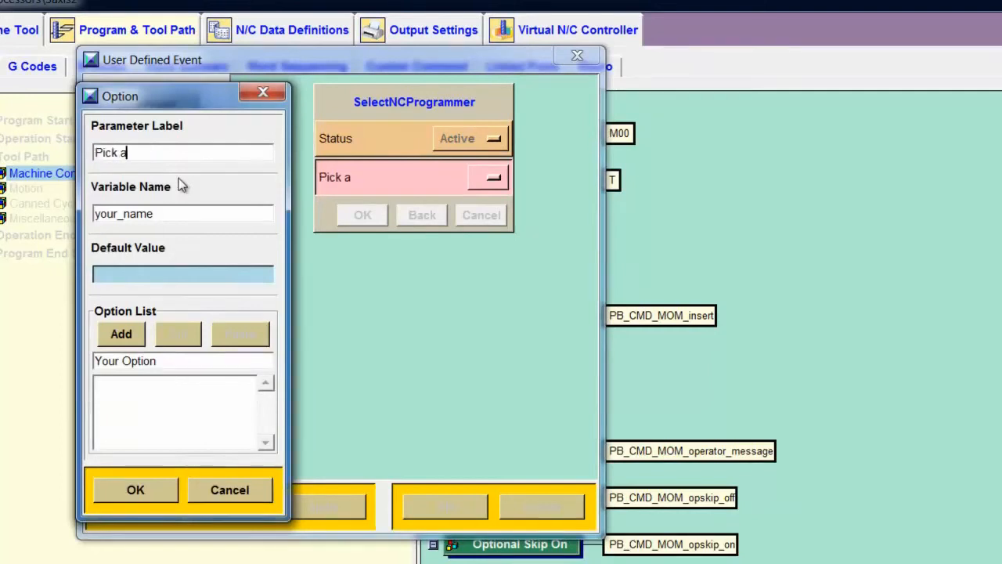
- Label the option Pick a Programmer with variable nc_programmer and select the placeholder option text
type("Programmer")
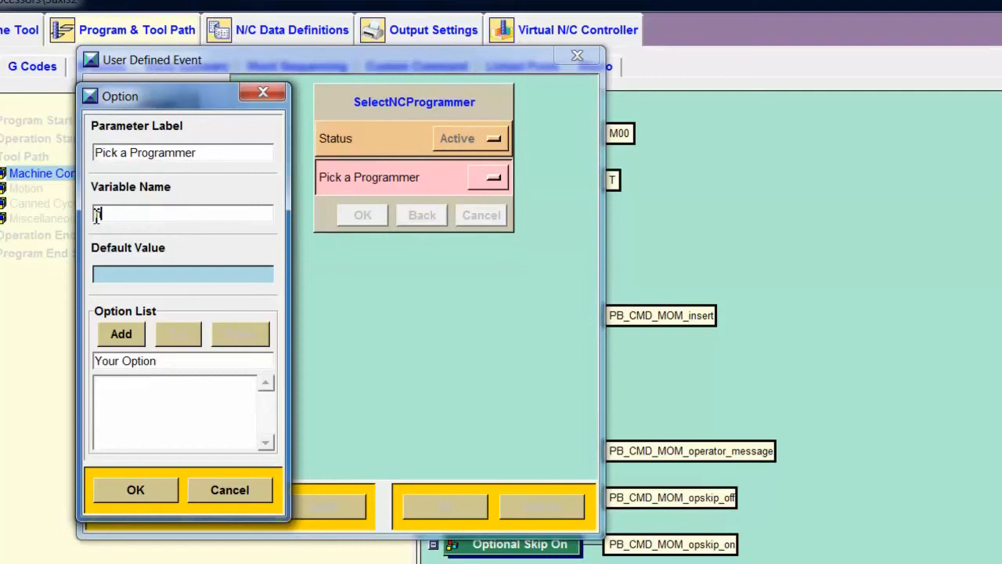
type("nc_programmer")
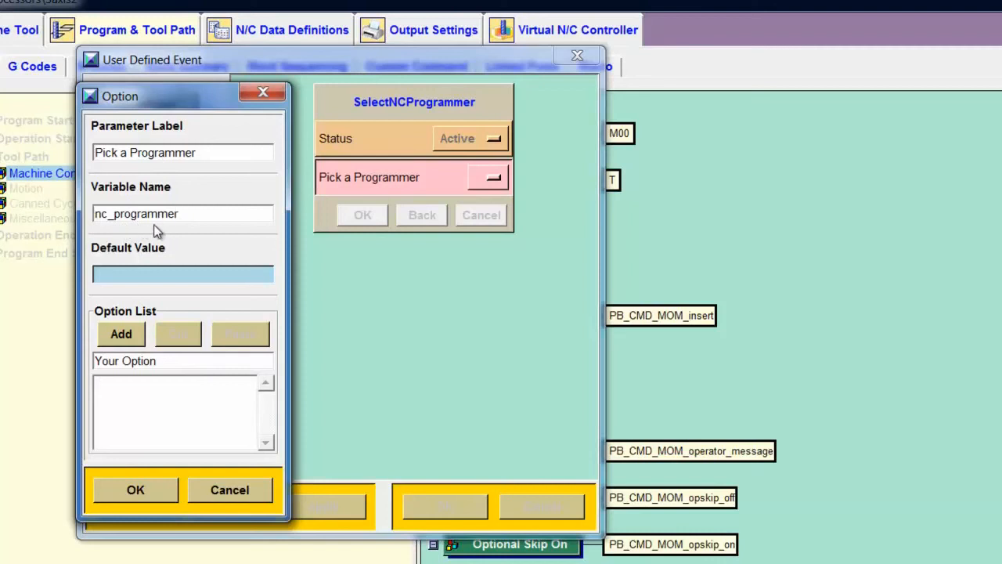
mouse_move(165, 231)
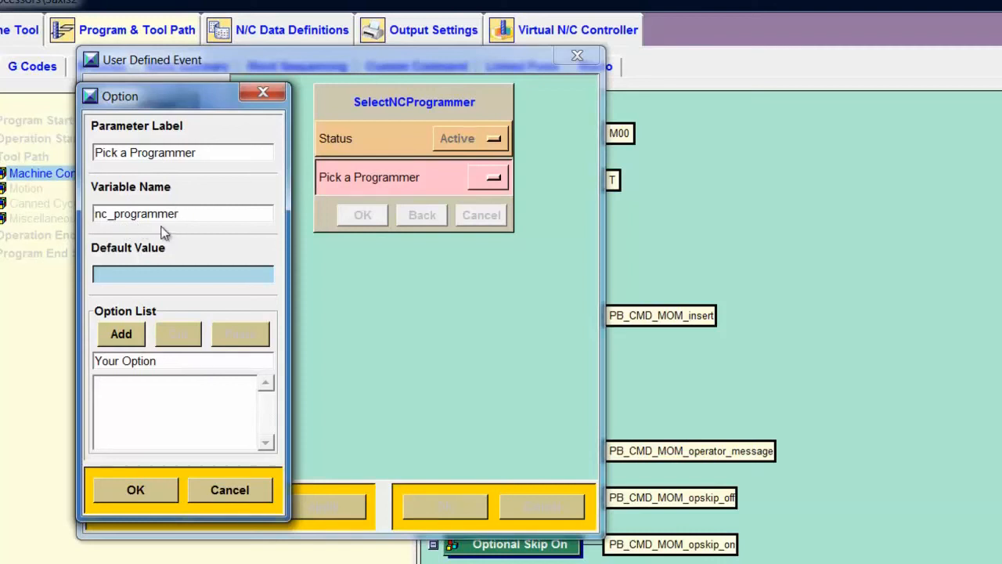
left_click(175, 213)
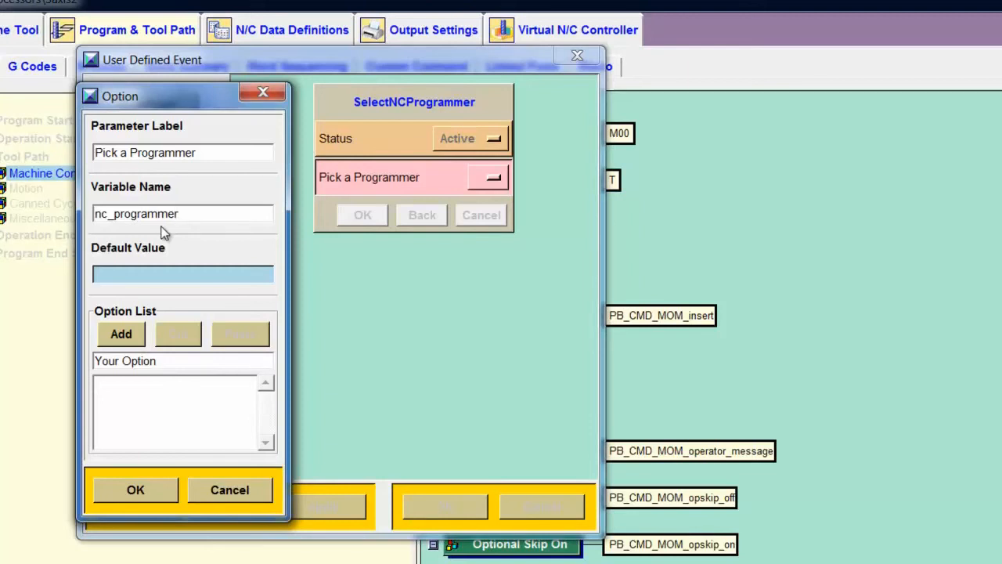
left_click(182, 213)
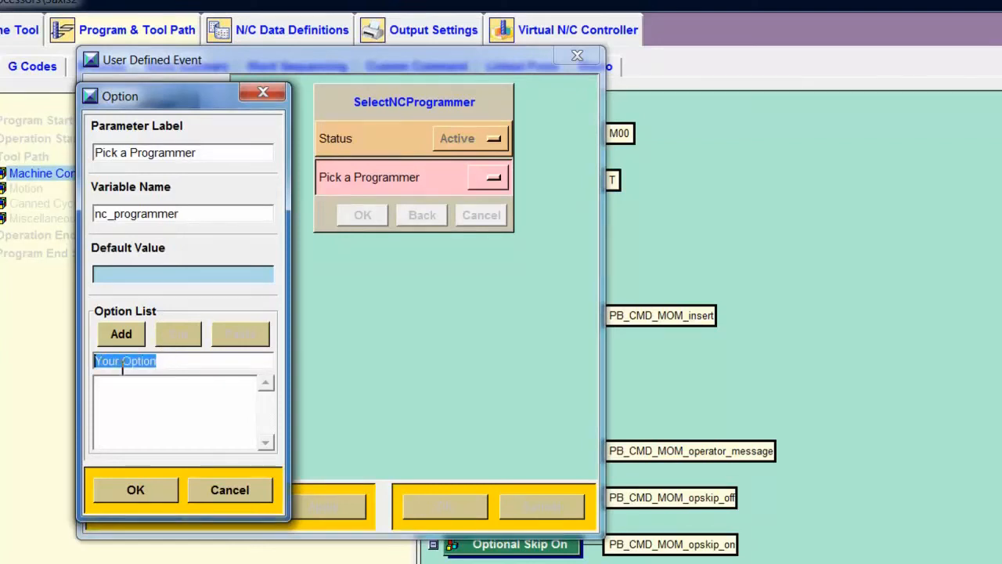
- Add Jim Wright, Albert Einstein, Stephen Hawking and Leonardo Da Vinci to the list, then start Sir Isaac Newton
type("Jim")
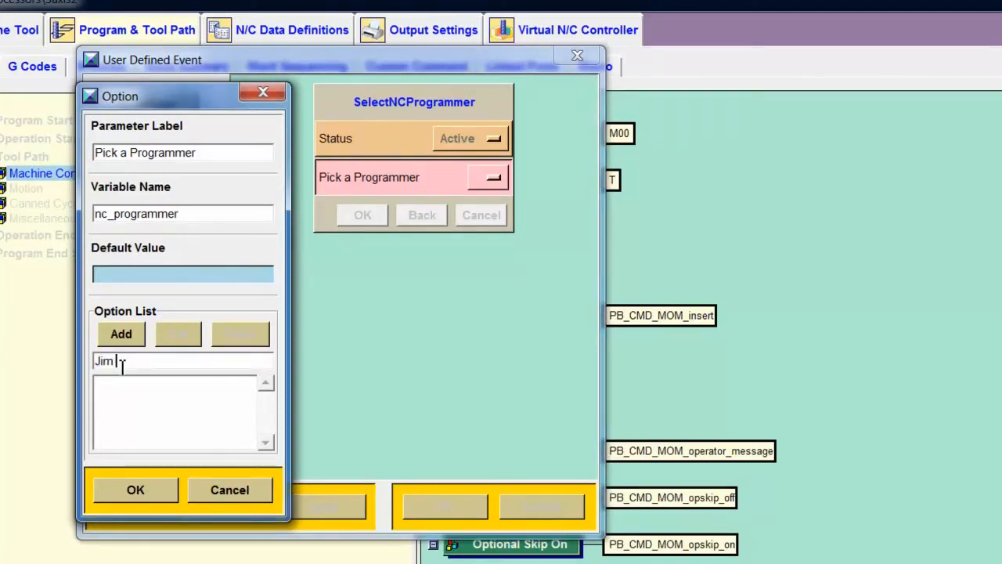
type("Wright")
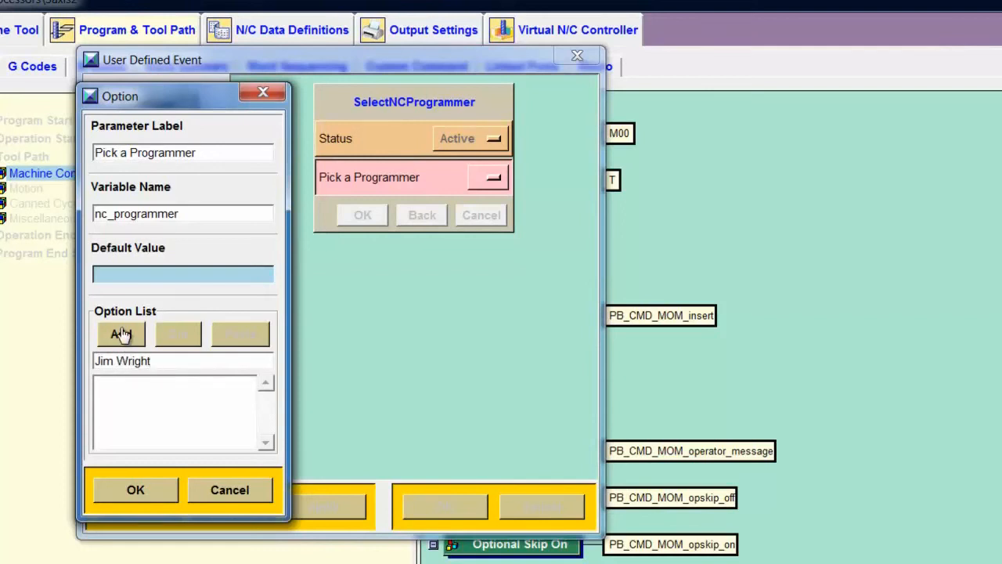
left_click(121, 334)
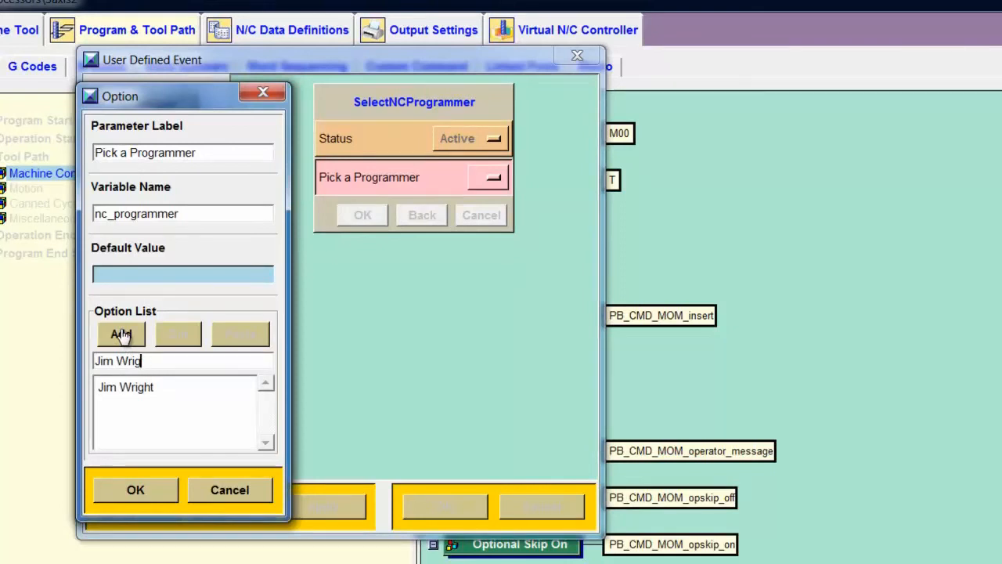
left_click(122, 335)
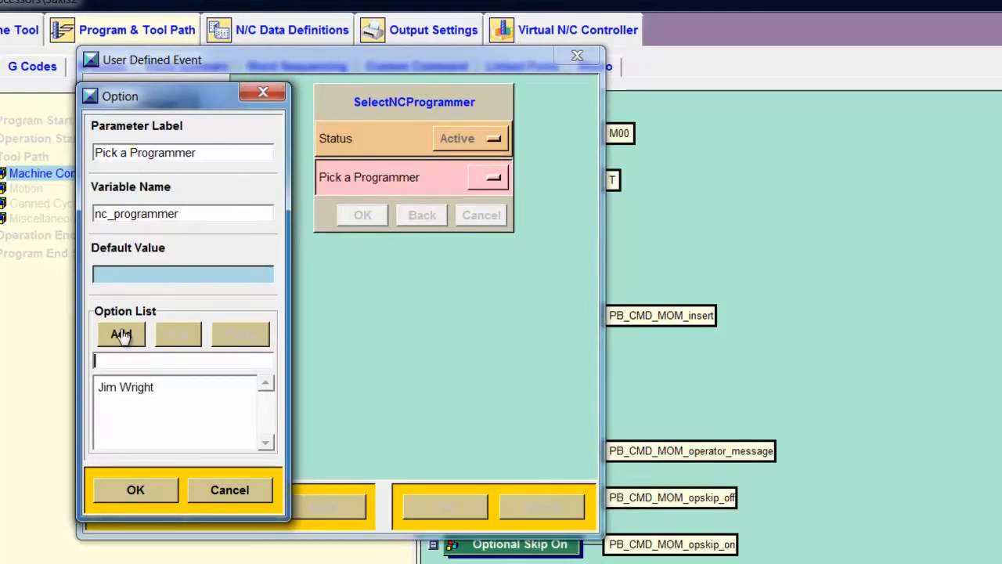
type("Albert Einstei")
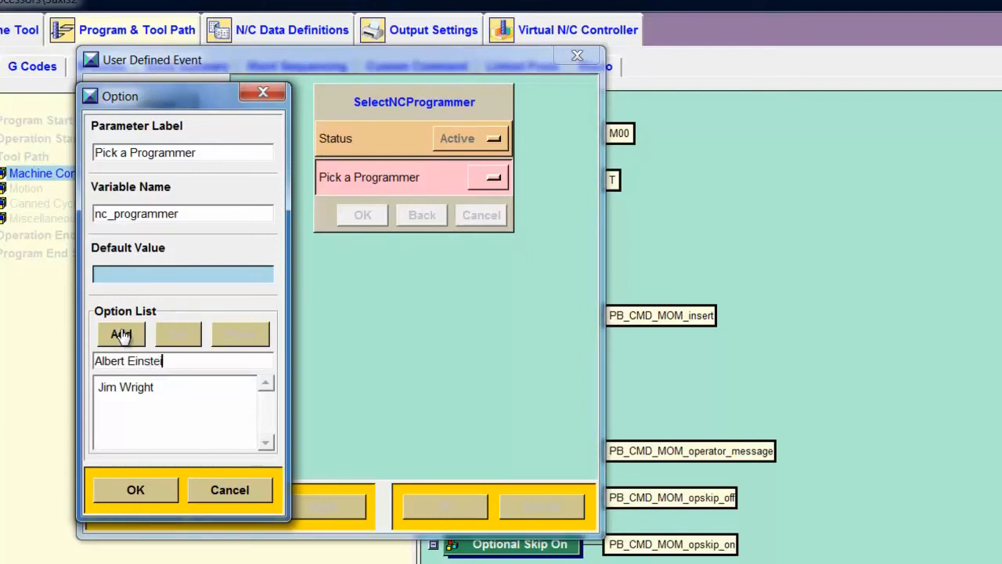
left_click(120, 335)
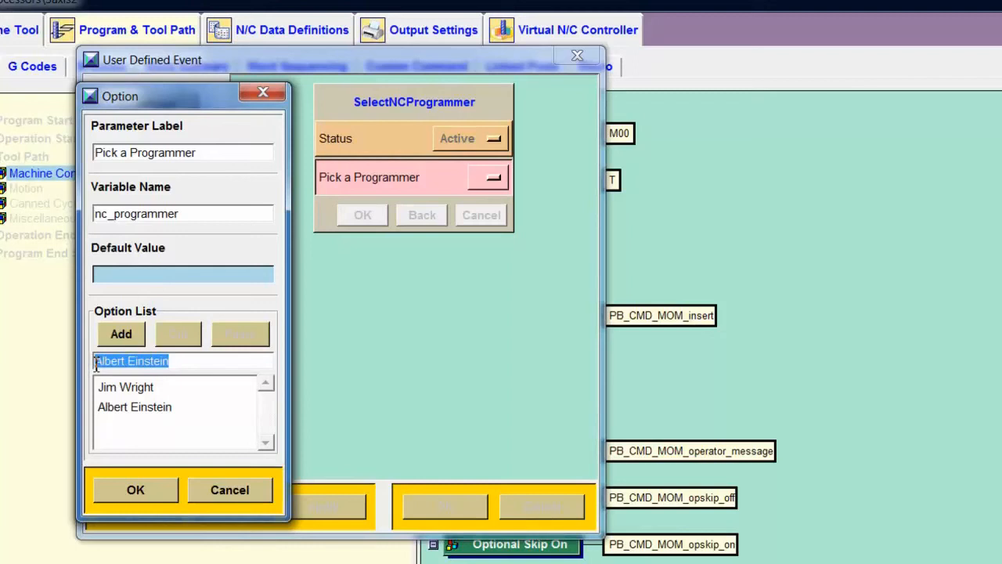
type("Stephen H")
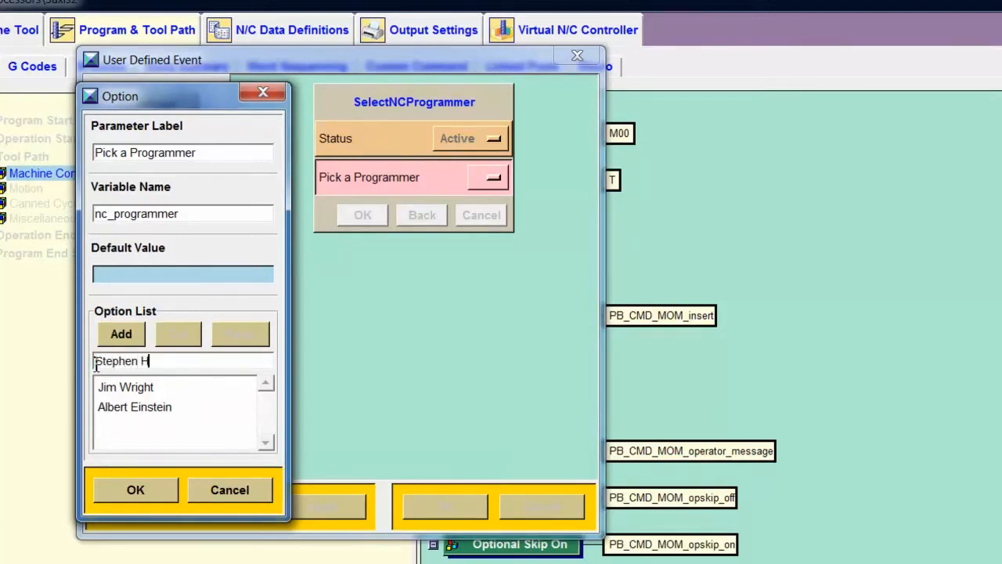
type("awking")
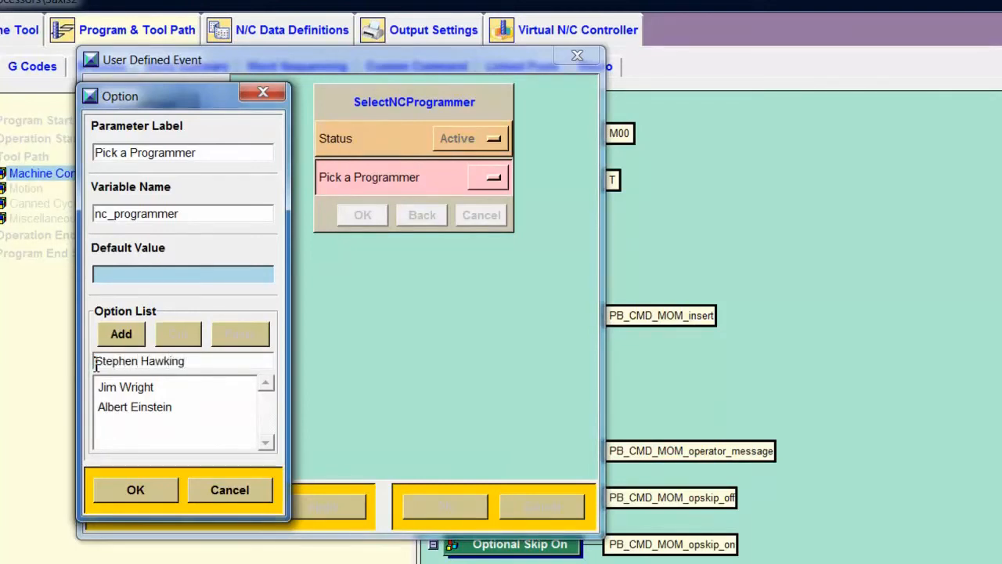
left_click(120, 334)
type("Leonardo Da")
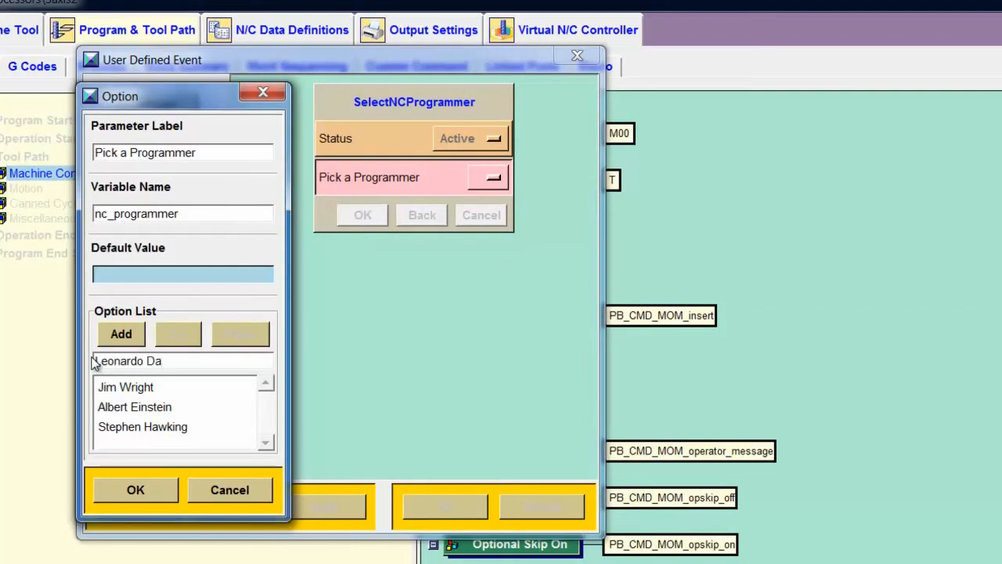
type("Vinci")
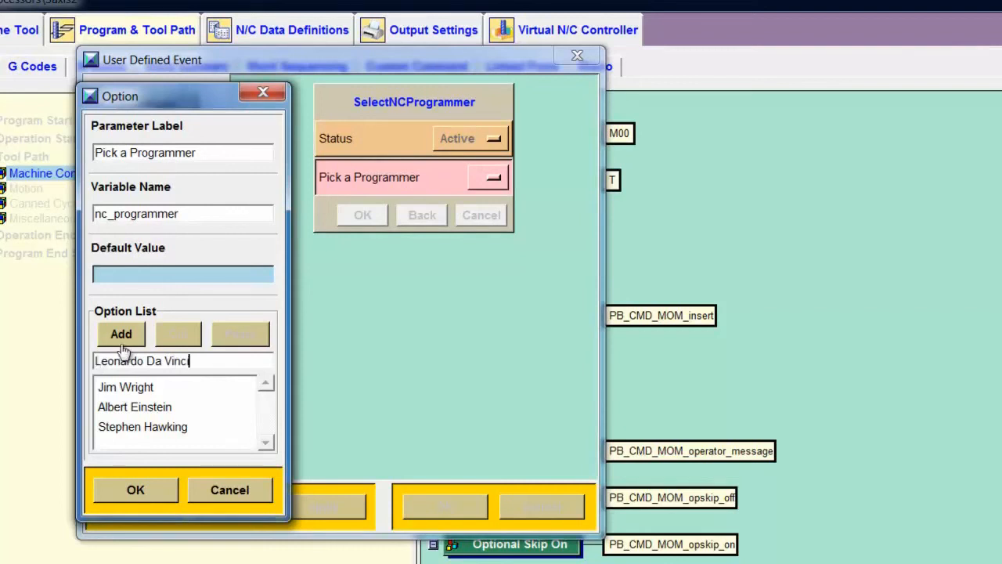
left_click(121, 335)
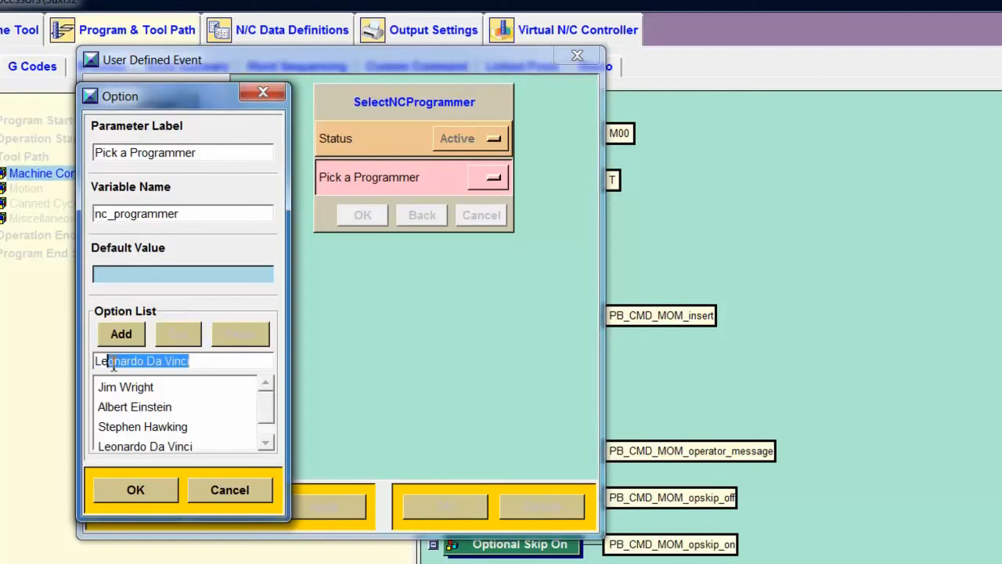
type("S")
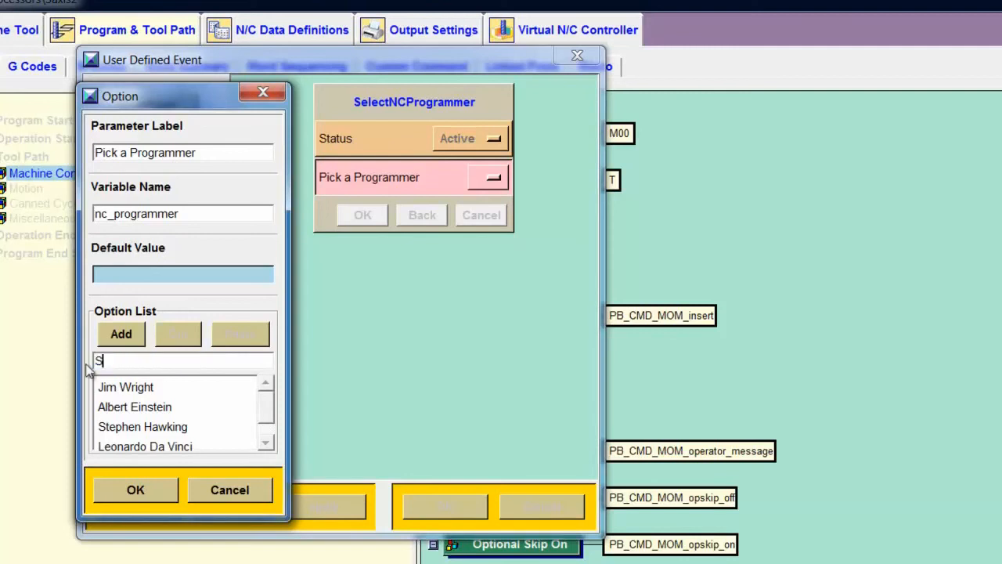
type("Sir Isaac Newton")
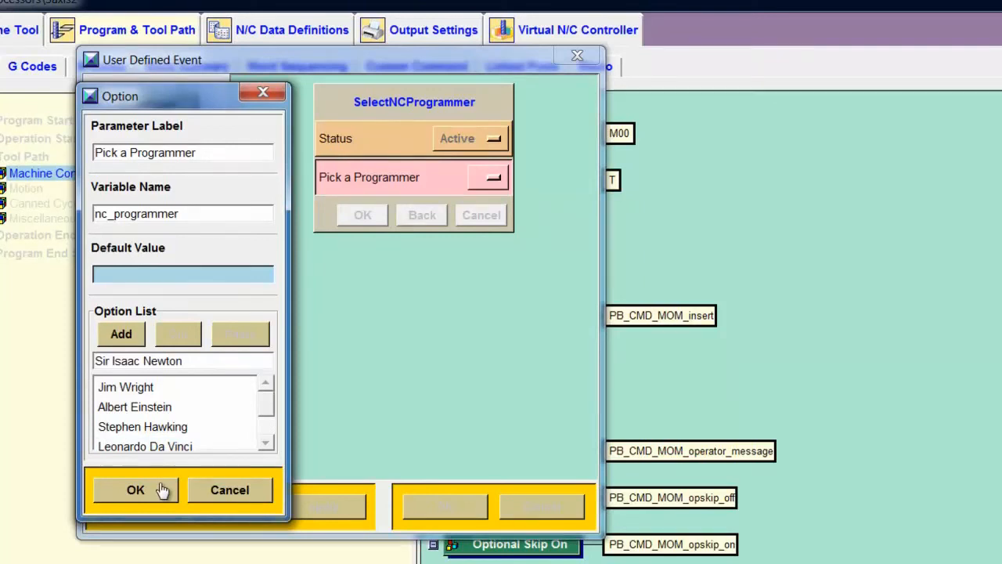
left_click(135, 489)
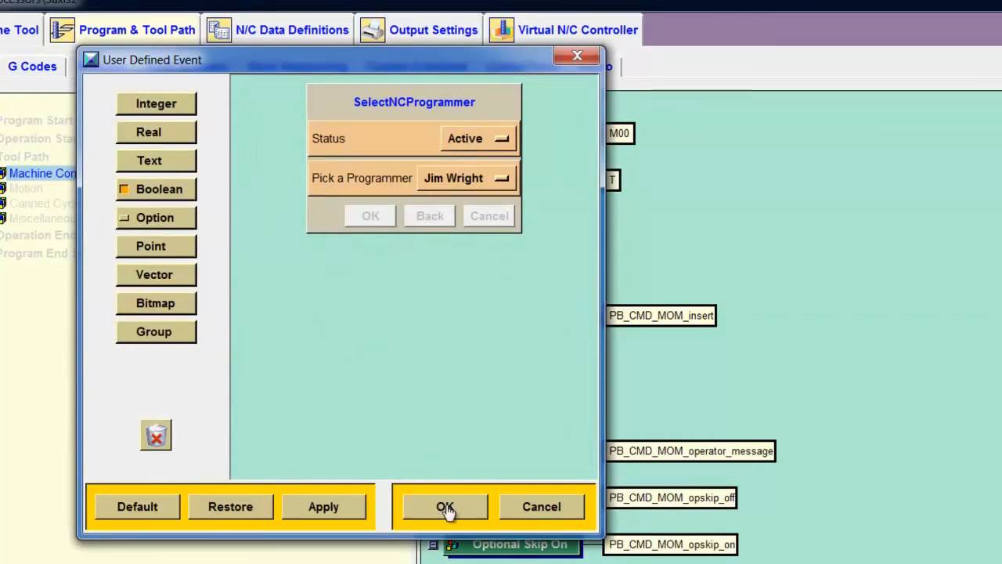
left_click(444, 506)
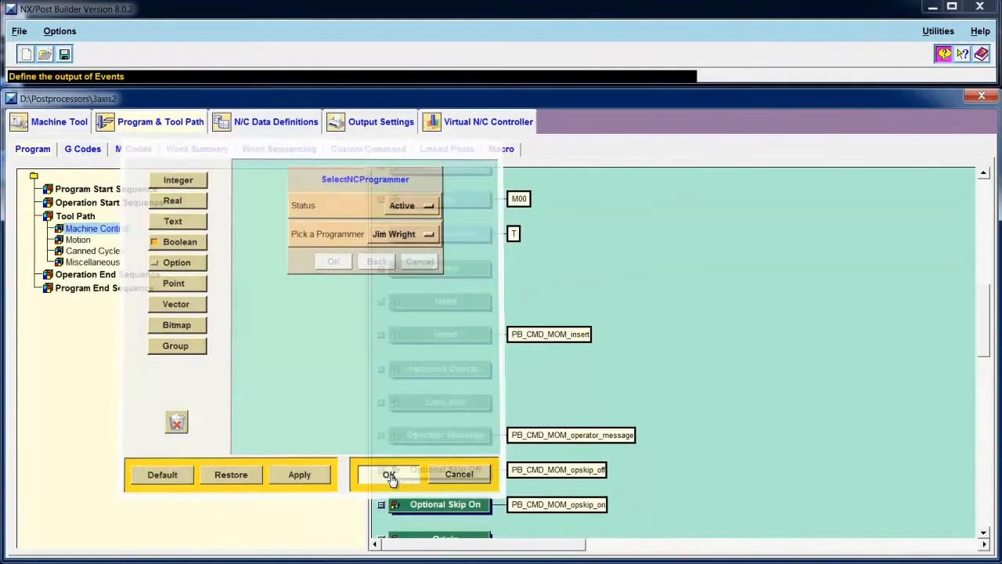
left_click(389, 474)
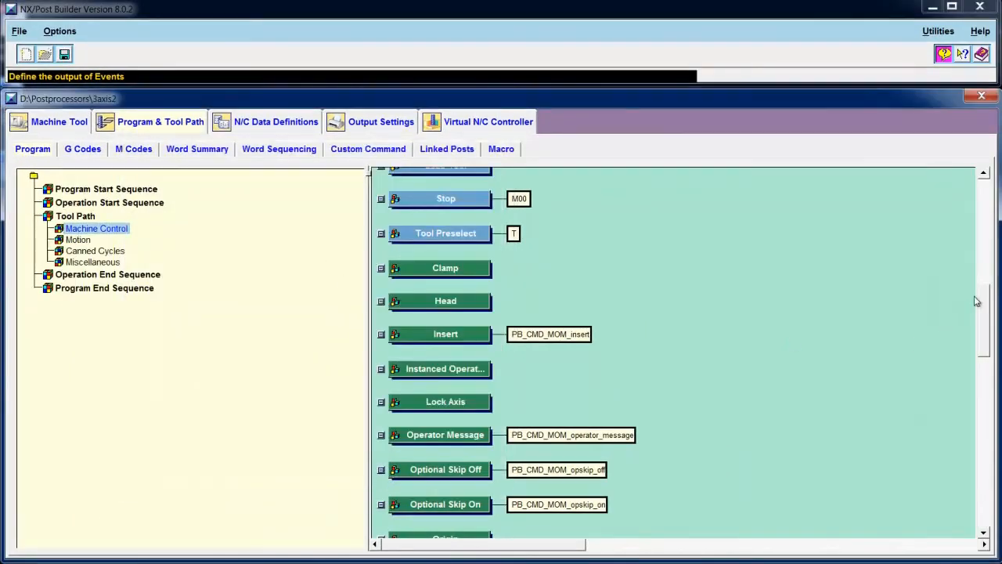
scroll("down", 3)
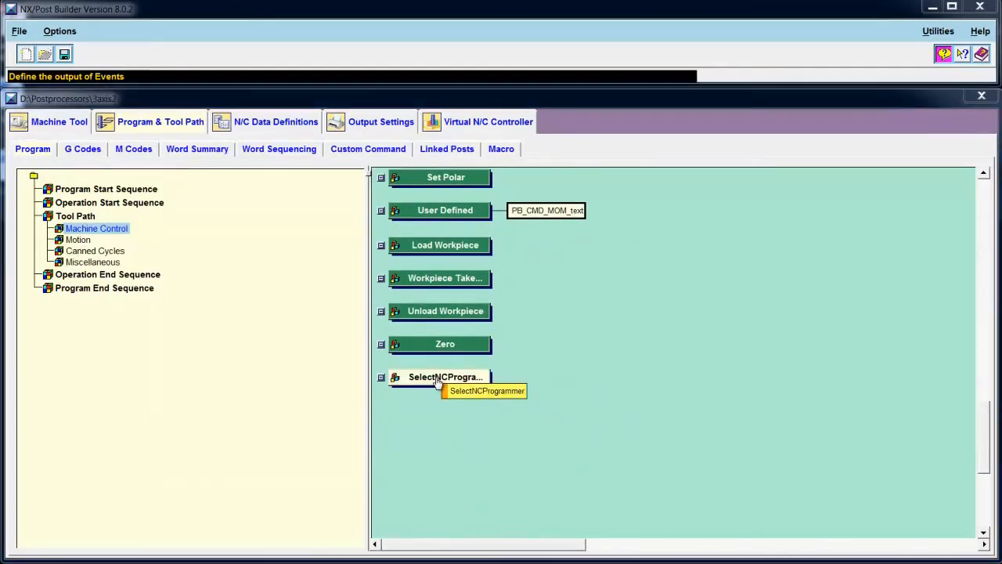
mouse_move(166, 232)
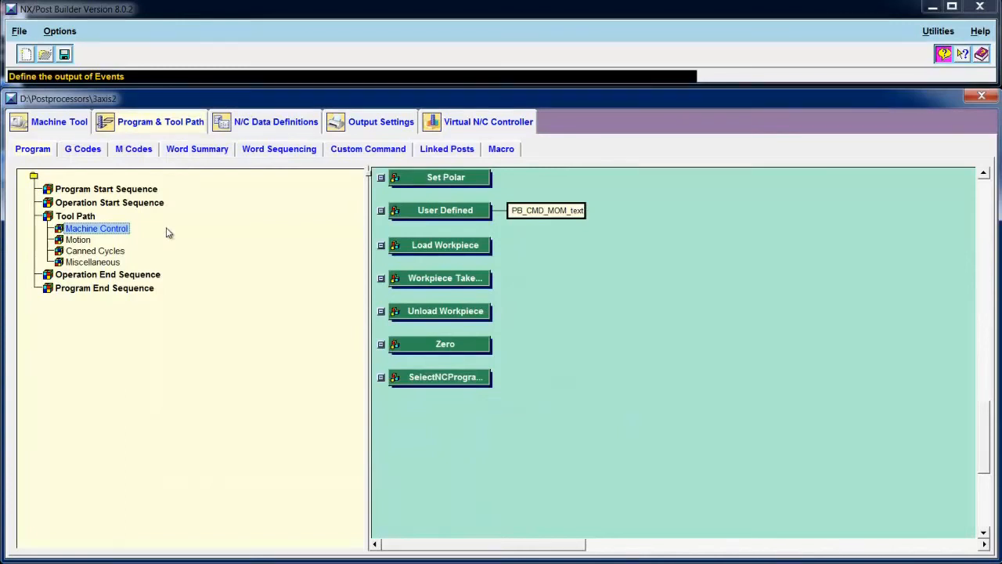
mouse_move(126, 222)
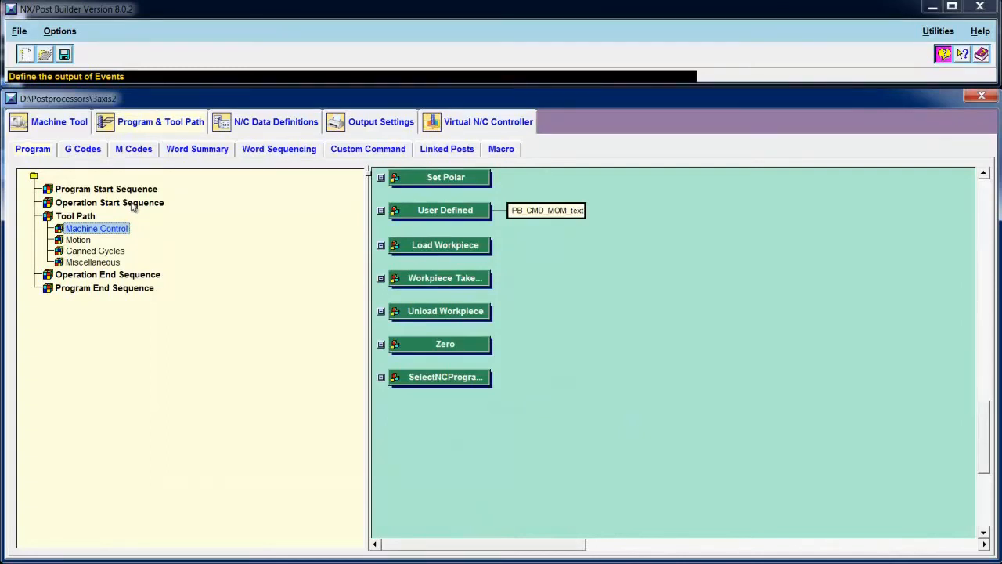
- In Operation Start Sequence, choose a Custom Command block to add under First Tool
left_click(110, 202)
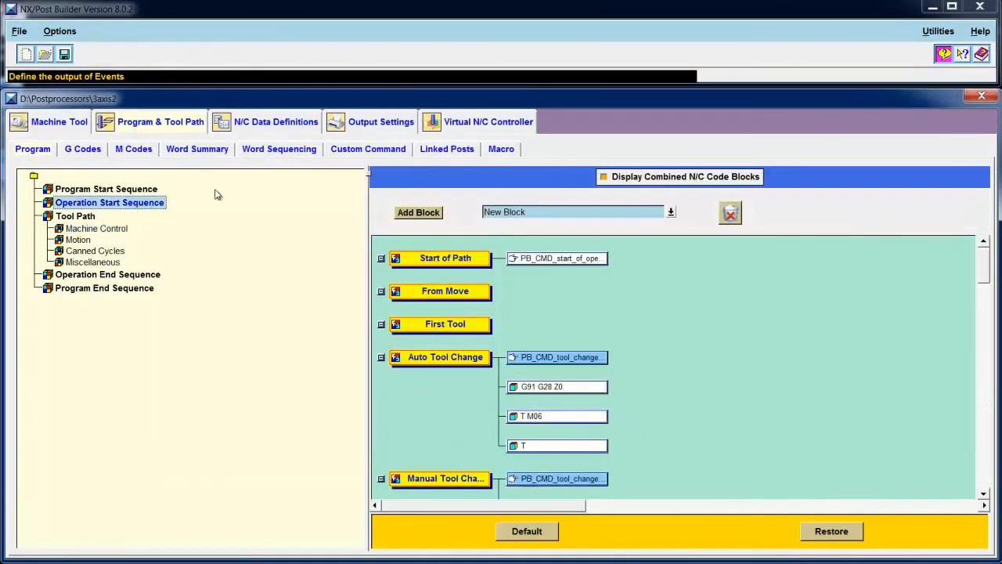
mouse_move(285, 239)
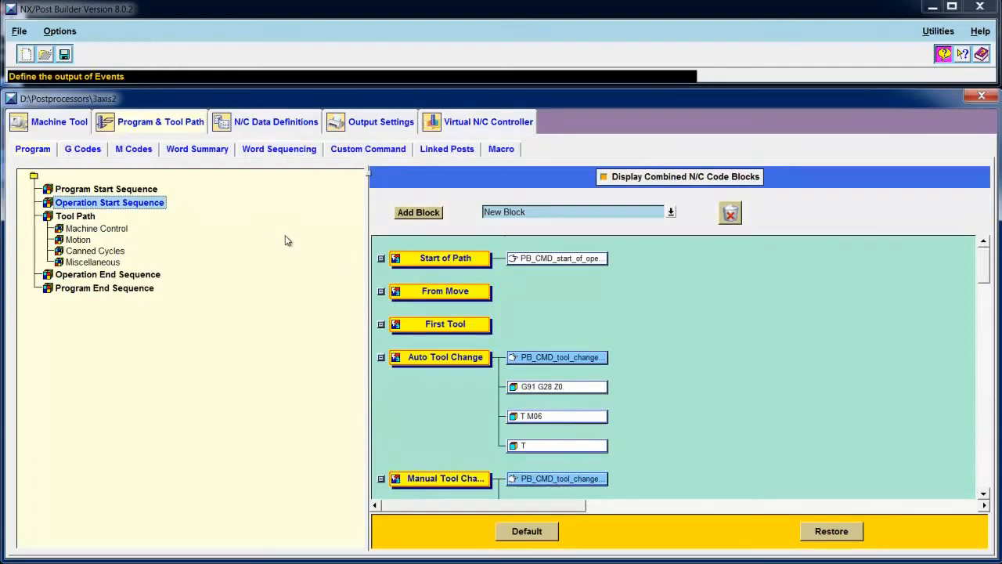
left_click(670, 211)
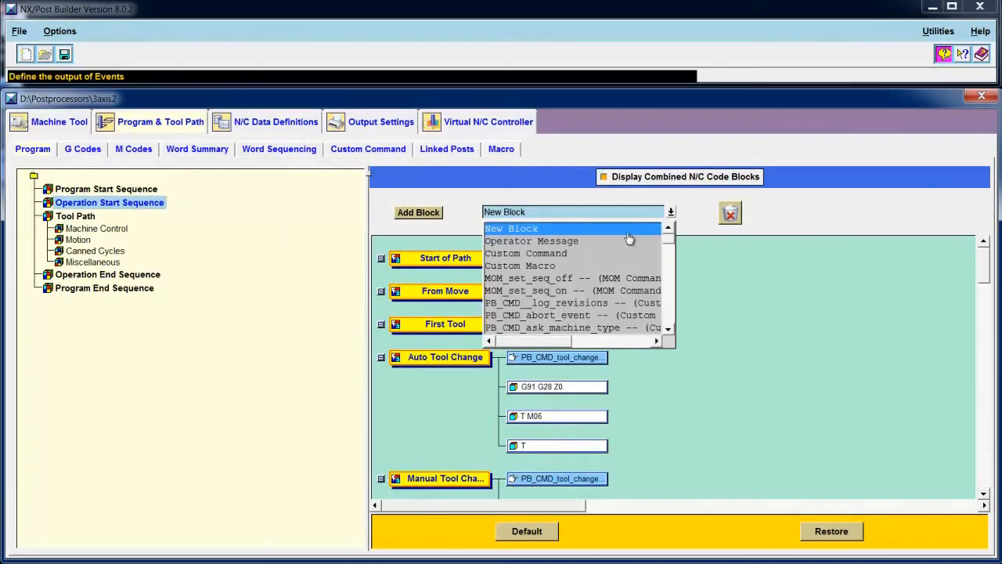
left_click(527, 252)
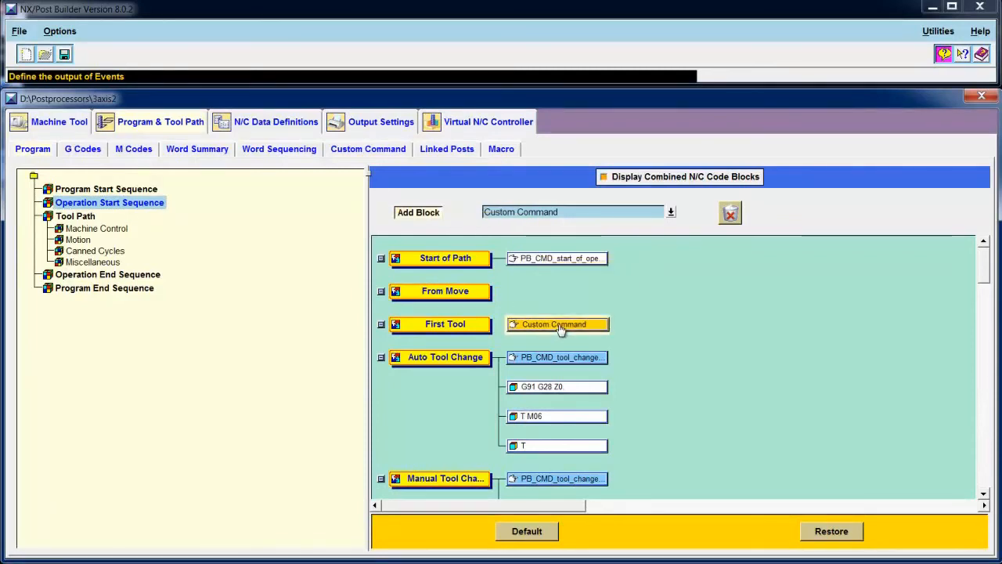
- Name the new custom command's procedure PB_CMD_output_NC_Programmer
double_click(558, 322)
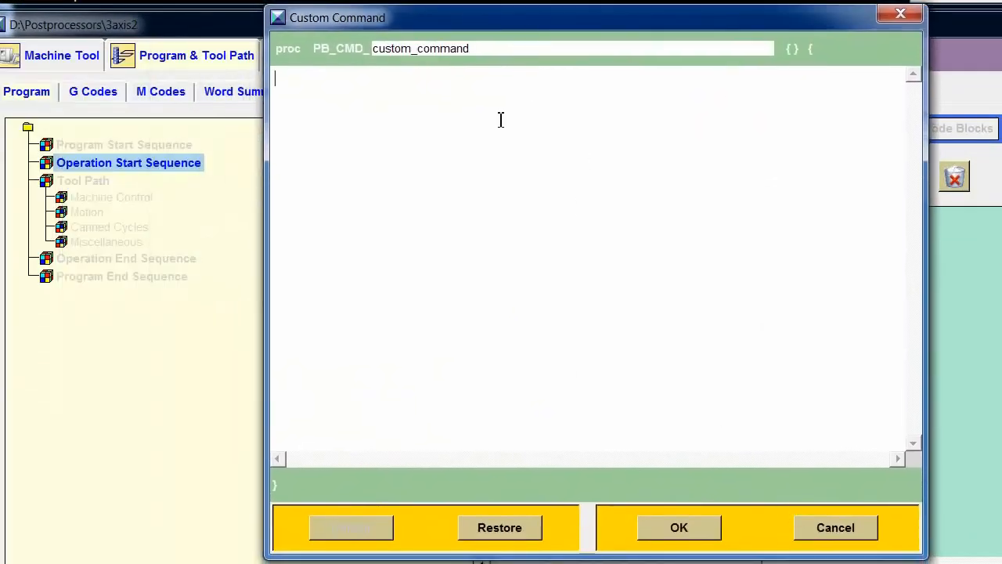
double_click(420, 47)
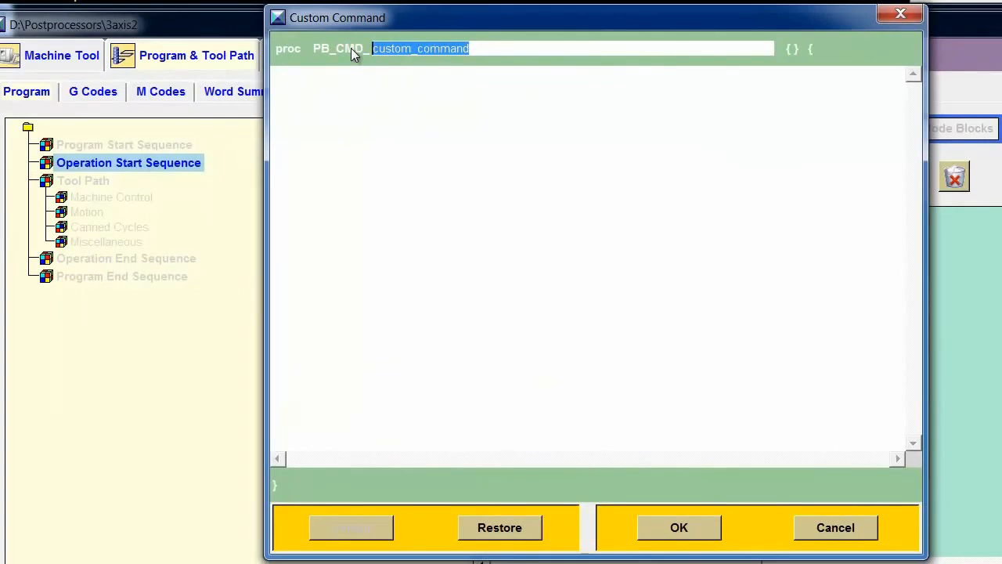
type("output_NC_")
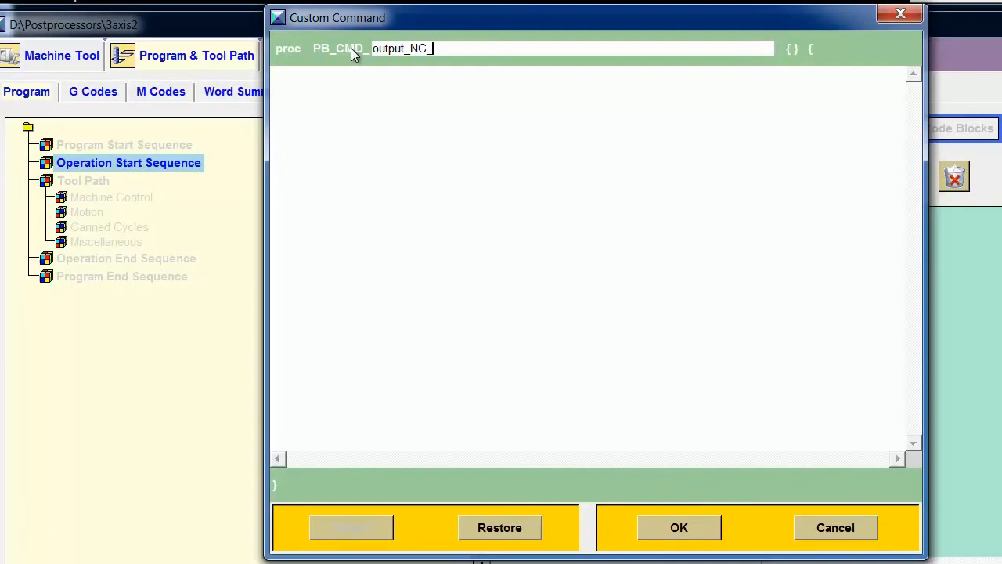
type("Pro")
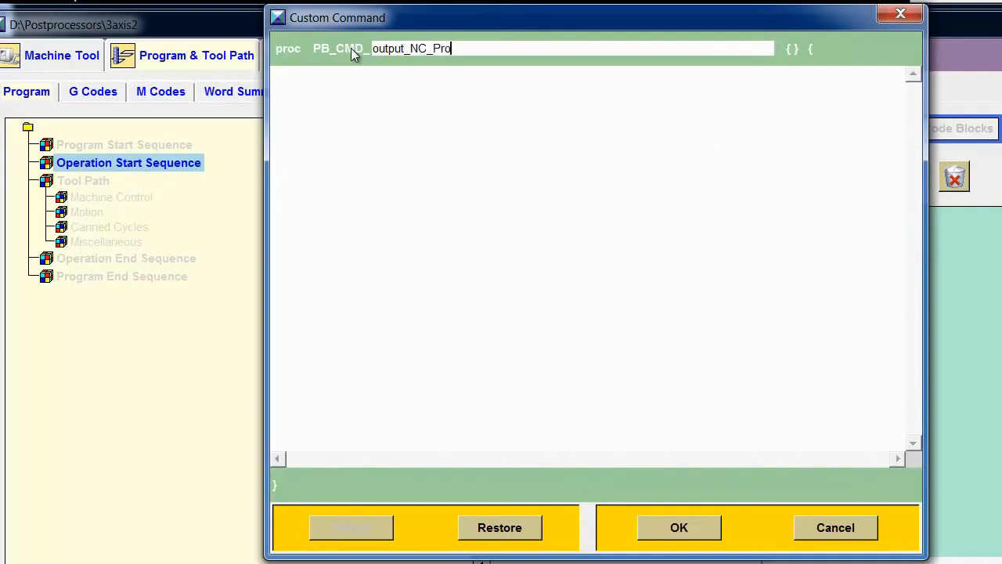
type("gram")
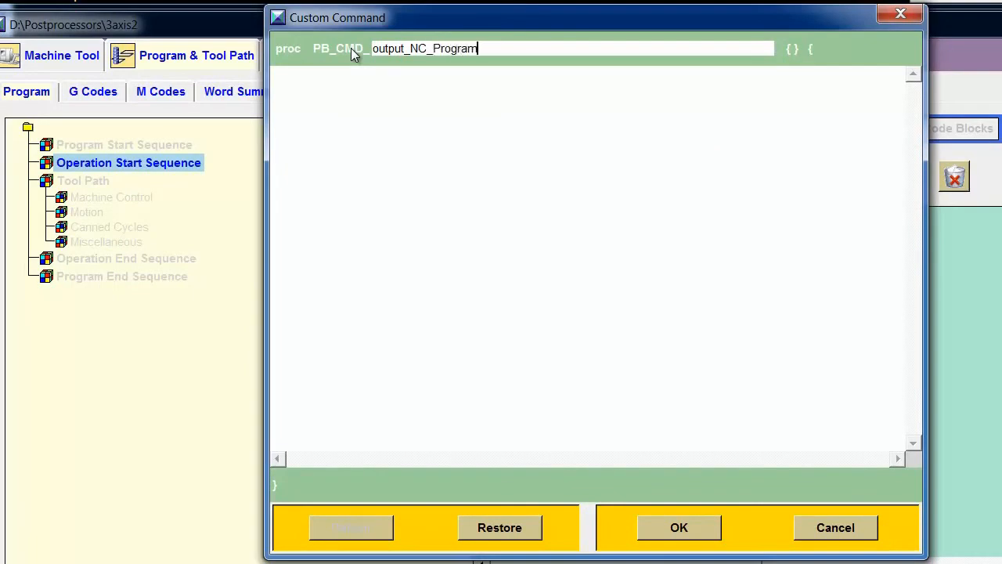
type("mer")
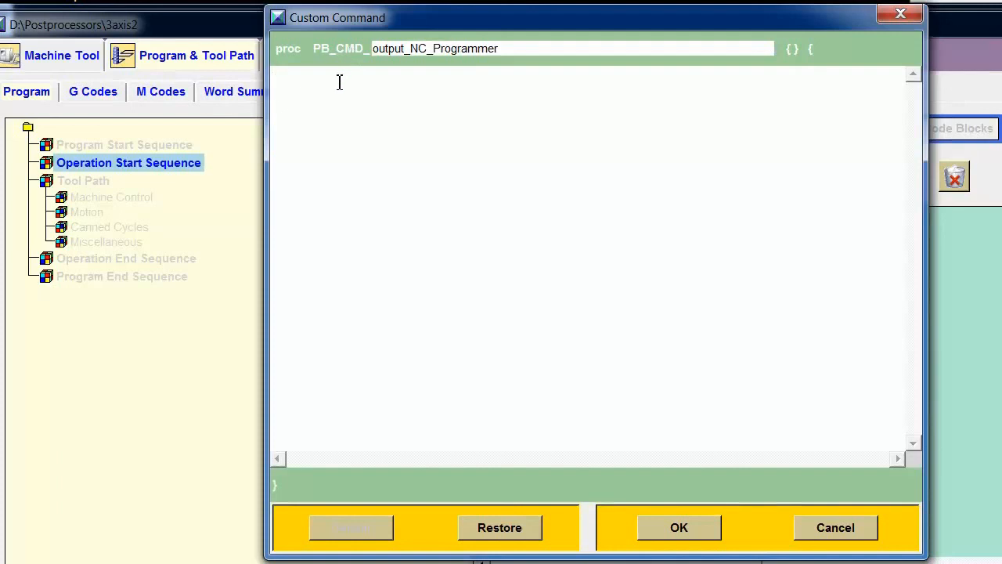
- Declare global mom_nc_programmer and an if block testing that the variable exists
type("glob")
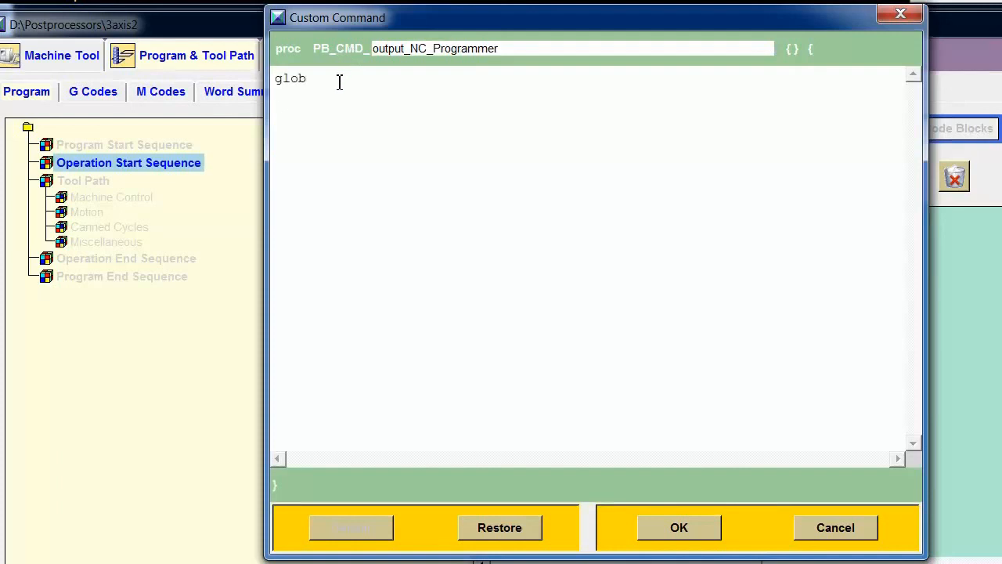
type("al")
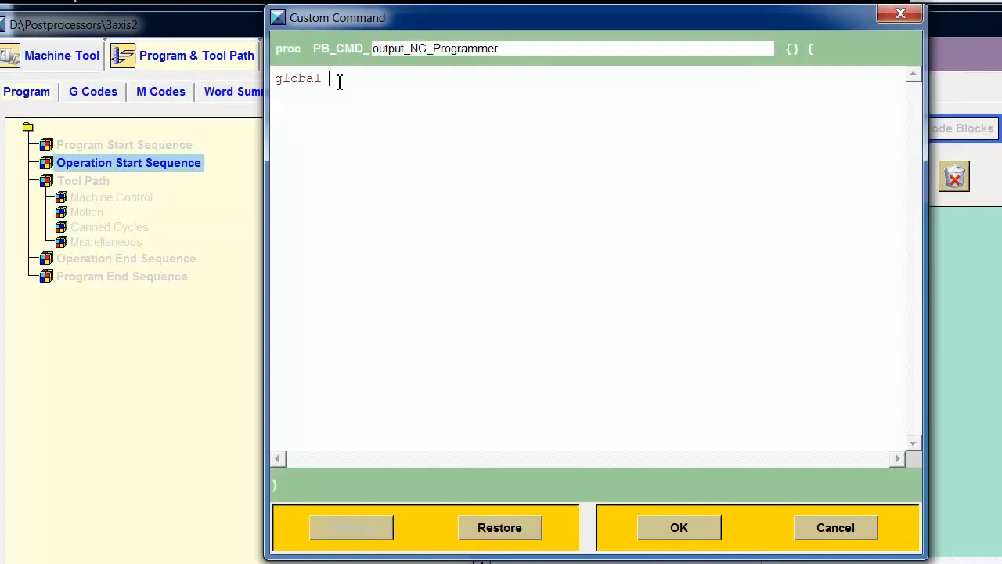
type("mom")
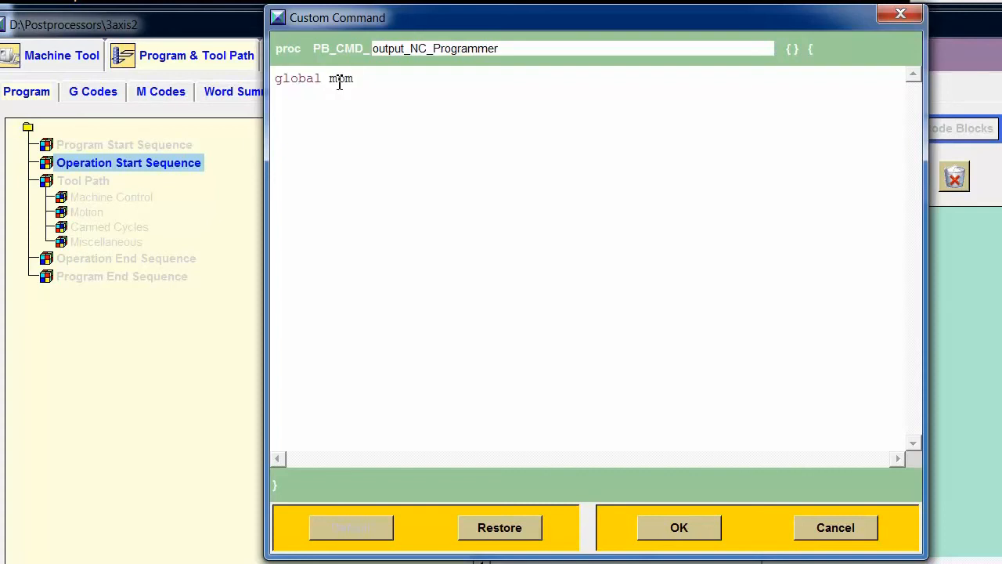
type("_nc_")
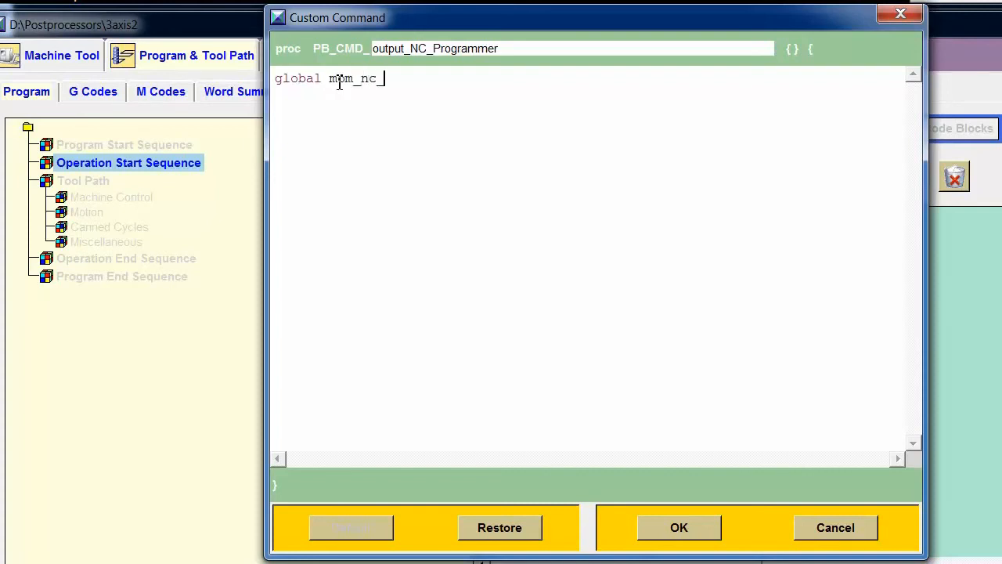
type("programmer")
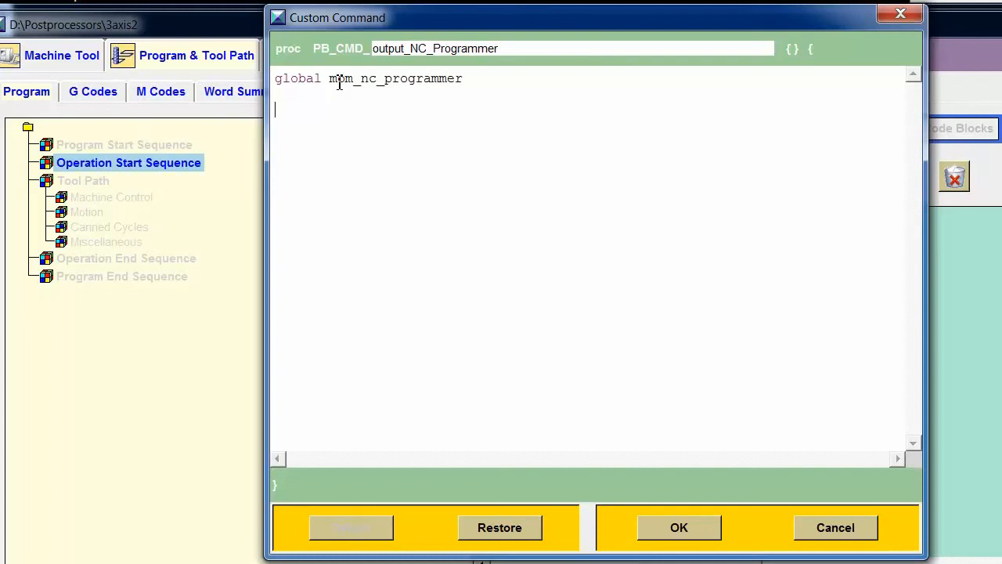
type("if")
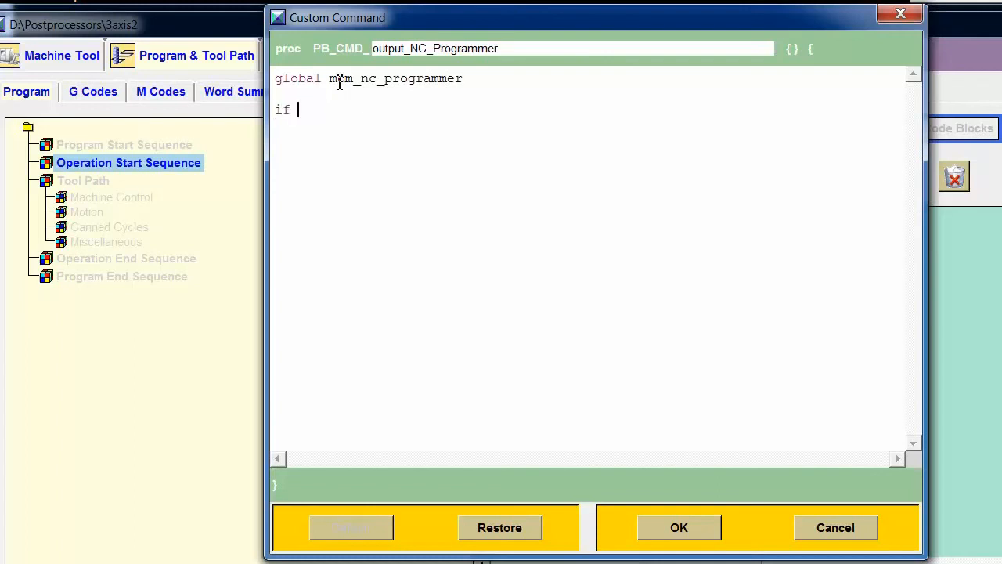
type("{")
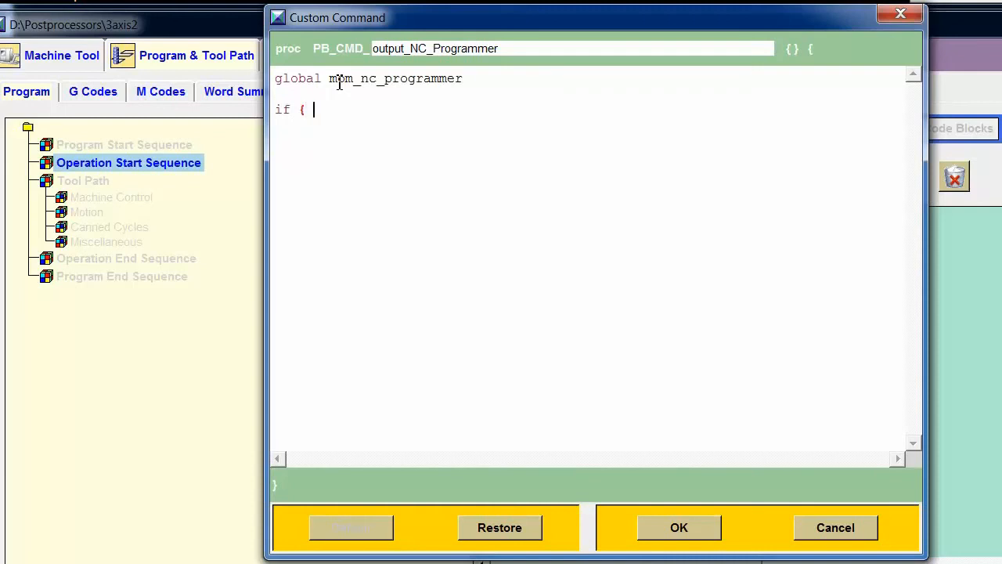
type("[info e")
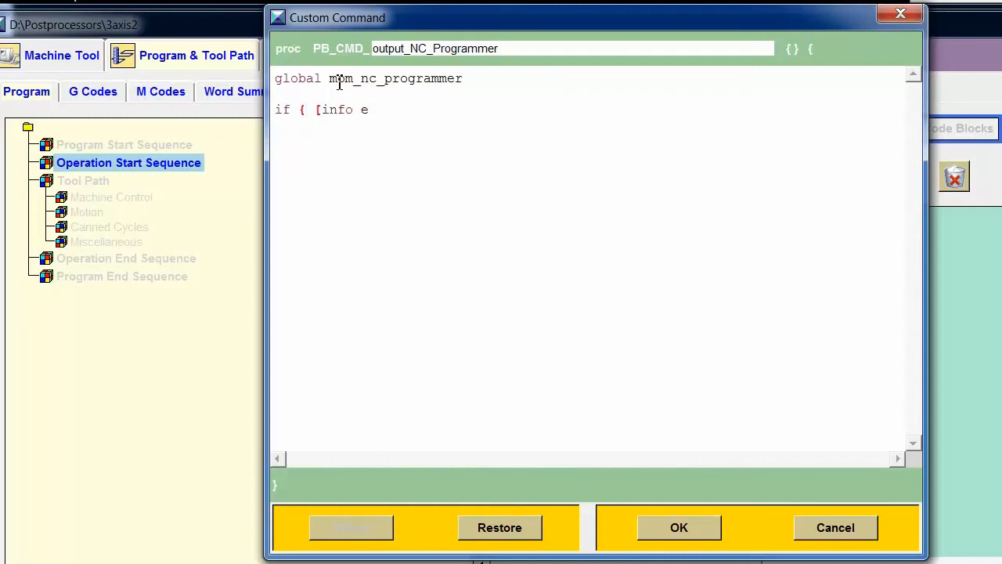
type("xists")
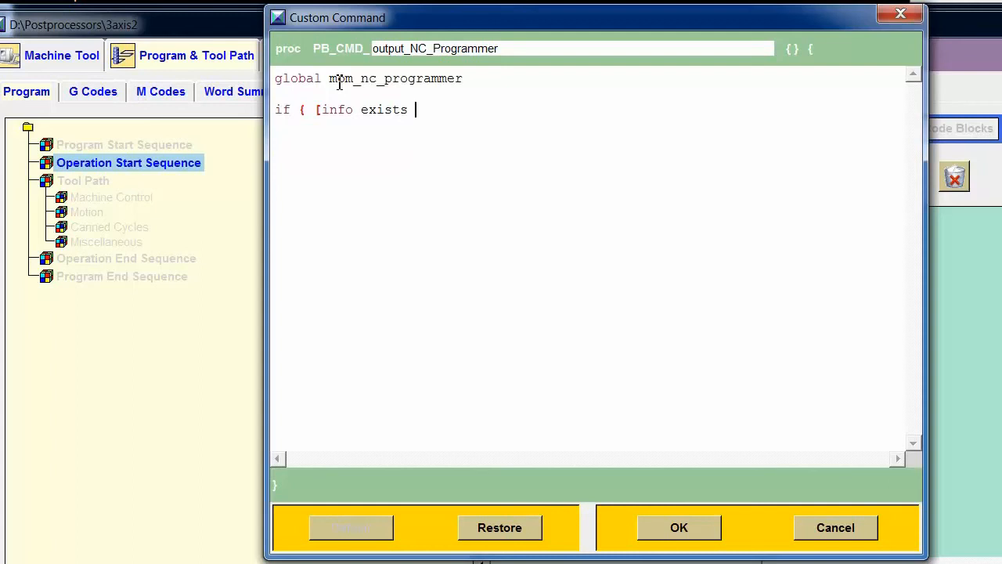
type("$mom")
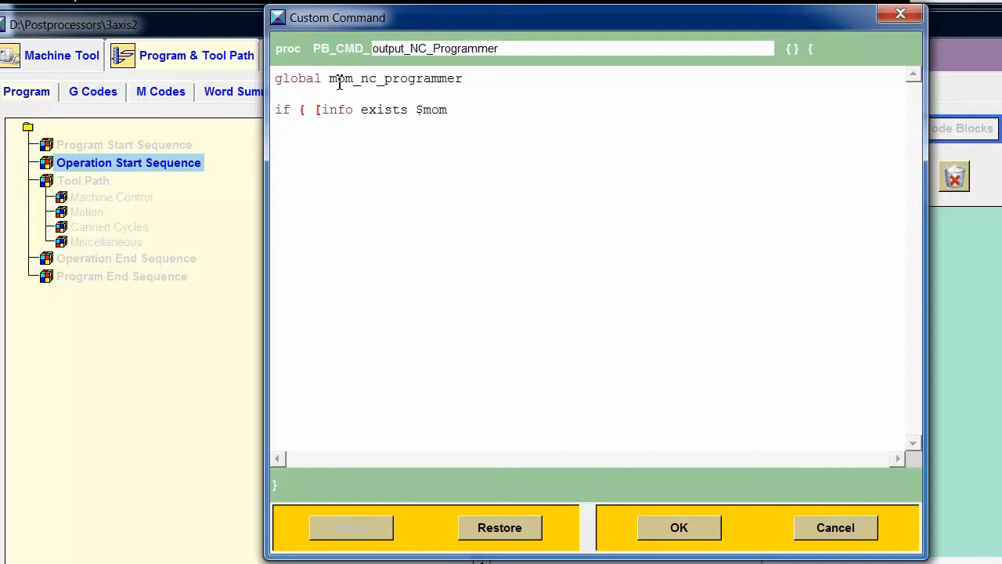
type("_nc")
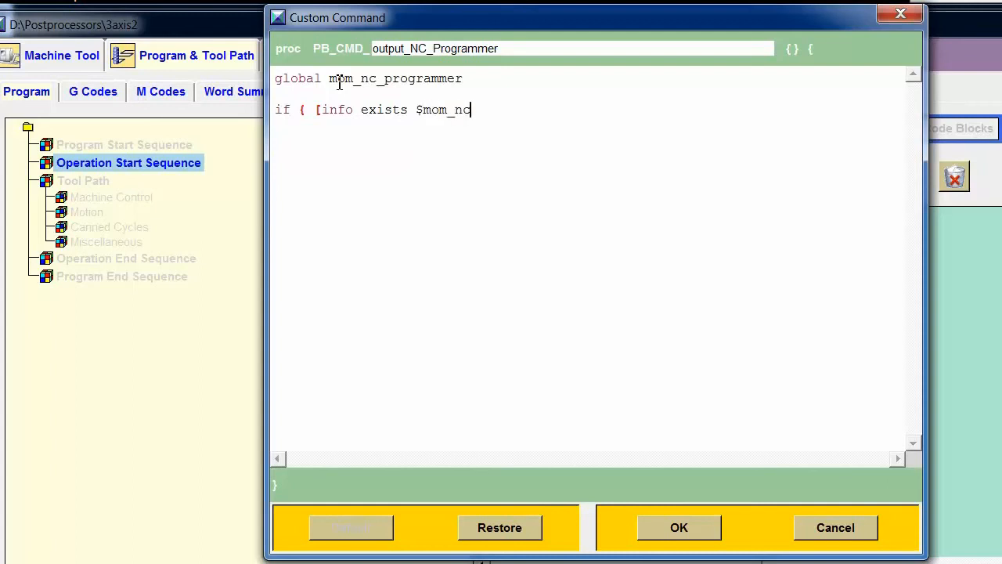
type("_programmer")
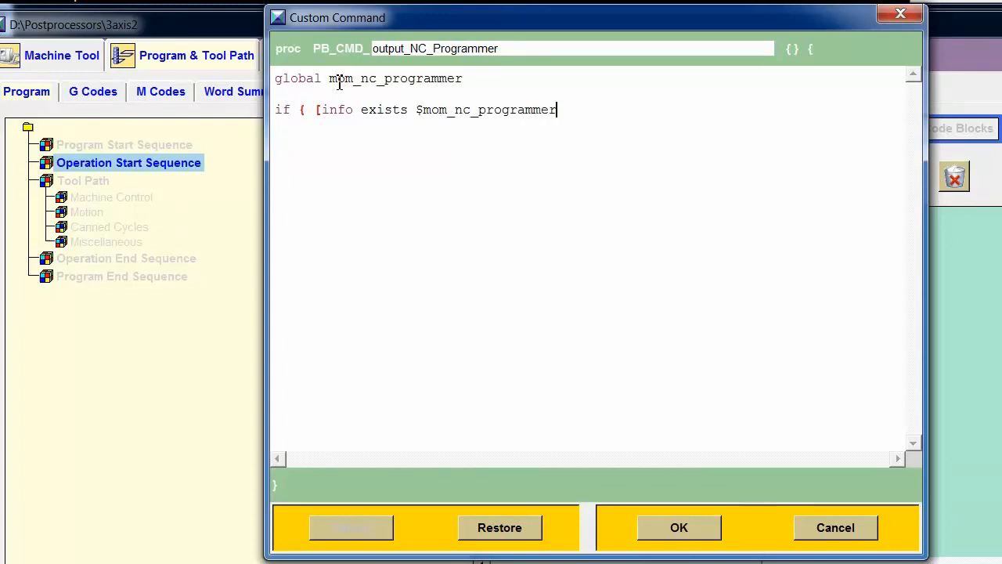
type("] }")
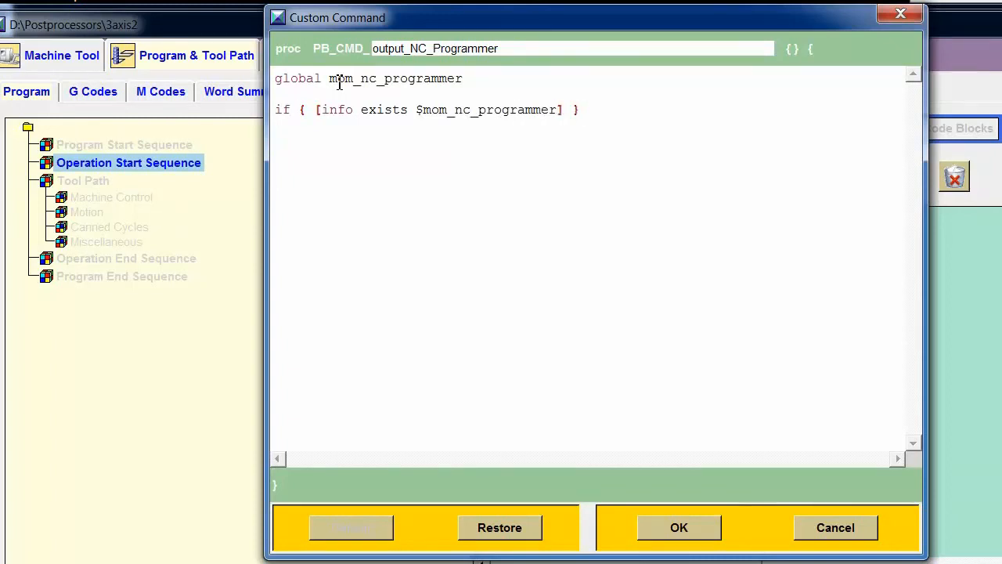
type("{")
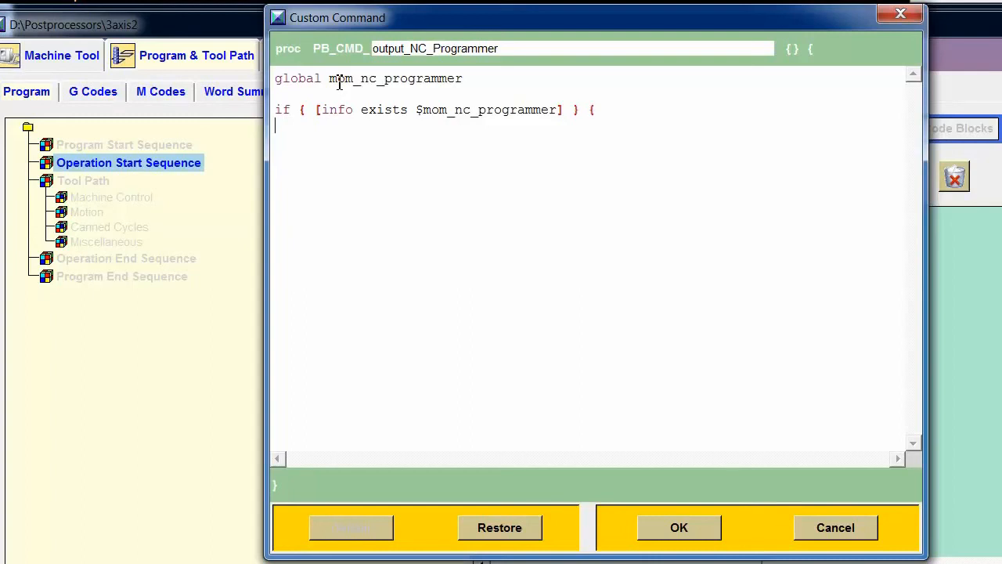
- Inside the if, output the literal "NC PROGRAMMER: $mom_nc_programmer"
type("MOM")
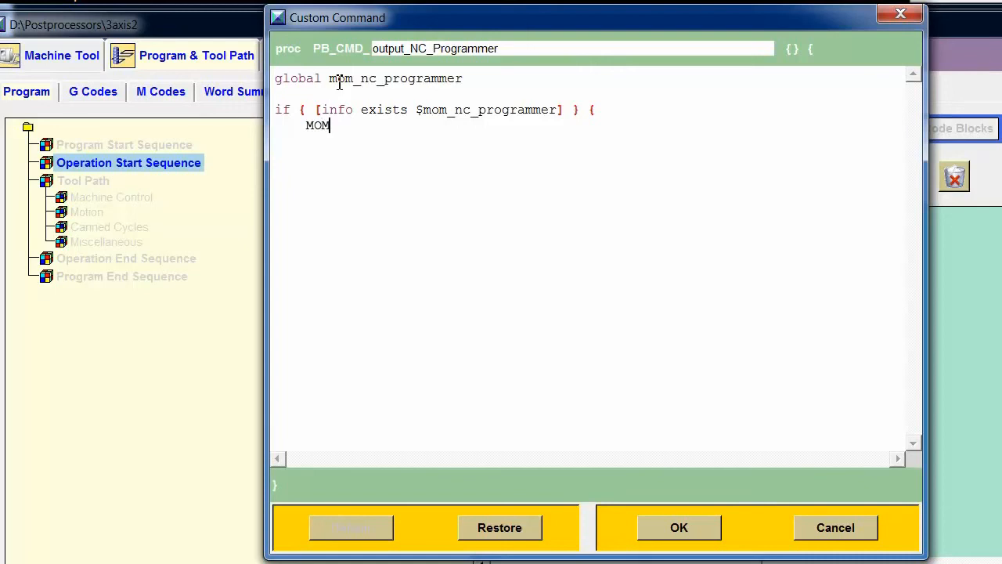
type("_output")
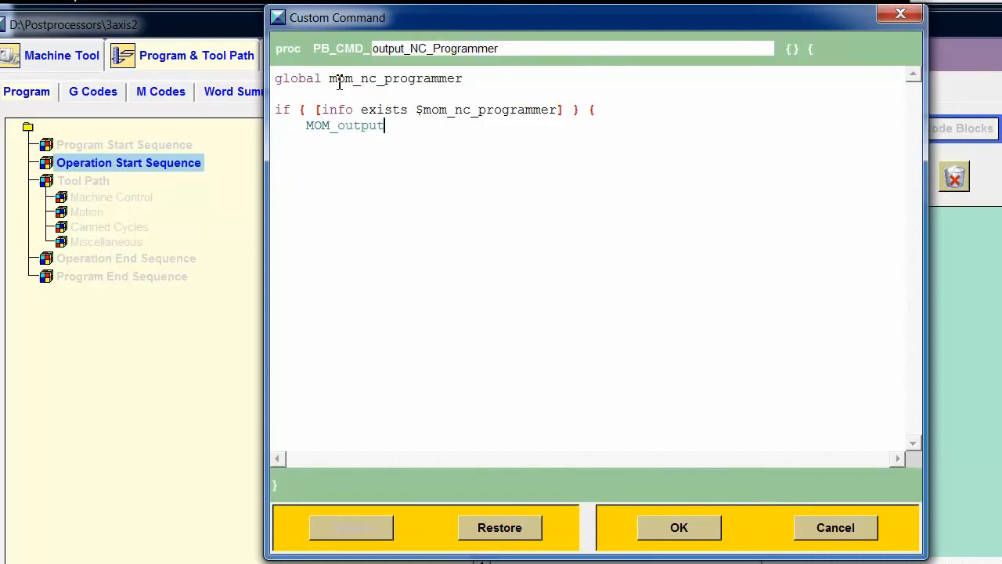
type("_literal")
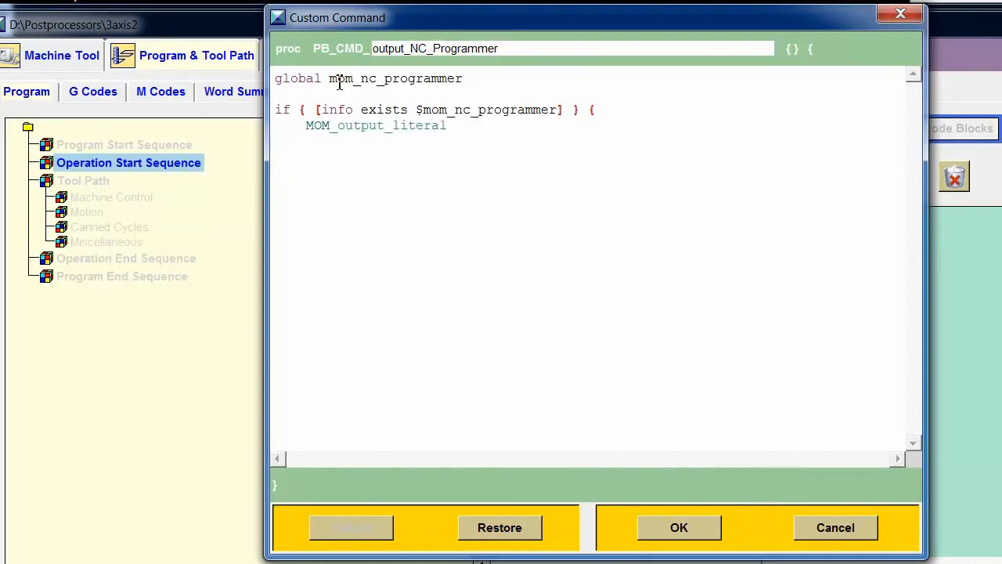
type("\"NC")
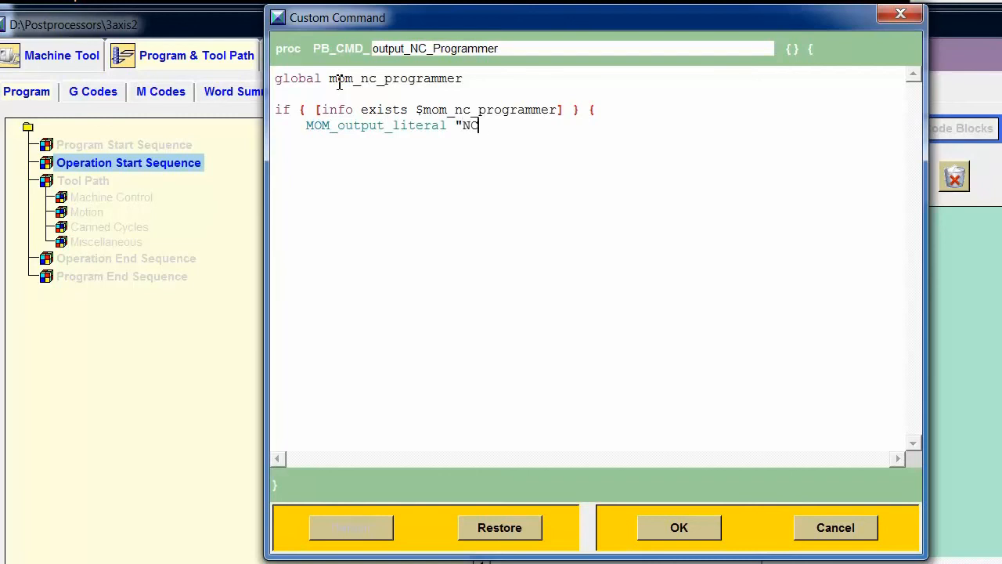
type("\" P")
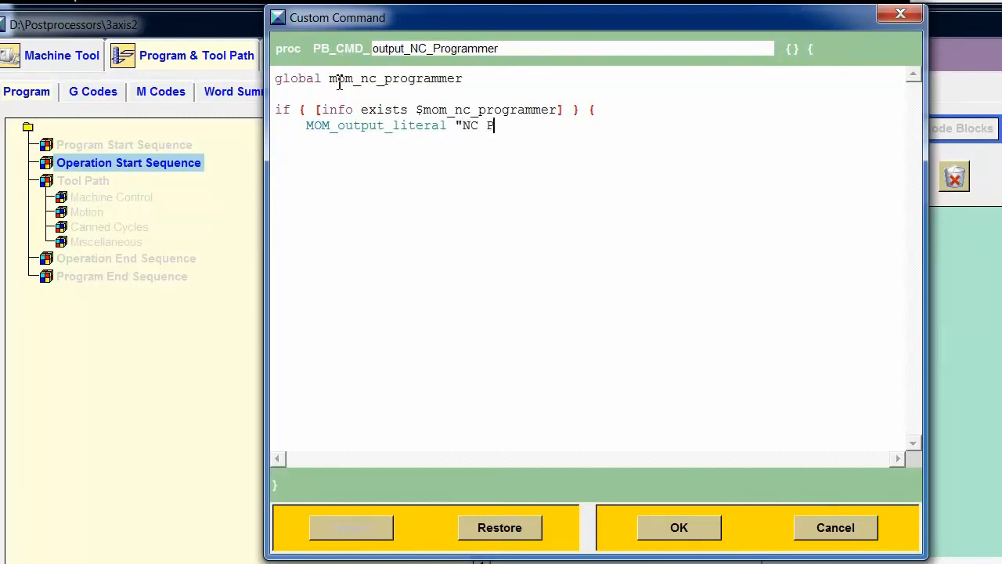
type("ROGRAMMER")
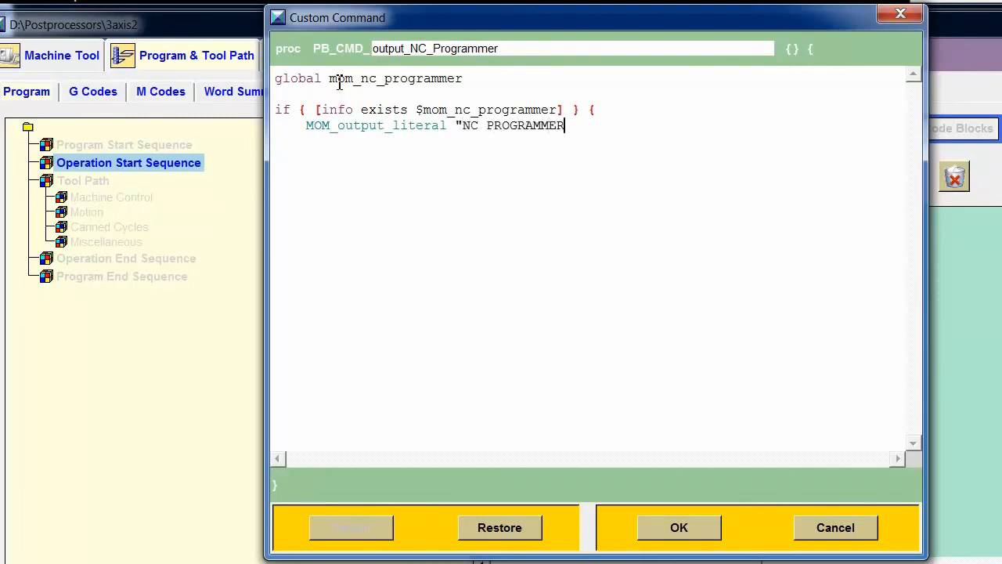
type(":")
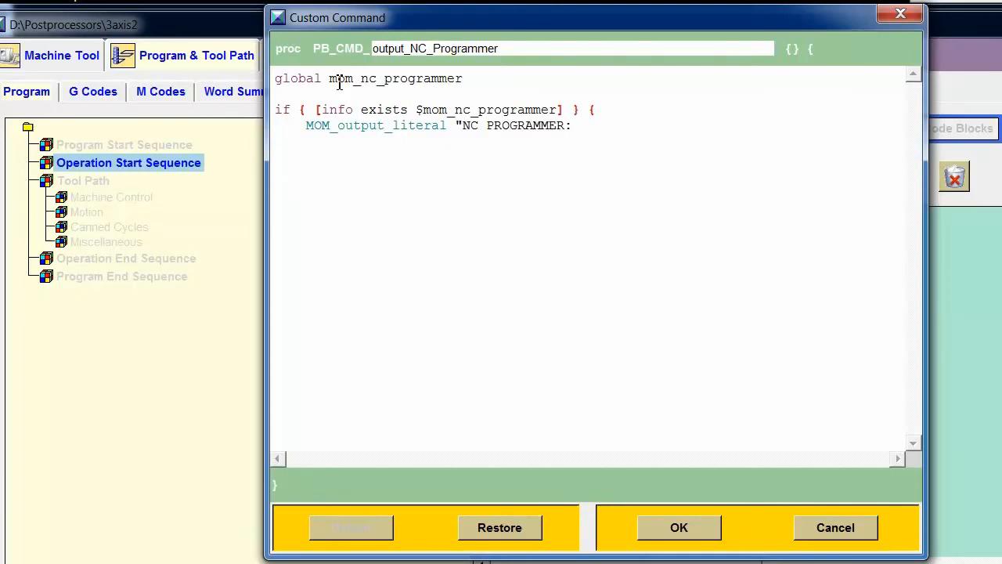
type("$mom")
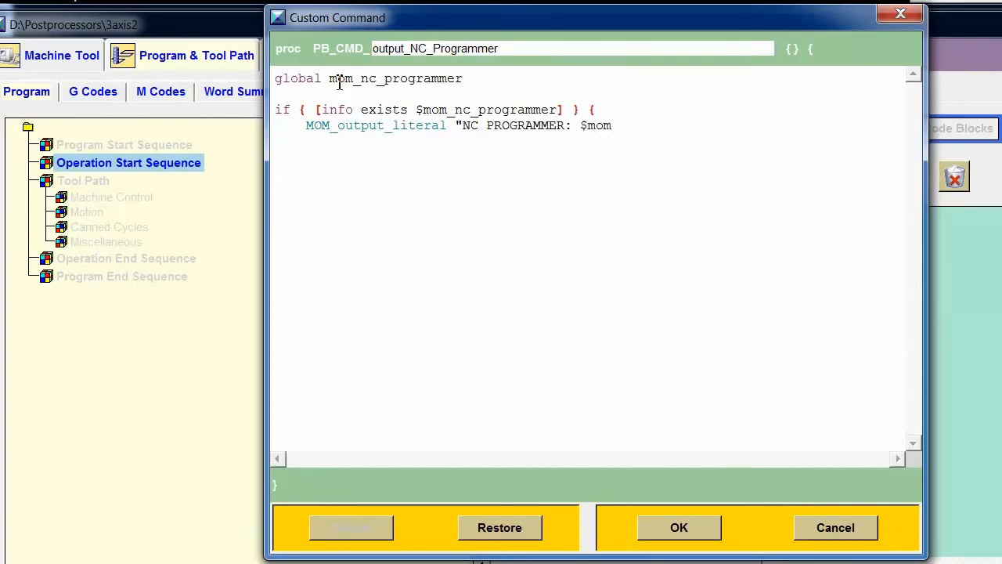
type("_nc")
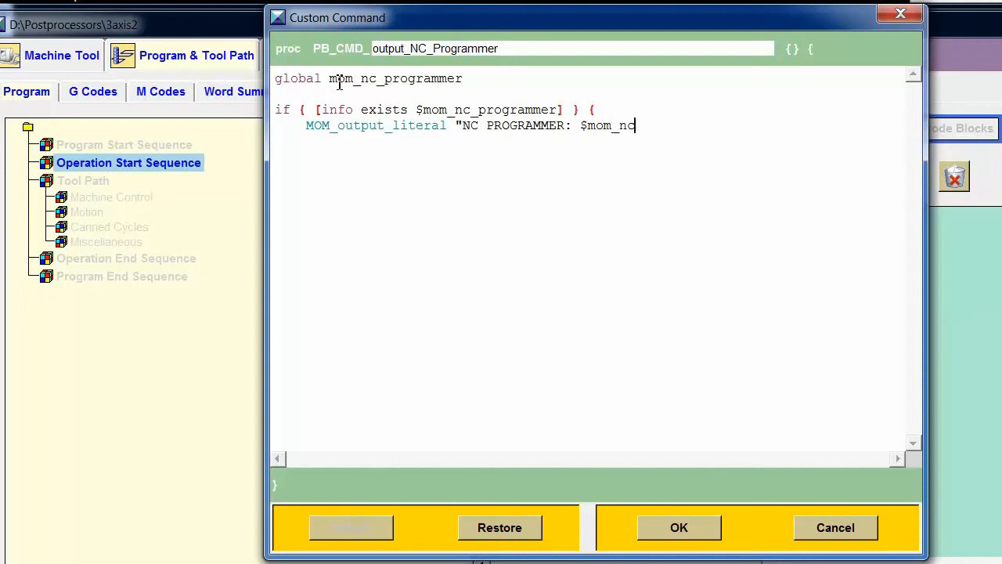
type("_programmer")
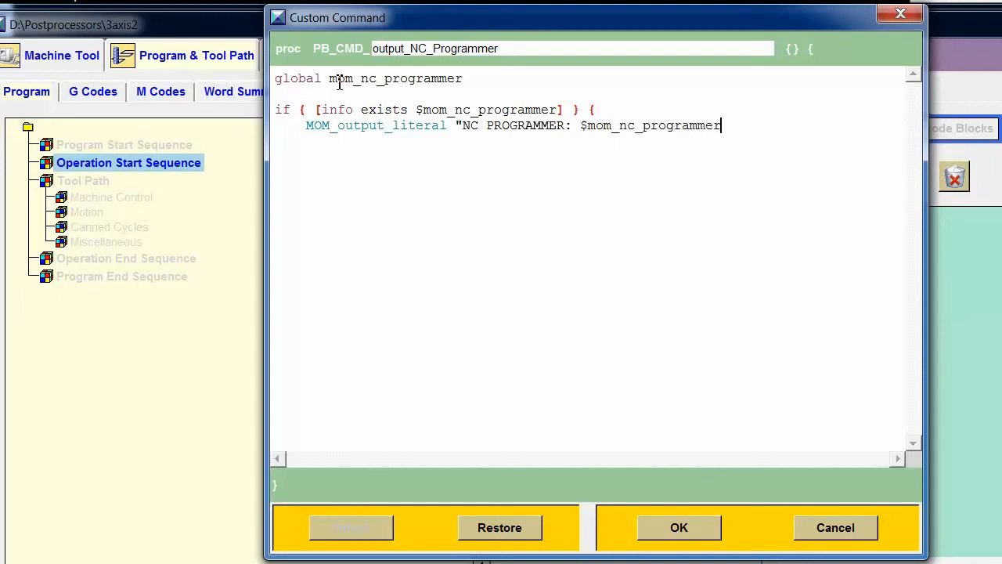
type("\"")
type("}")
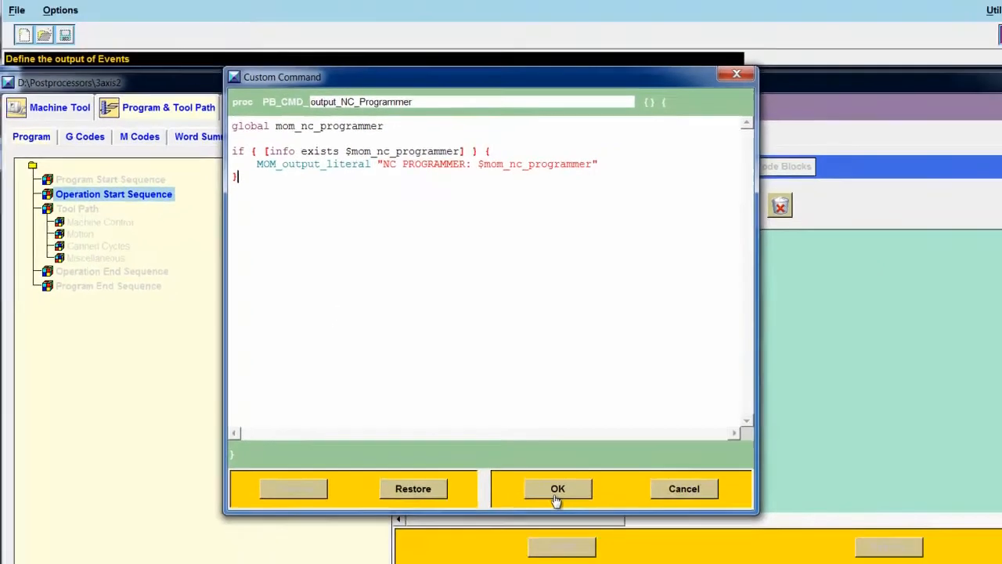
- Accept PB_CMD_output_NC_Programmer so it lists under First Tool in Operation Start Sequence
left_click(557, 489)
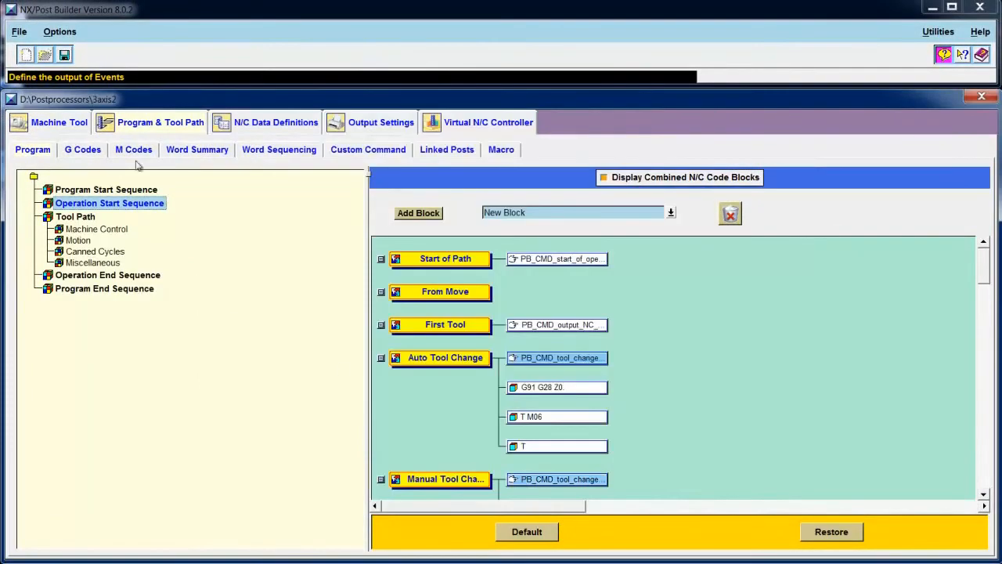
mouse_move(65, 55)
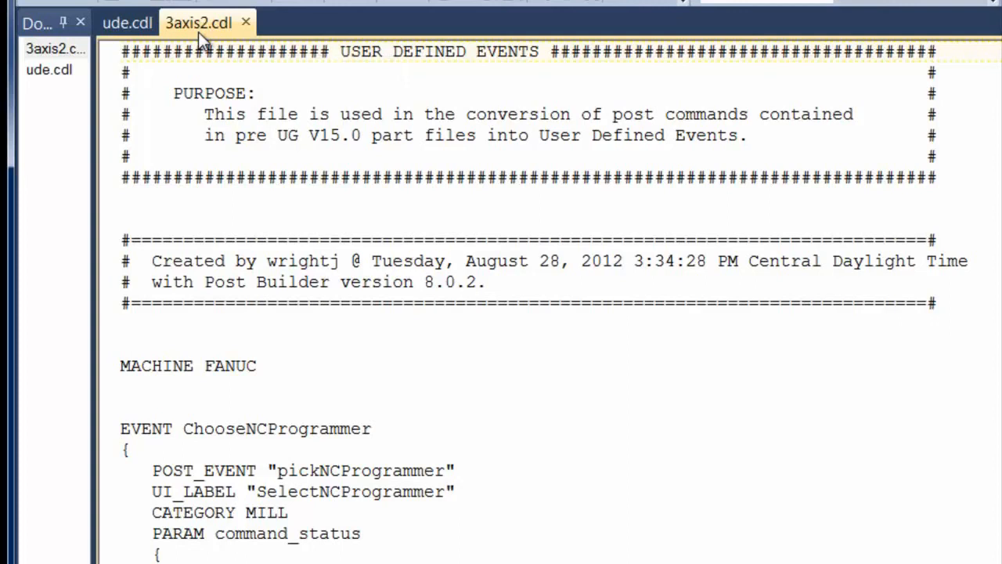
- Copy the EVENT ChooseNCProgrammer block from 3axis2.cdl and switch to ude.cdl
scroll("down", 3)
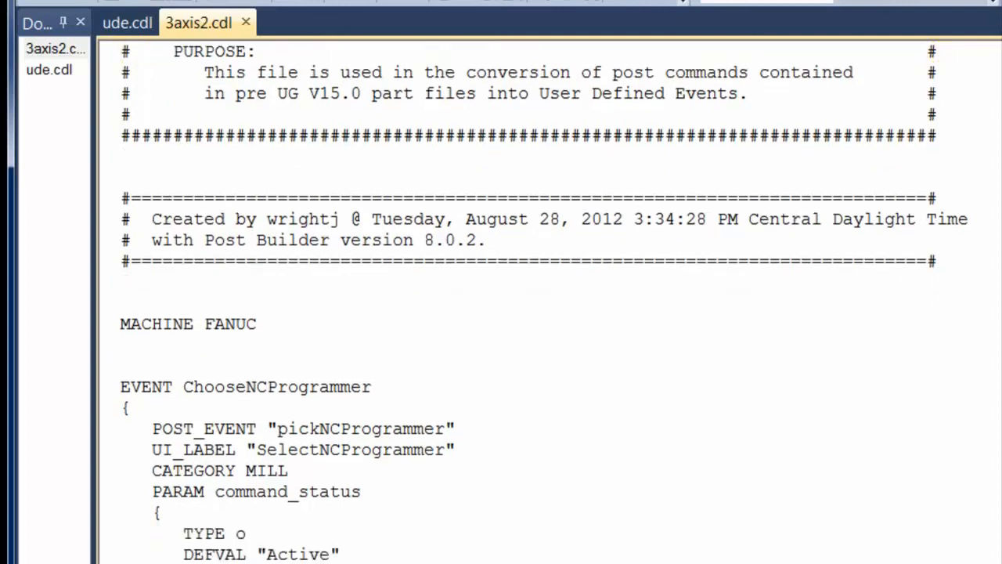
scroll("down", 3)
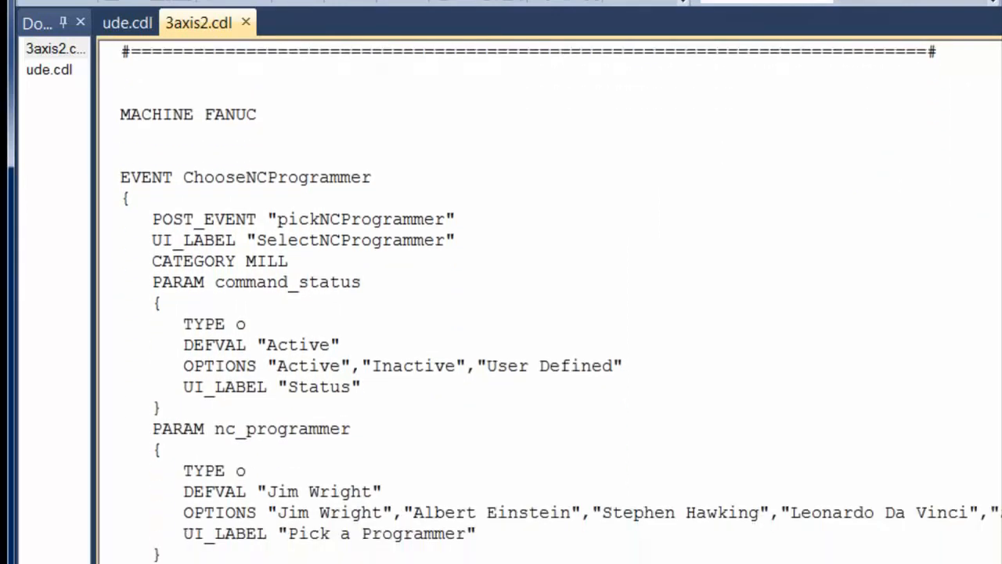
scroll("down", 3)
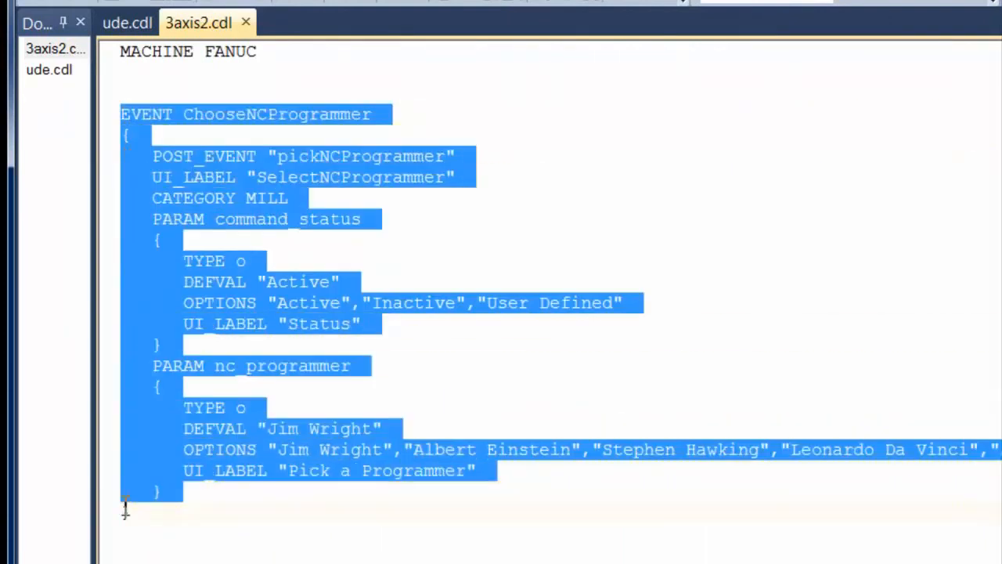
right_click(169, 294)
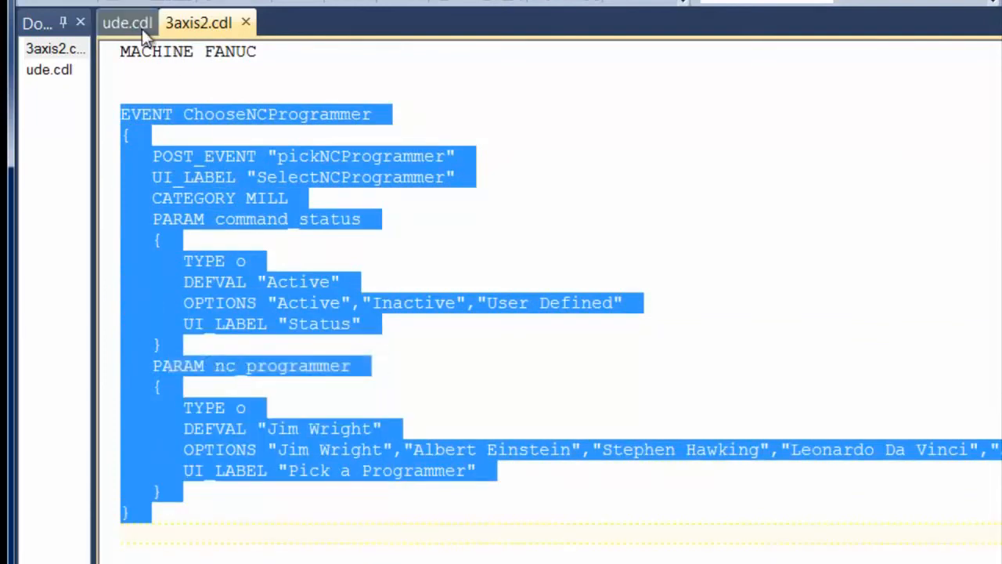
mouse_move(127, 23)
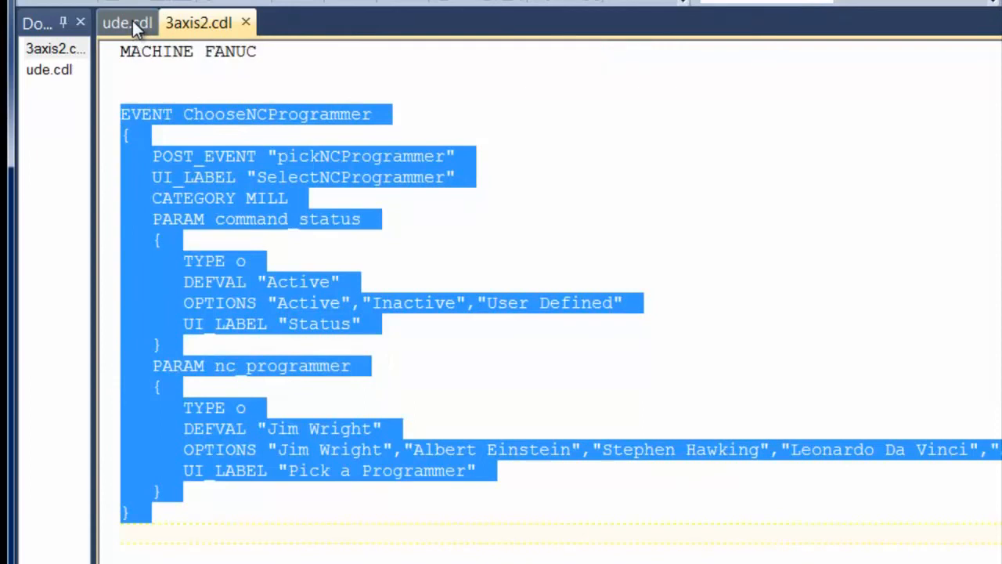
left_click(125, 24)
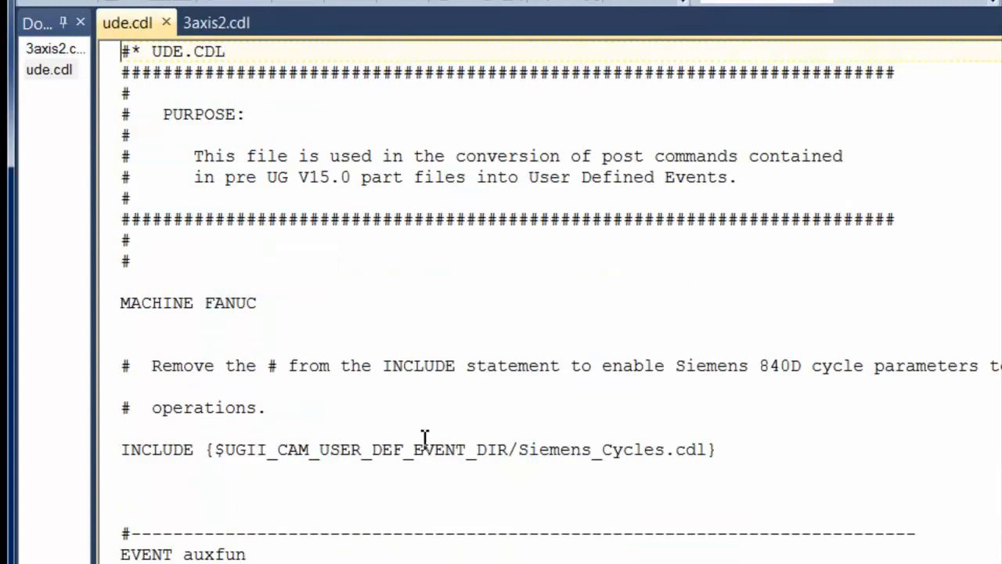
mouse_move(116, 498)
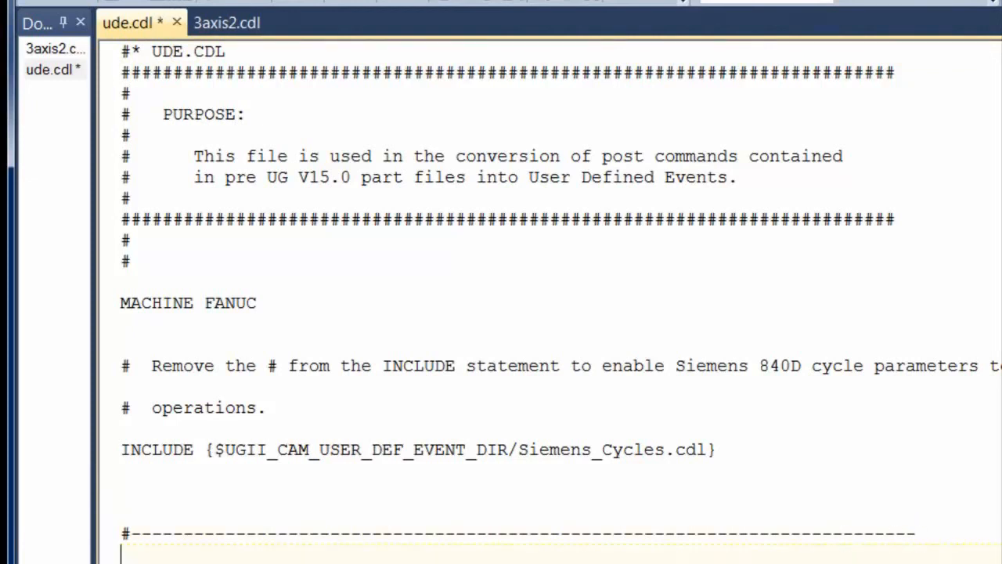
- Paste the ChooseNCProgrammer event into ude.cdl above EVENT auxfun and save it
scroll("down", 3)
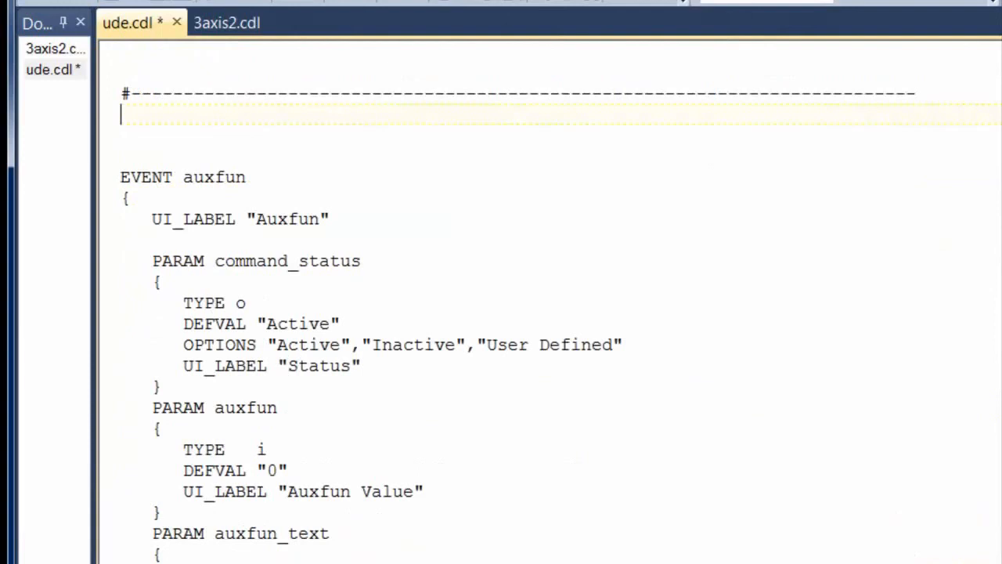
right_click(123, 116)
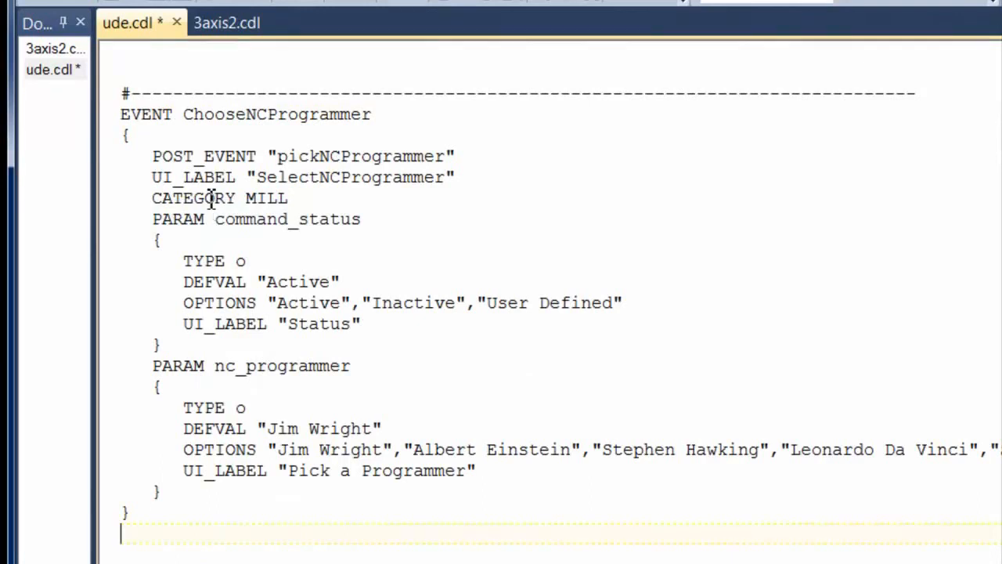
mouse_move(150, 76)
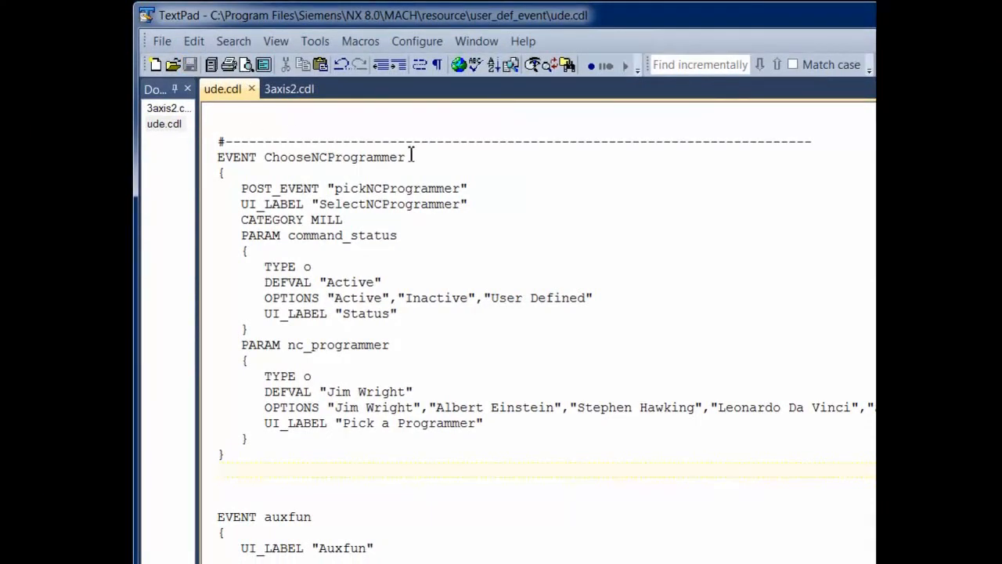
left_click(222, 468)
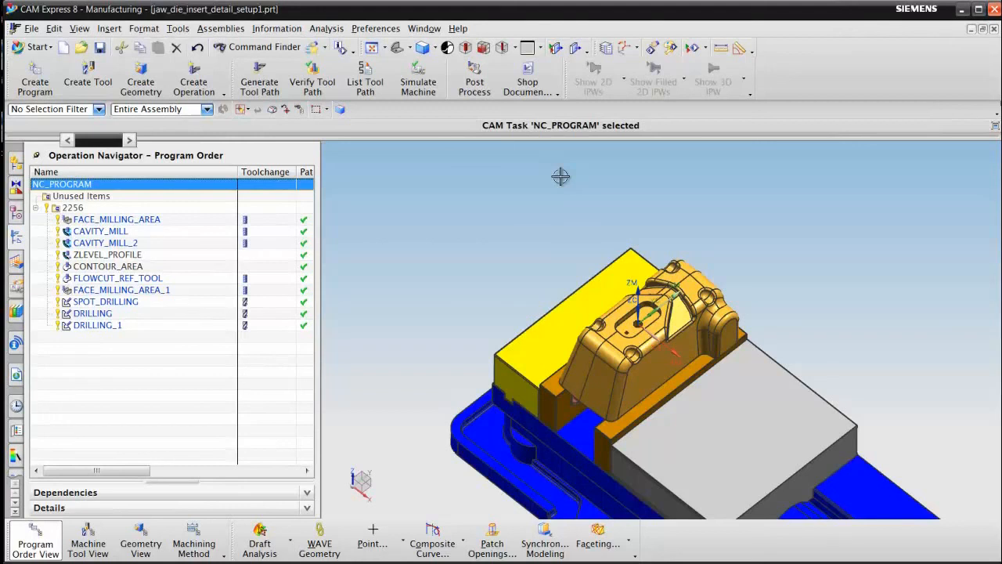
mouse_move(533, 176)
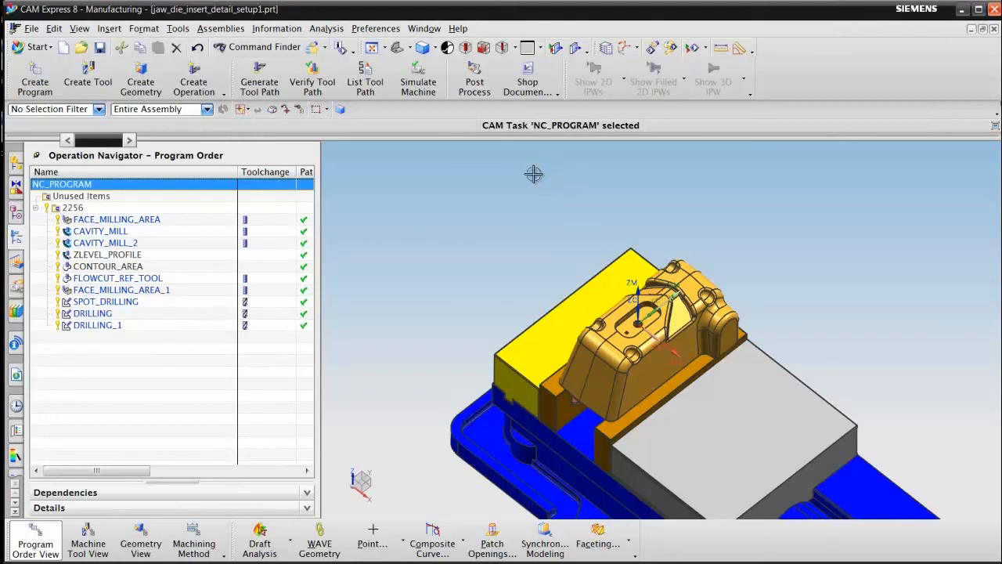
- Select program group 2256 in CAM Express to show its operation list
left_click(376, 29)
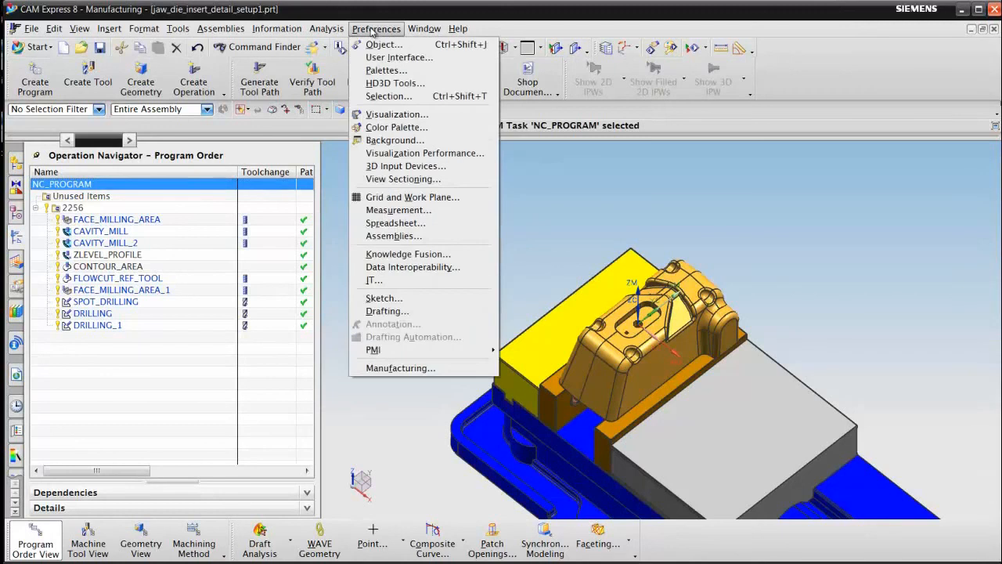
left_click(401, 368)
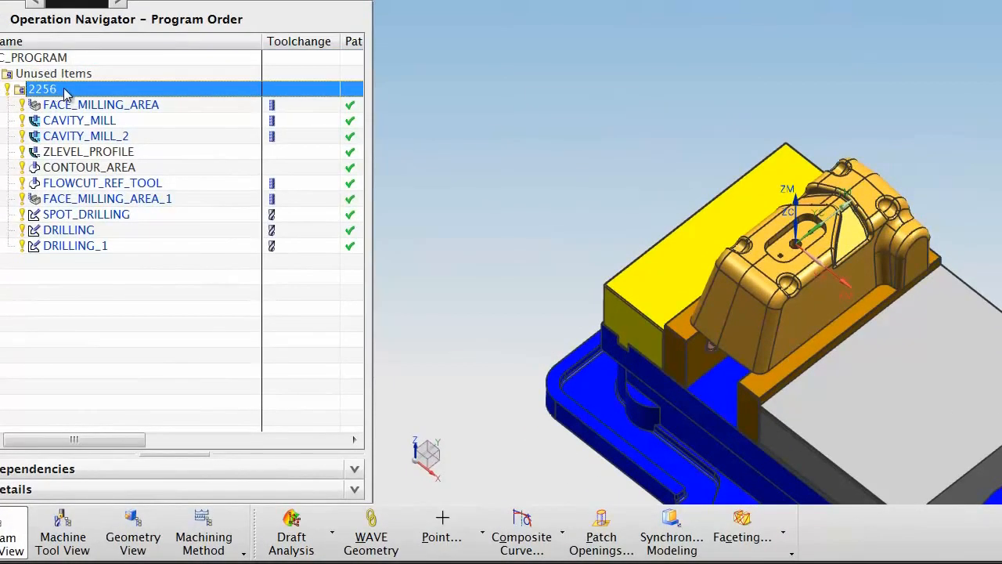
right_click(41, 88)
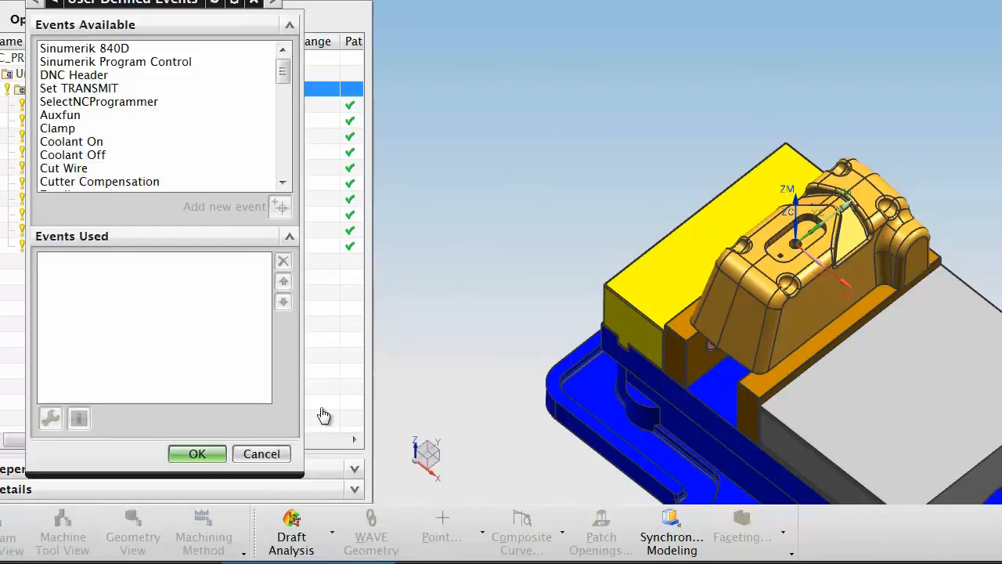
left_click(99, 101)
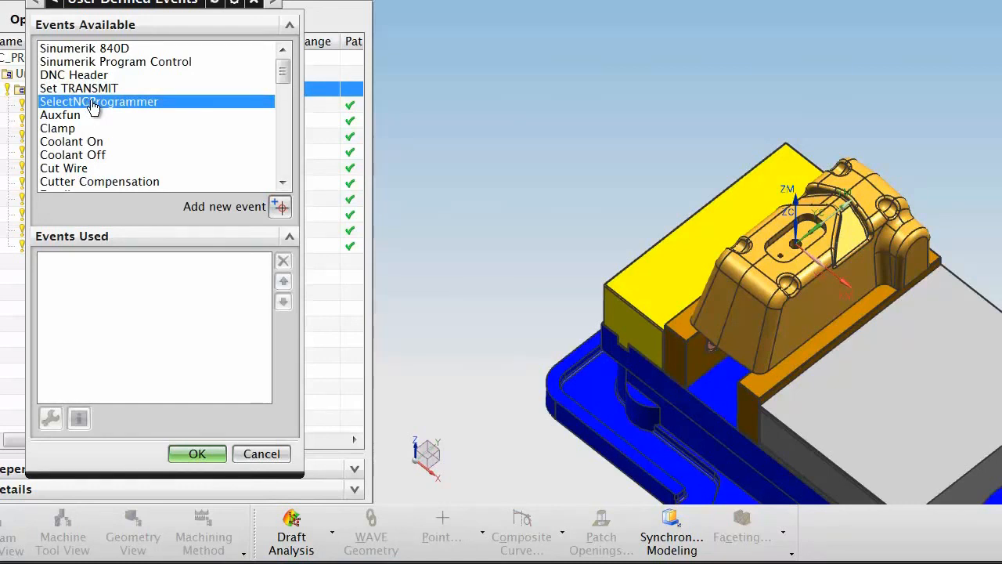
mouse_move(116, 66)
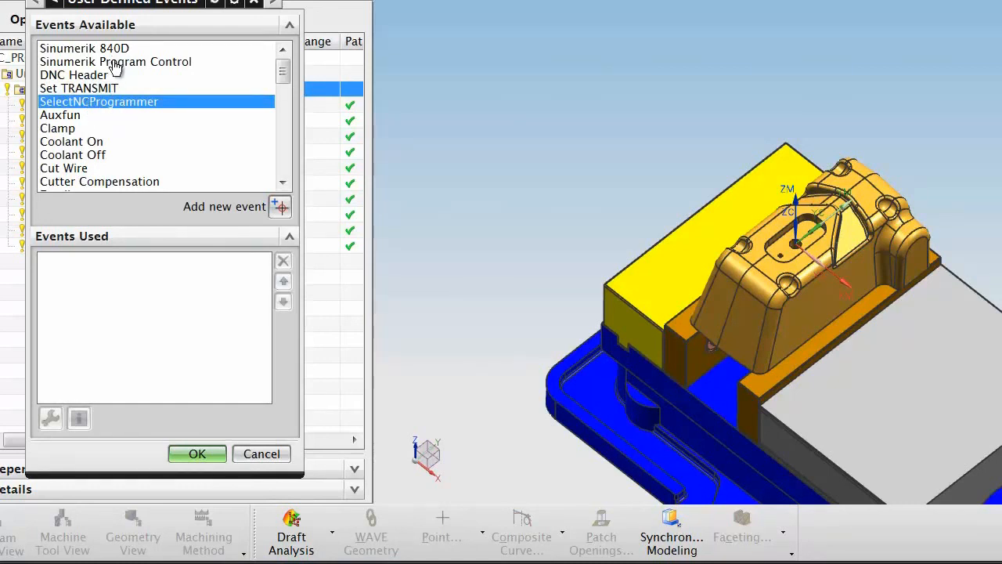
mouse_move(116, 160)
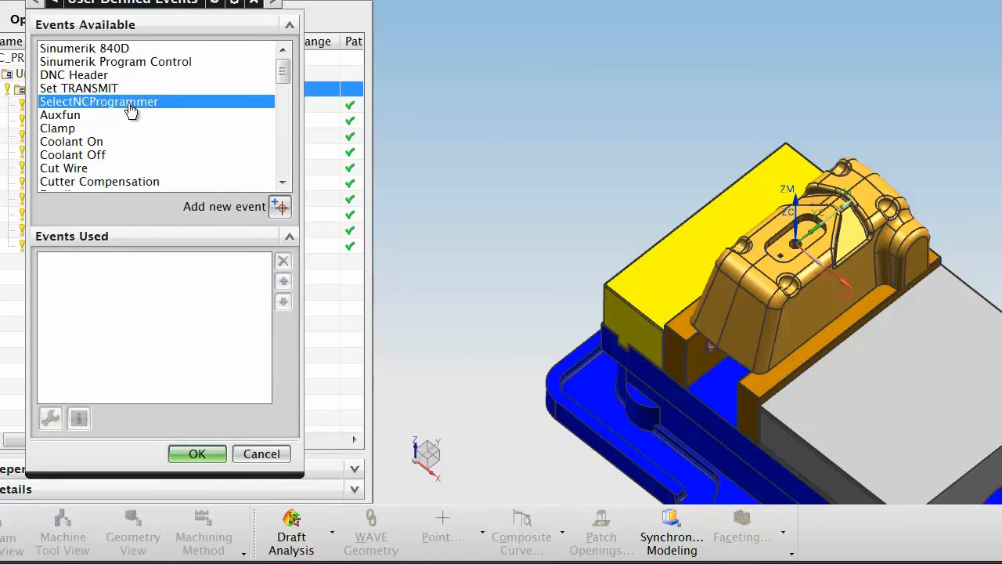
mouse_move(144, 116)
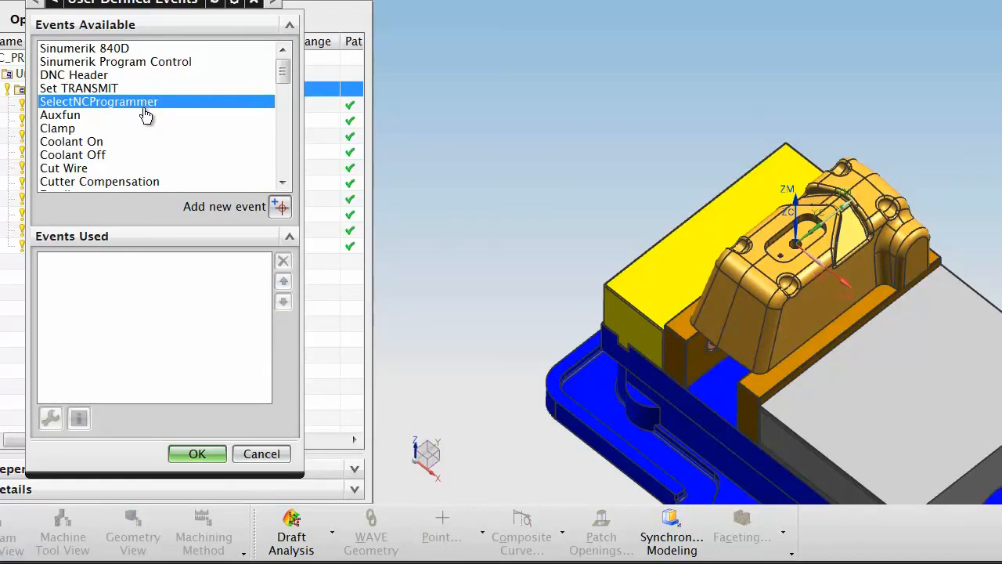
mouse_move(181, 179)
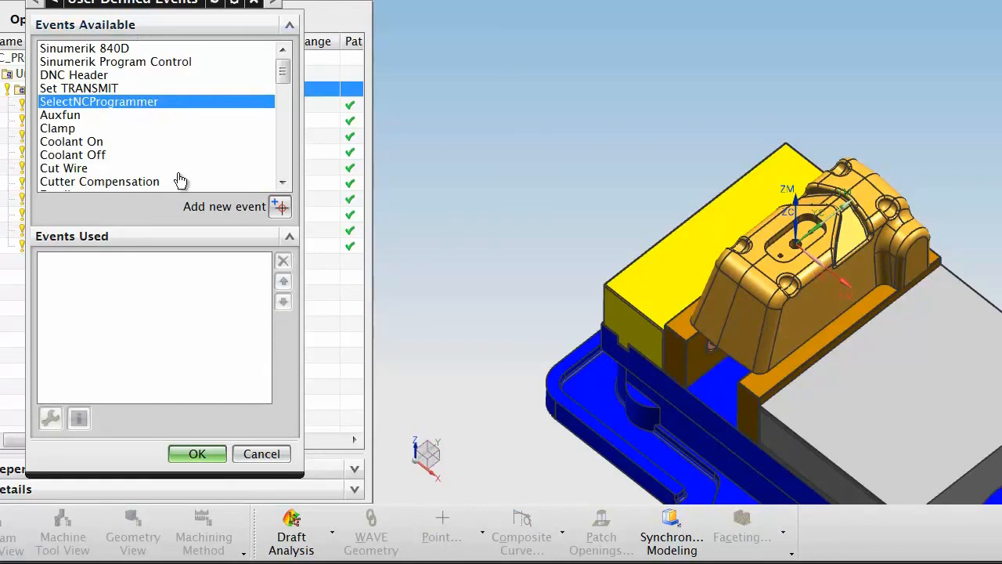
mouse_move(165, 207)
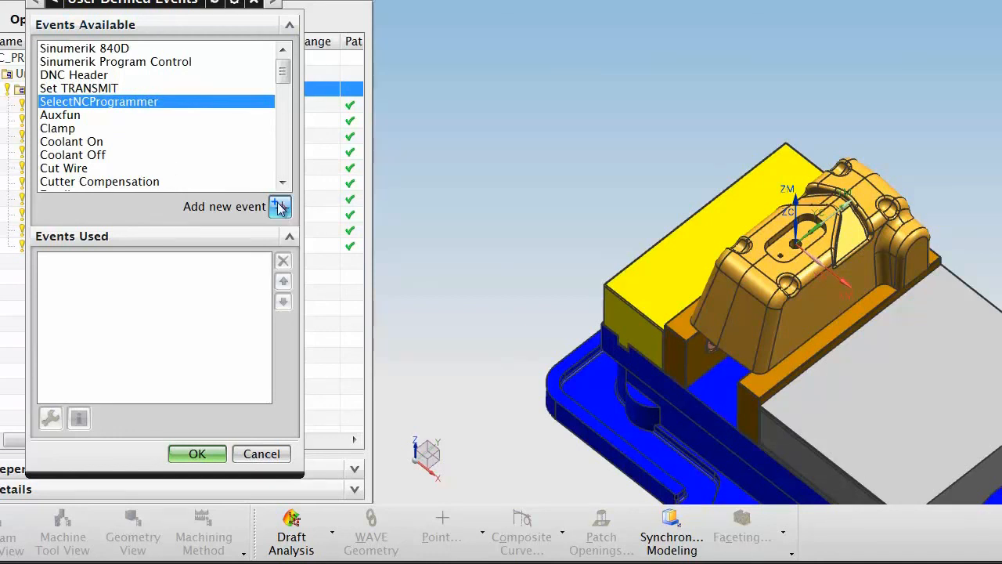
left_click(279, 207)
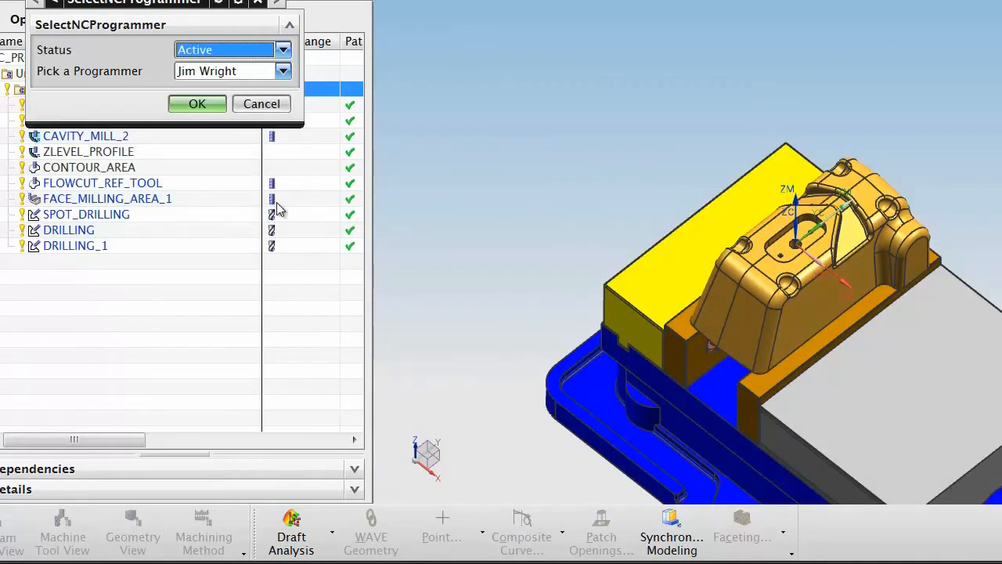
left_click(282, 71)
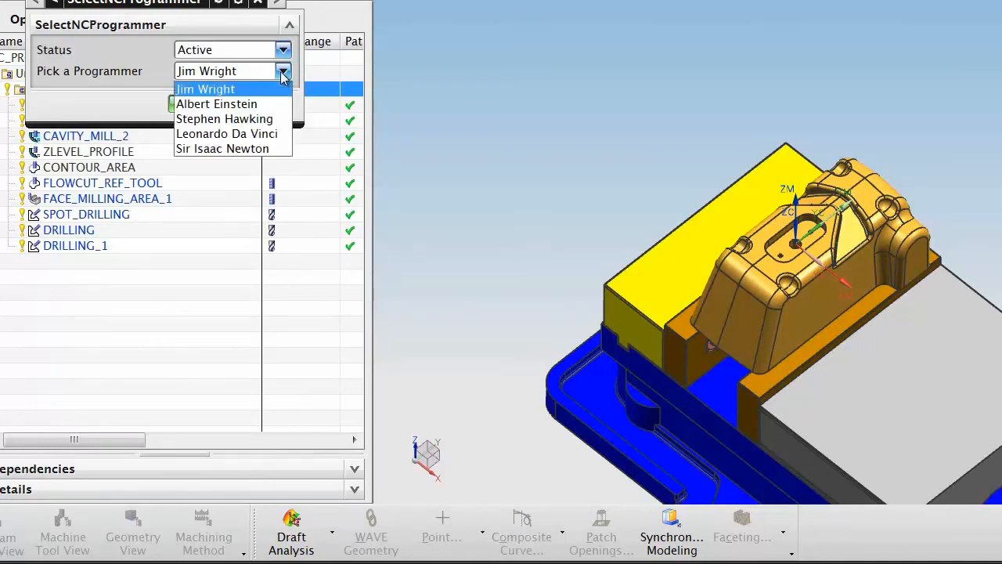
mouse_move(280, 85)
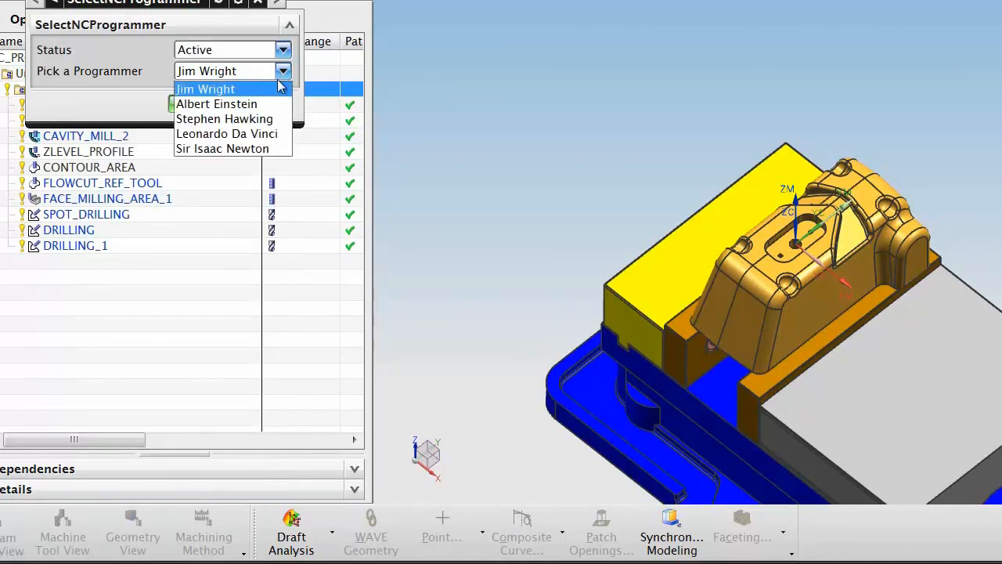
left_click(205, 88)
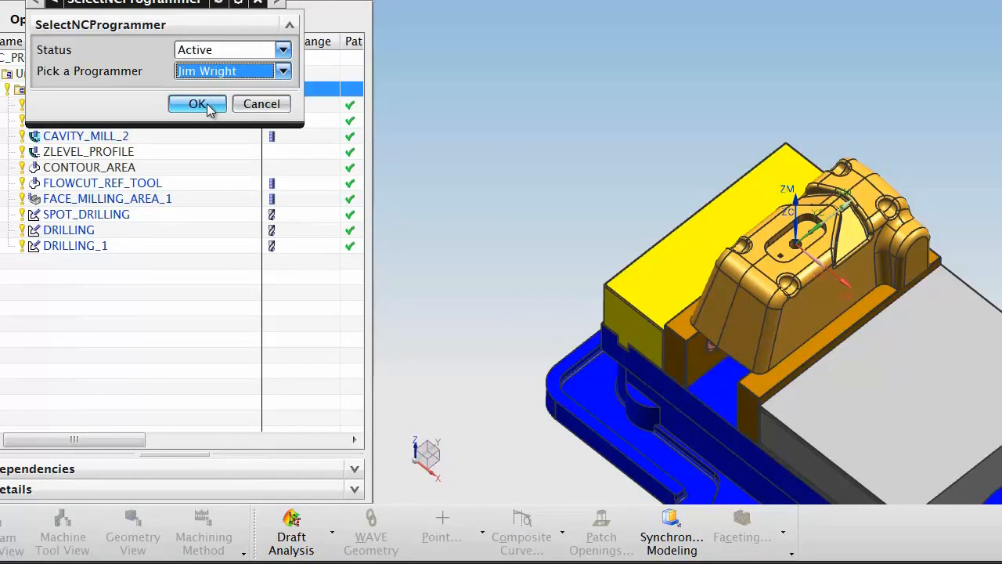
left_click(197, 103)
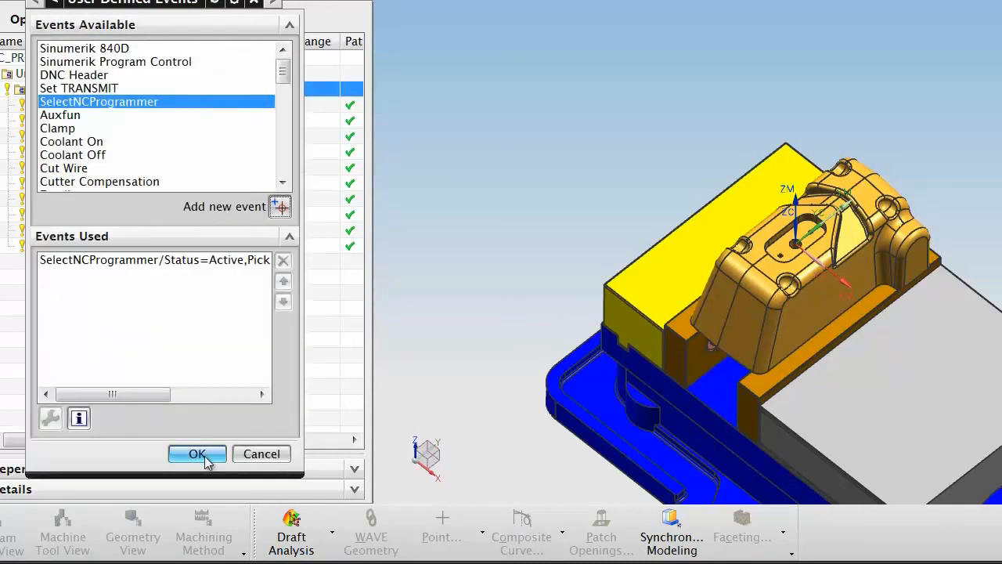
left_click(197, 454)
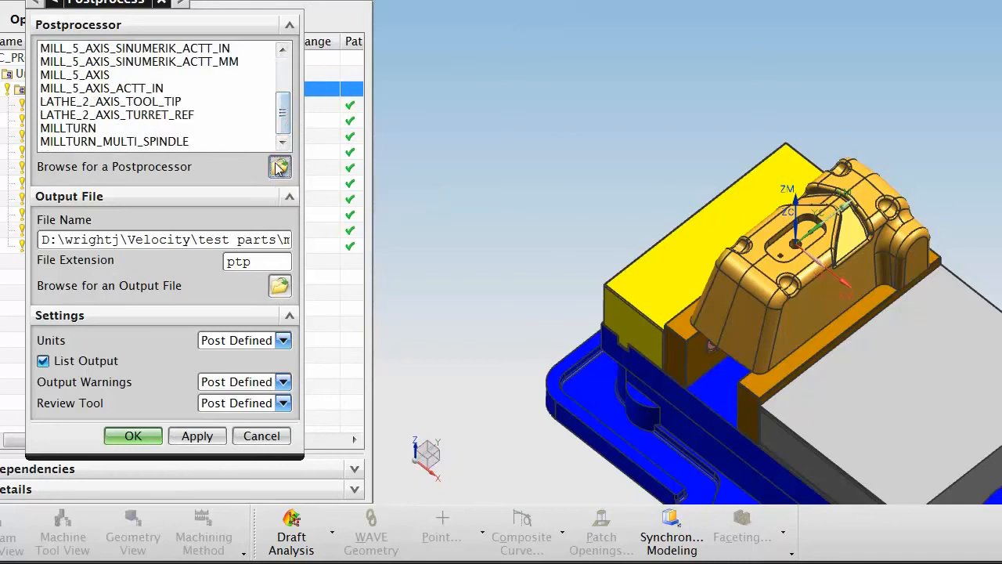
left_click(279, 166)
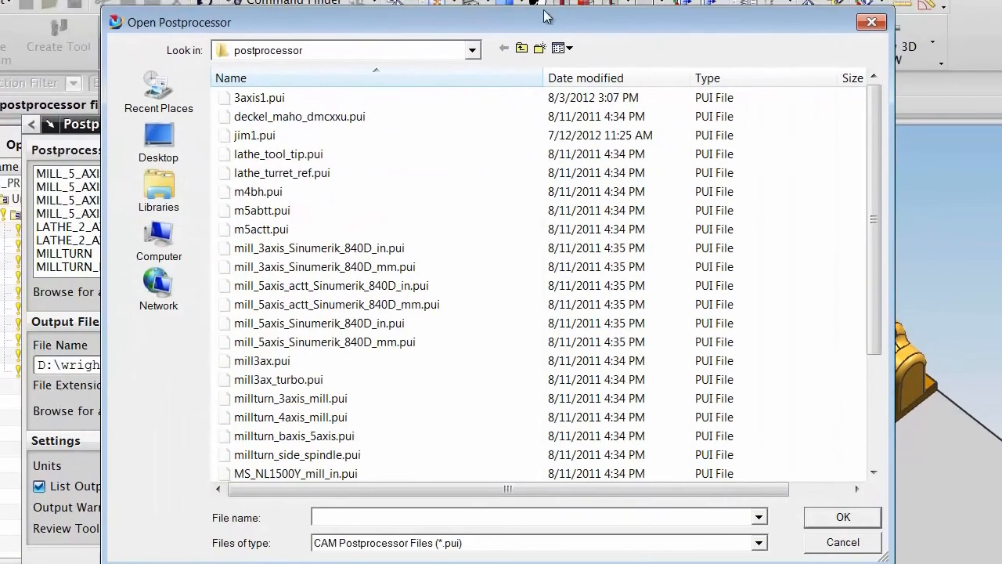
left_click(473, 50)
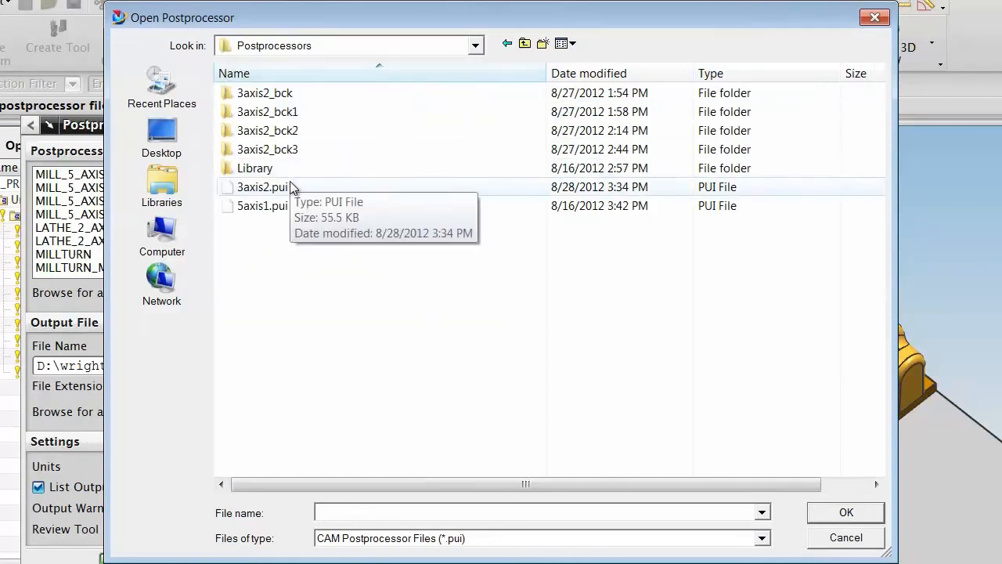
double_click(261, 186)
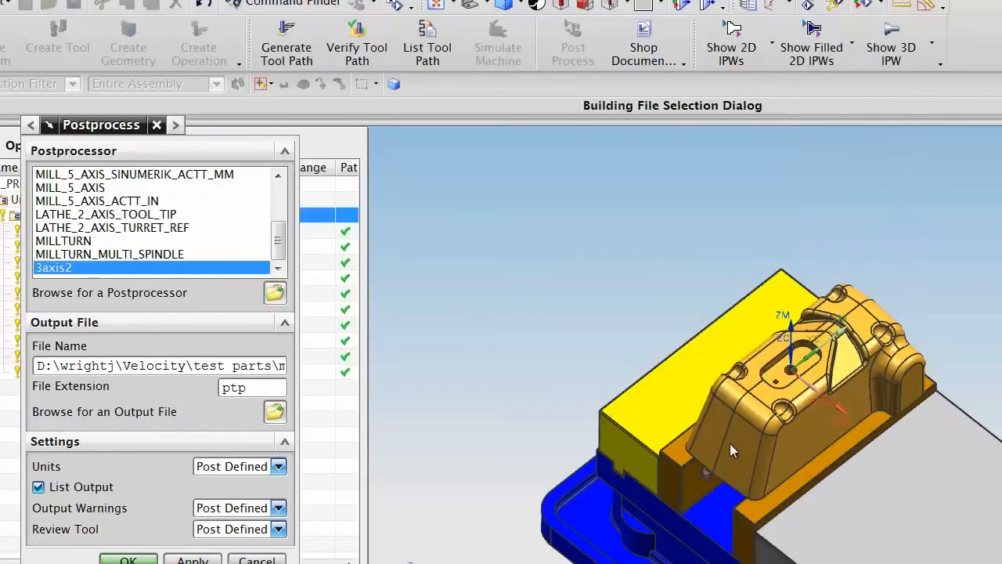
left_click(129, 557)
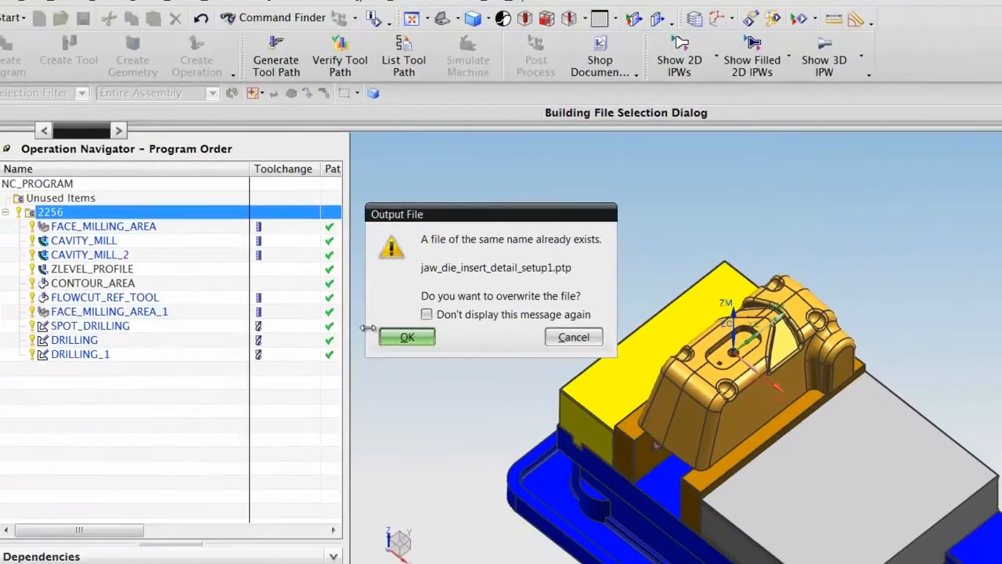
left_click(407, 336)
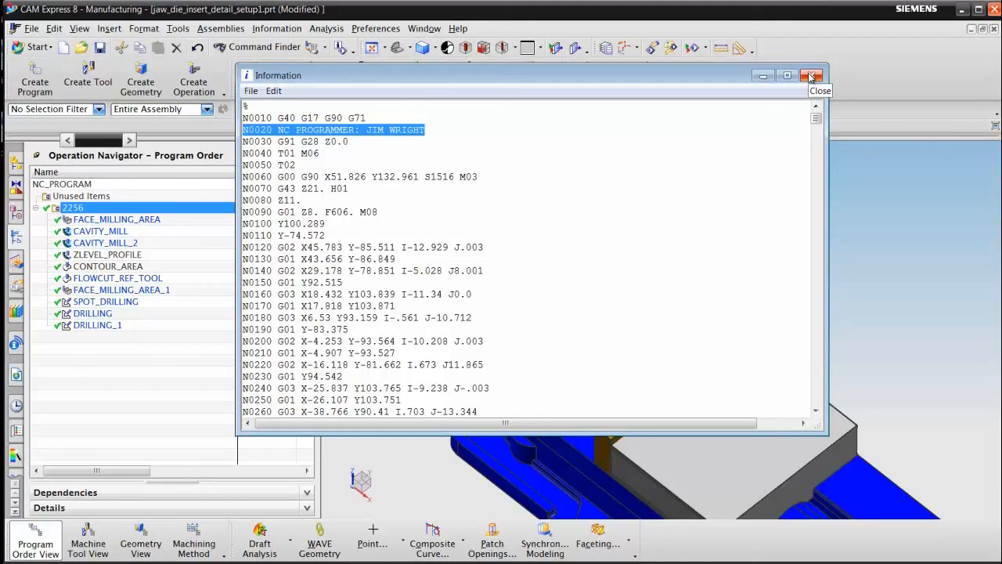
left_click(811, 75)
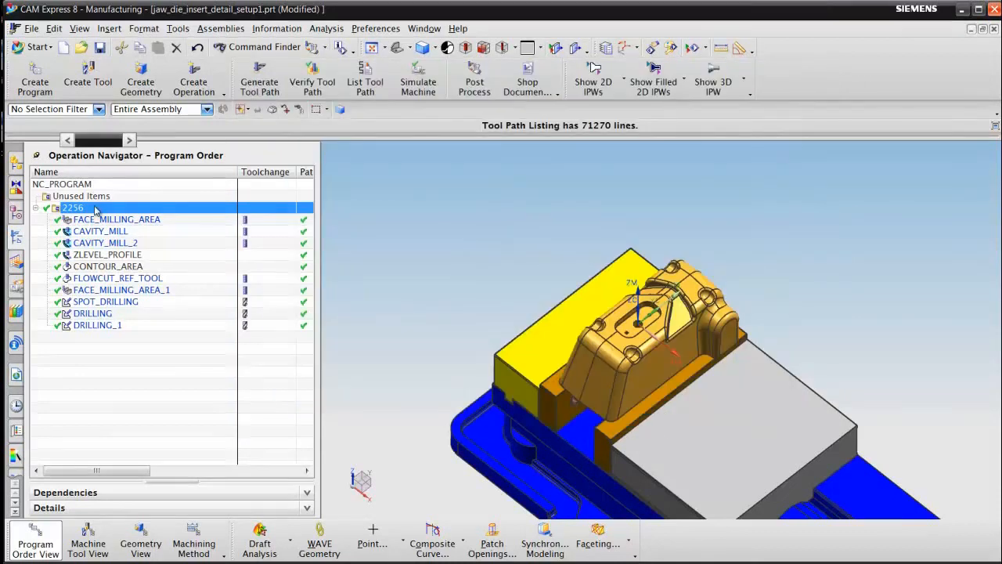
- Add the SelectNCProgrammer start event to program 2256's customized dialog via Object > Customize
right_click(72, 207)
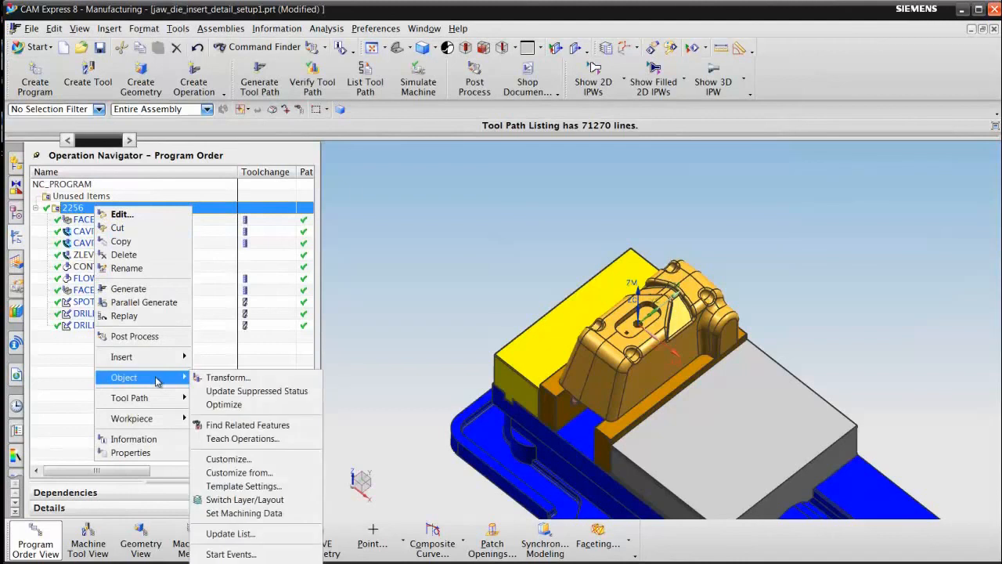
mouse_move(229, 459)
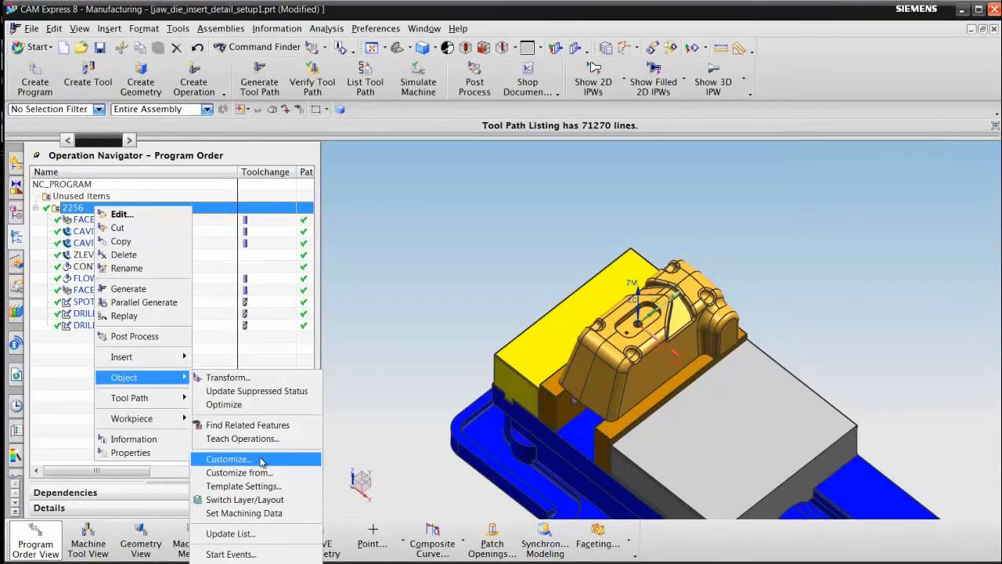
left_click(228, 459)
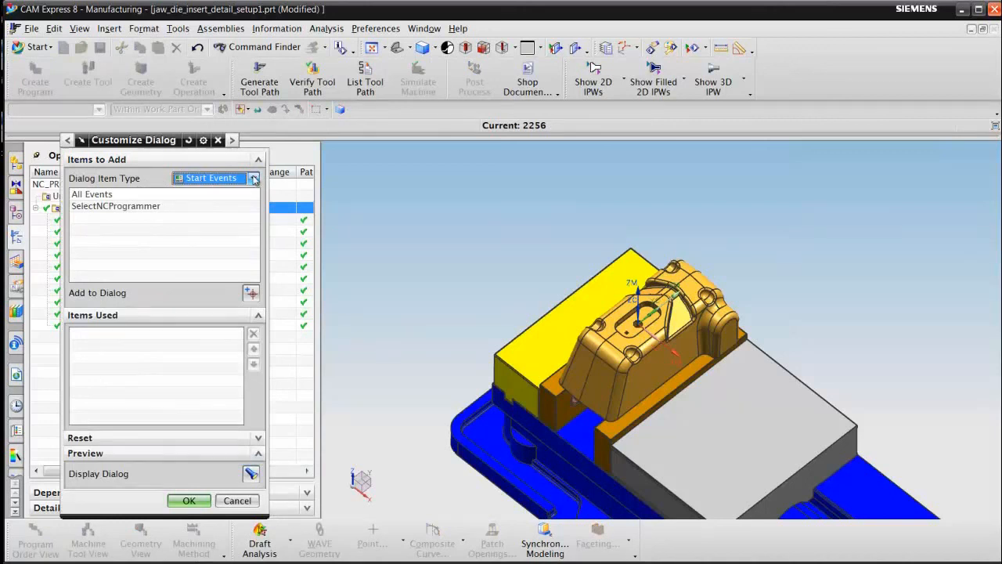
left_click(116, 205)
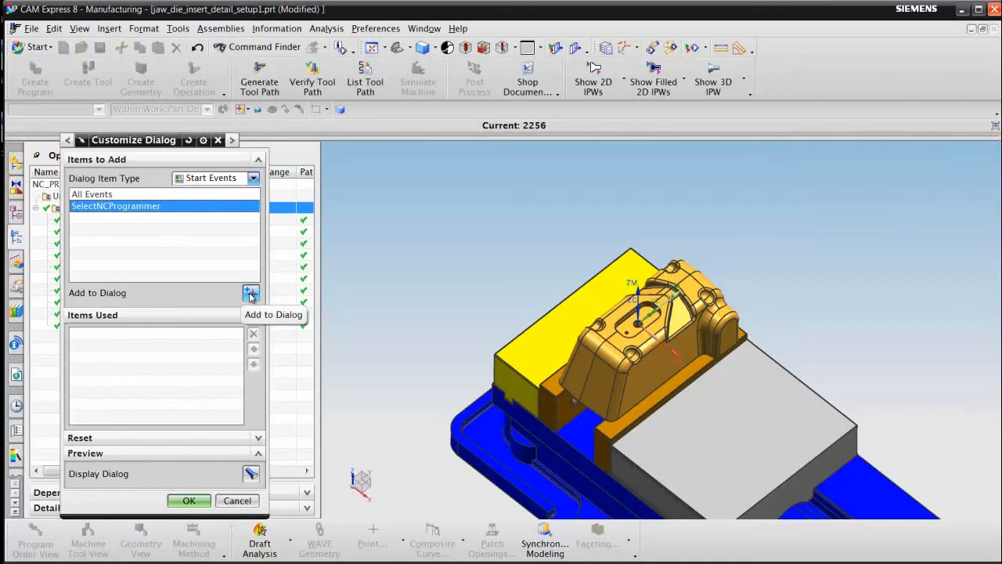
left_click(251, 295)
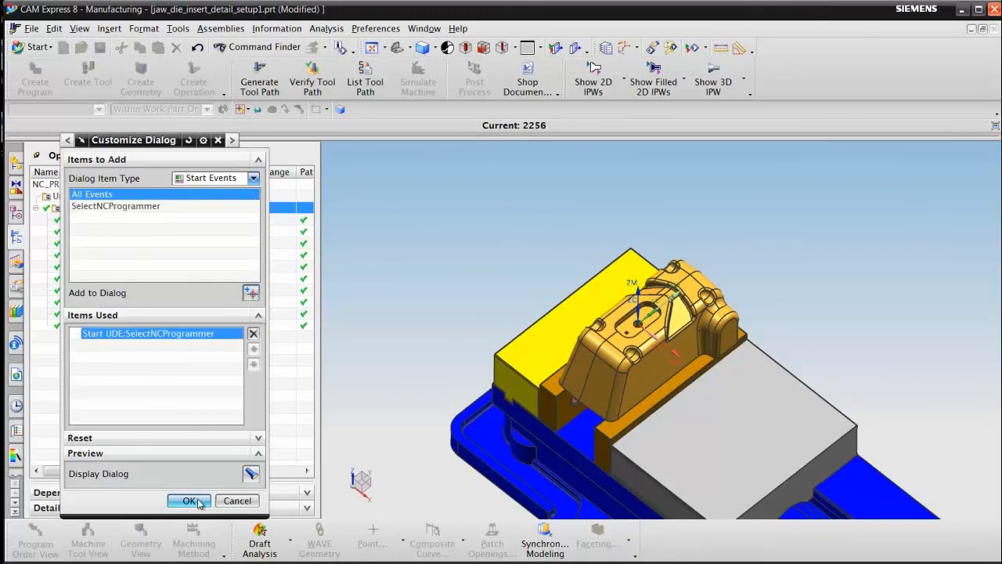
left_click(188, 501)
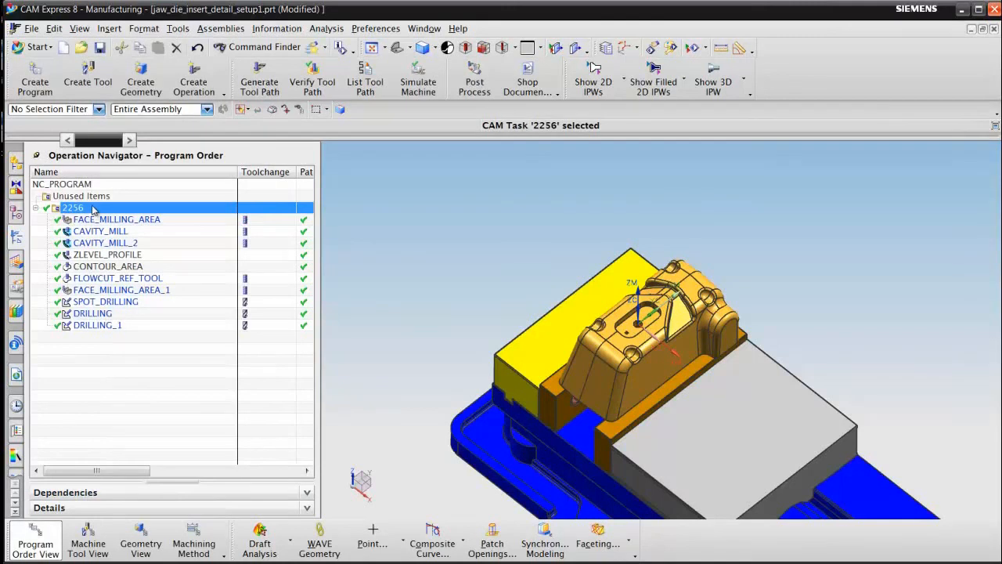
double_click(72, 206)
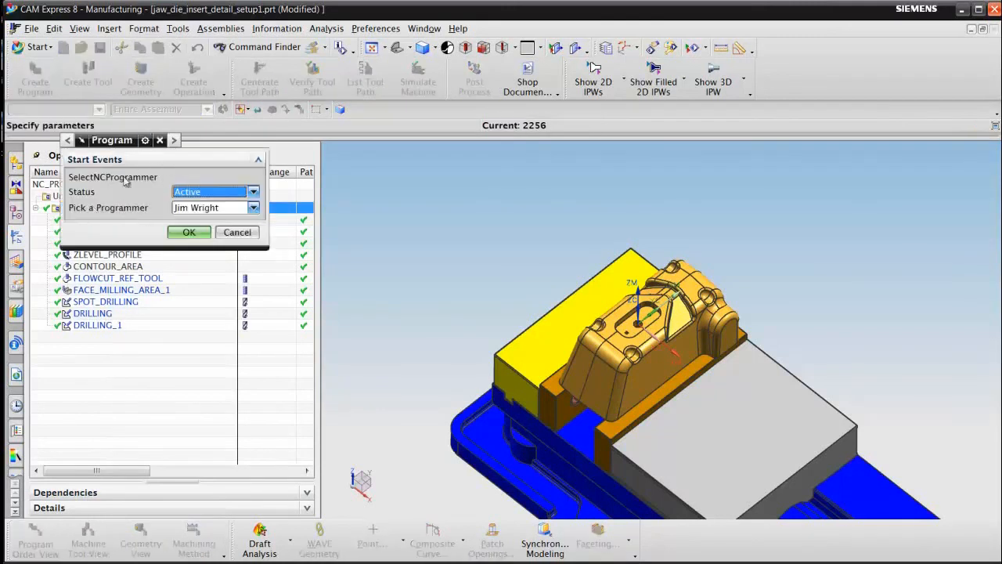
mouse_move(144, 202)
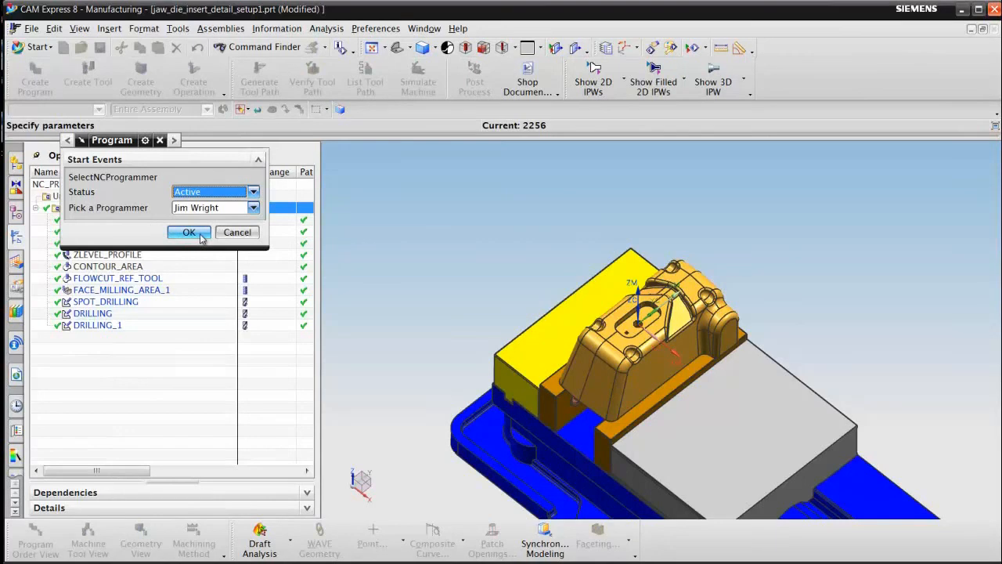
left_click(188, 232)
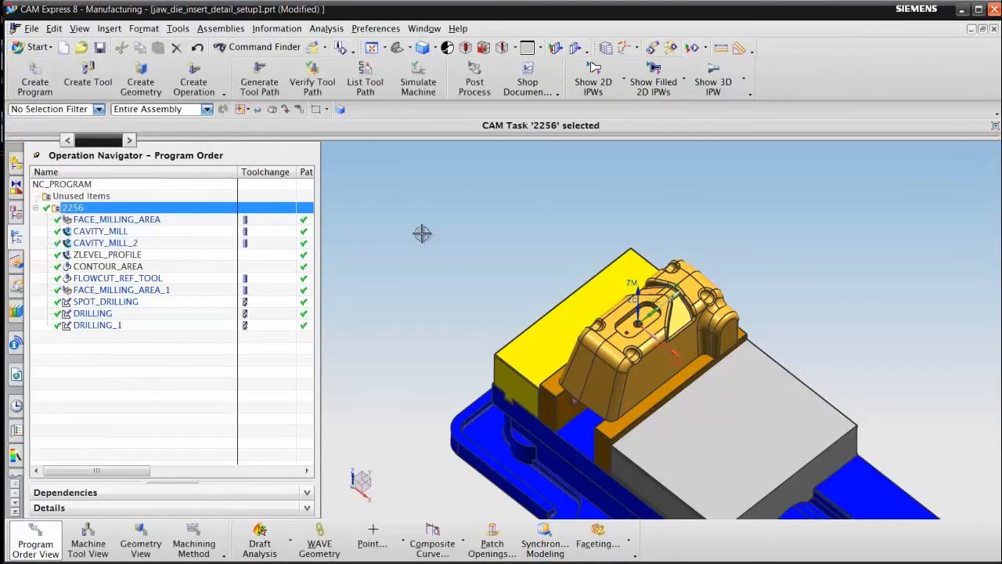